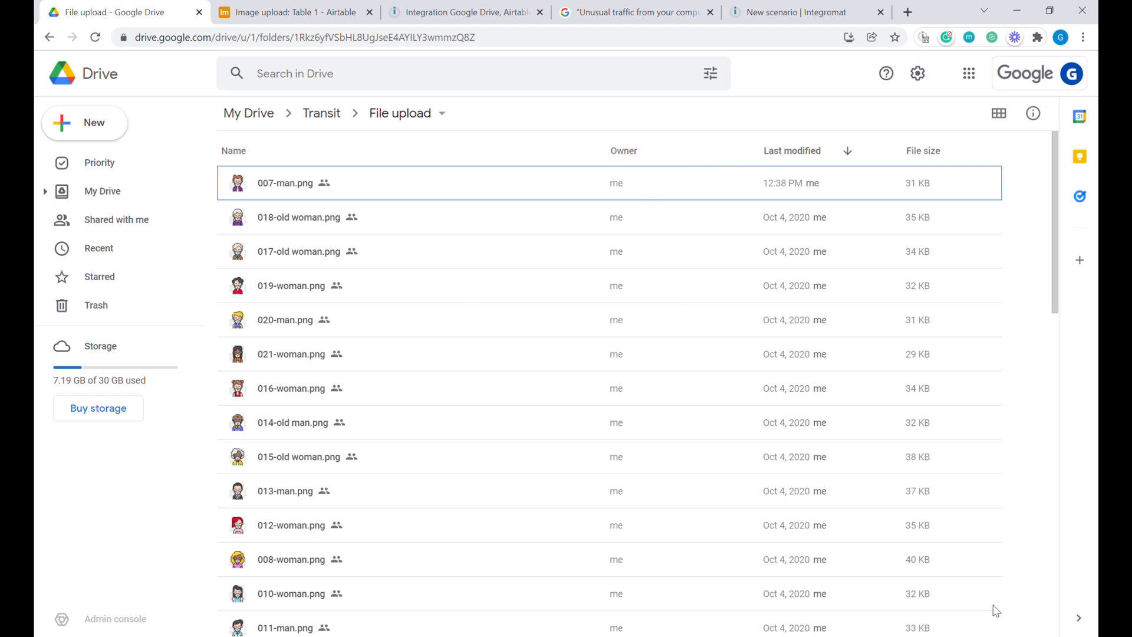
pyautogui.moveTo(570, 428)
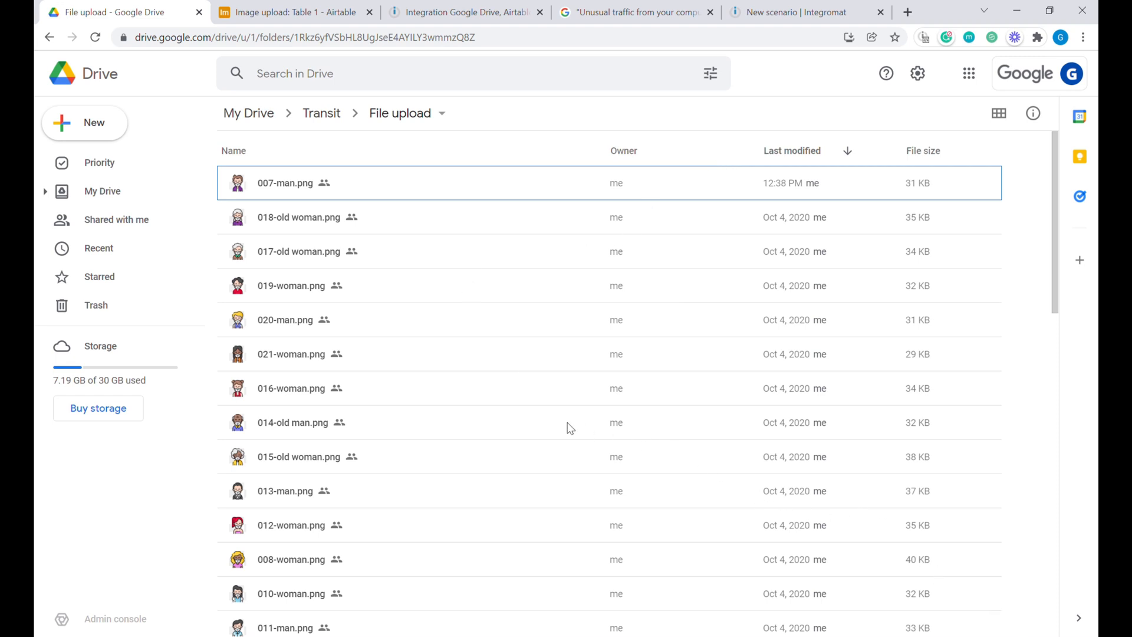
# Scroll the Drive images, view the Airtable Image upload table, then the unusual traffic article
pyautogui.scroll(-3)
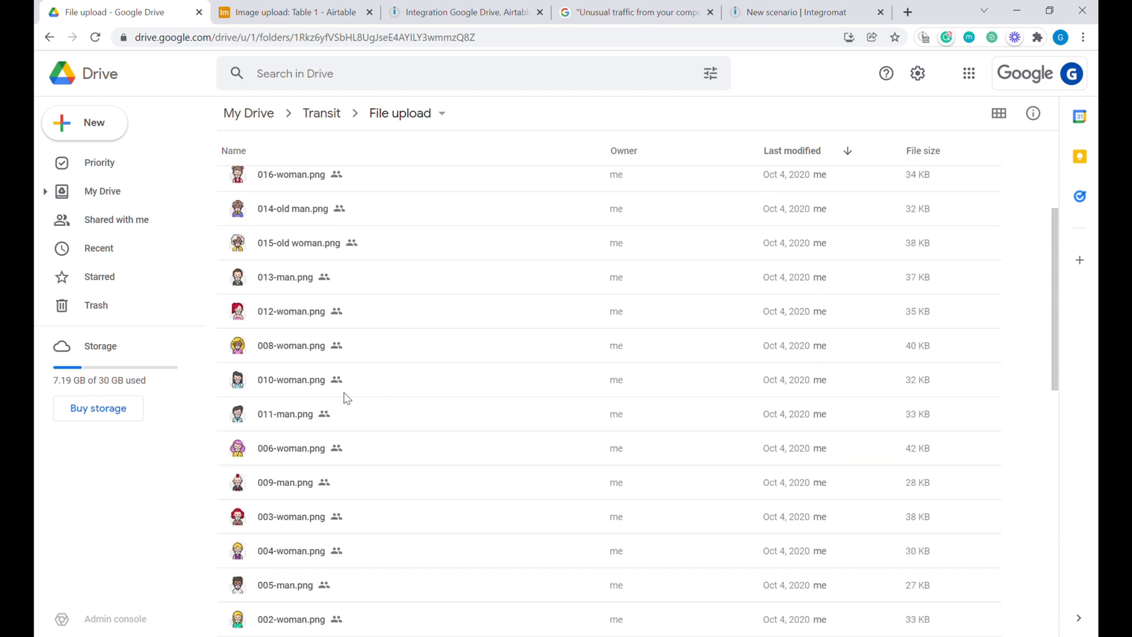
pyautogui.click(293, 12)
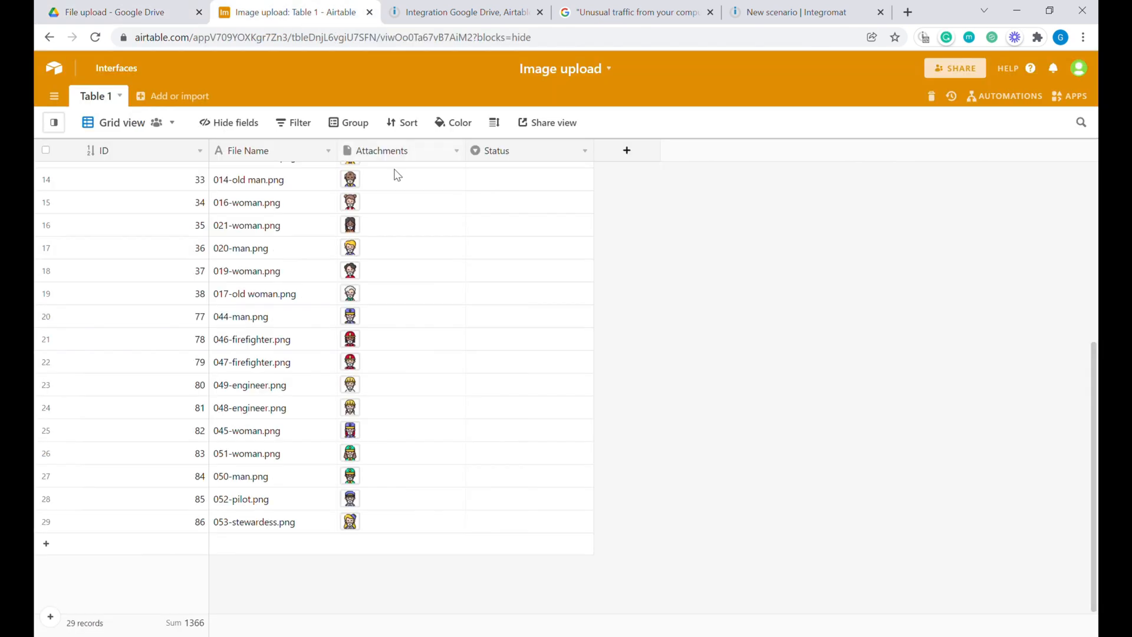
pyautogui.moveTo(476, 60)
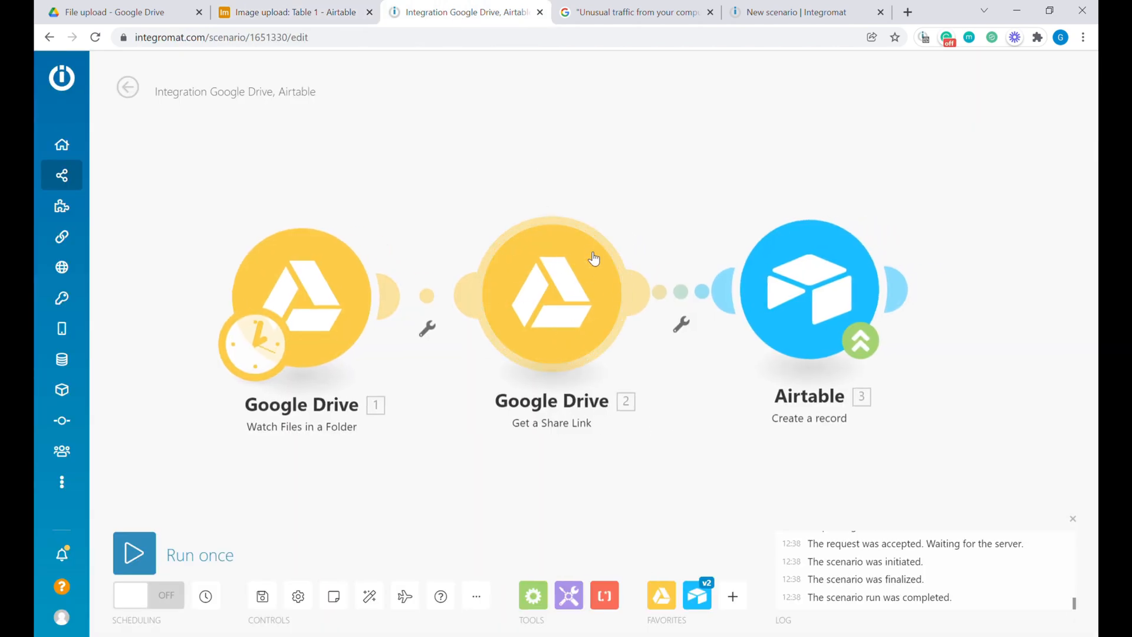
pyautogui.moveTo(612, 212)
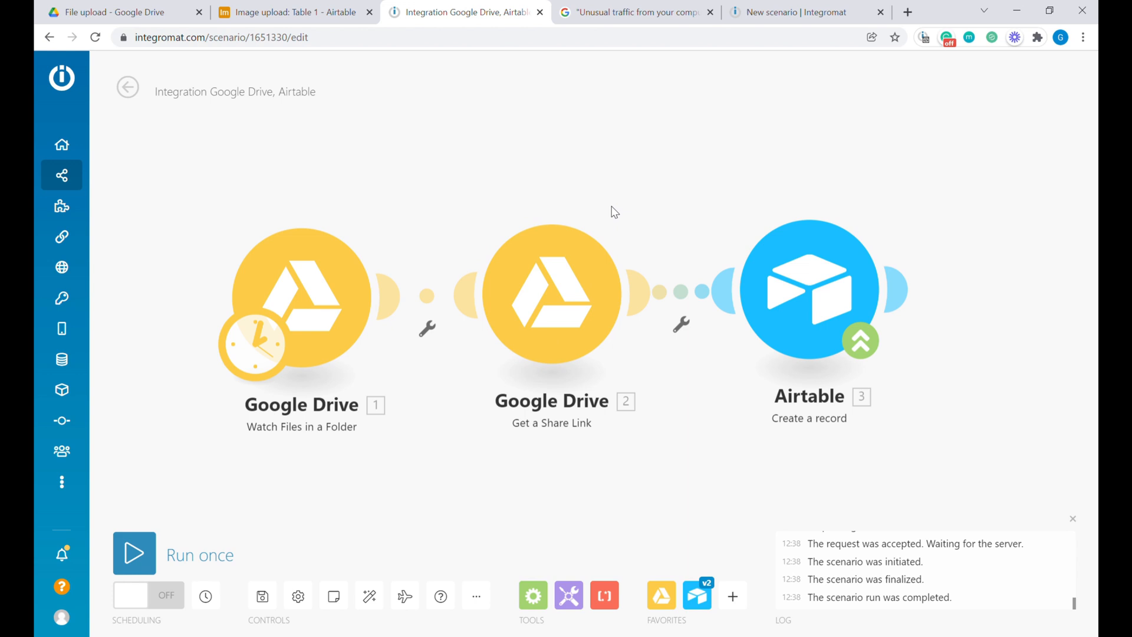
pyautogui.click(634, 12)
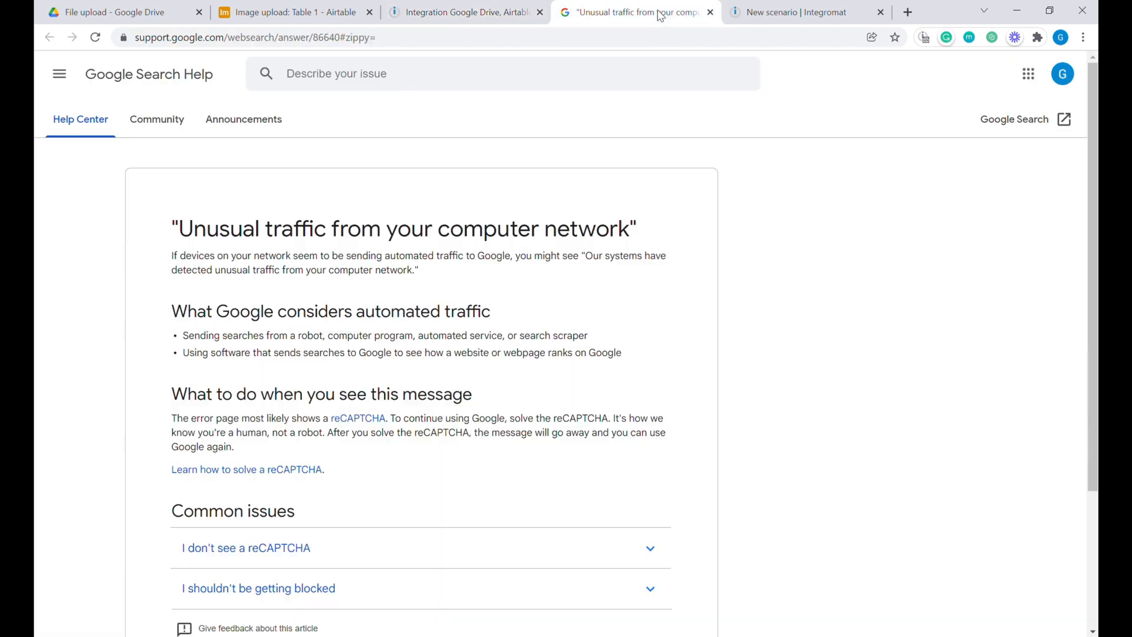
pyautogui.moveTo(431, 296)
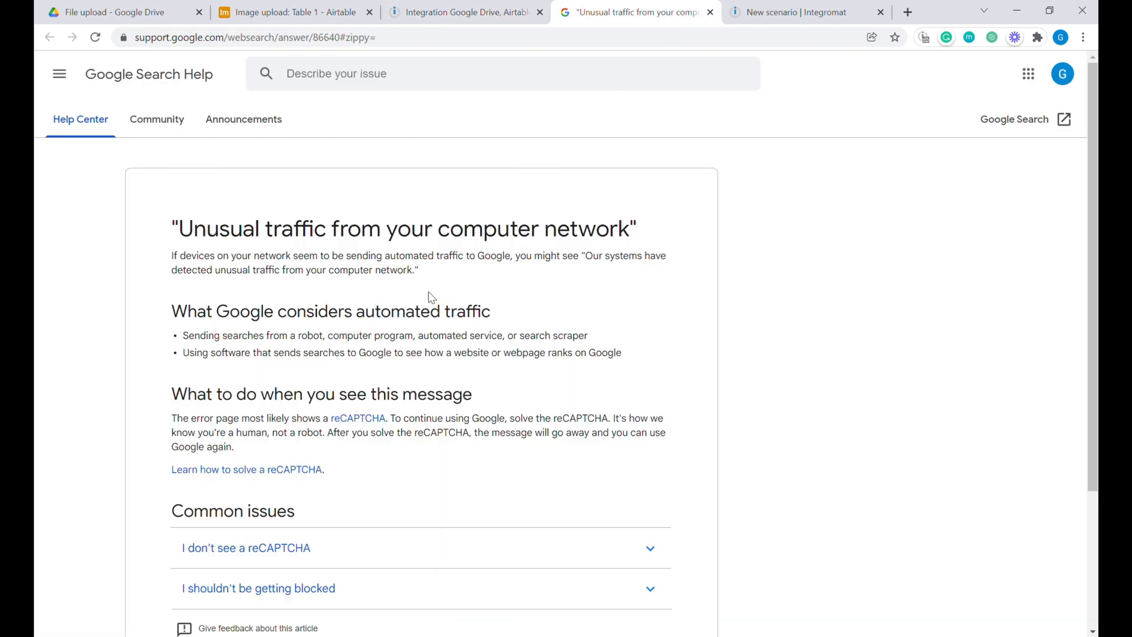
pyautogui.moveTo(470, 325)
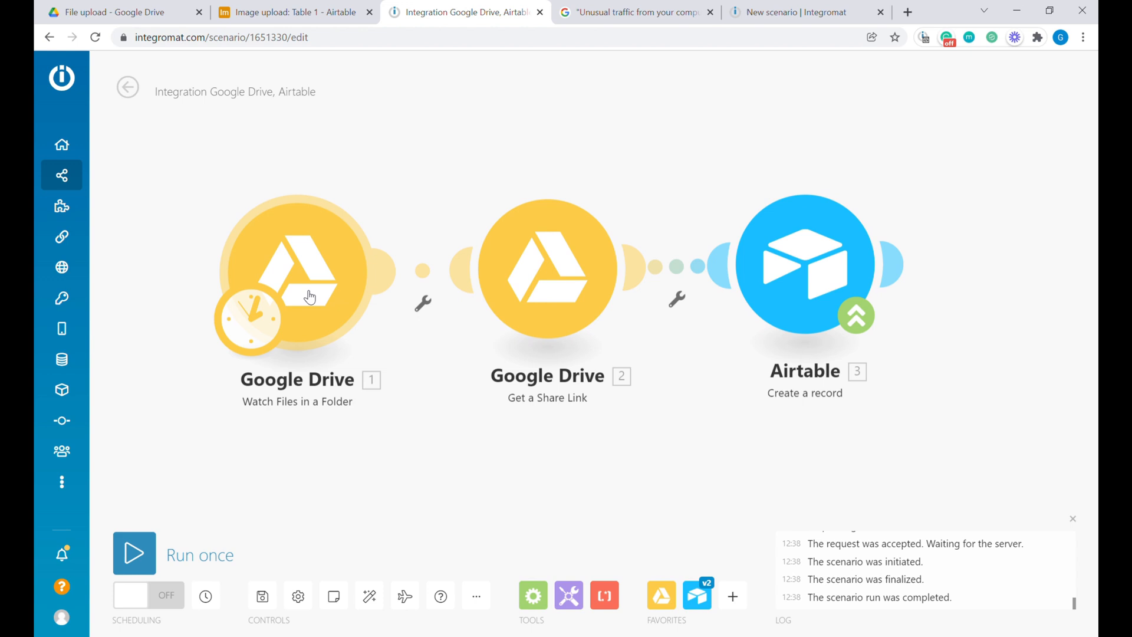
pyautogui.moveTo(599, 284)
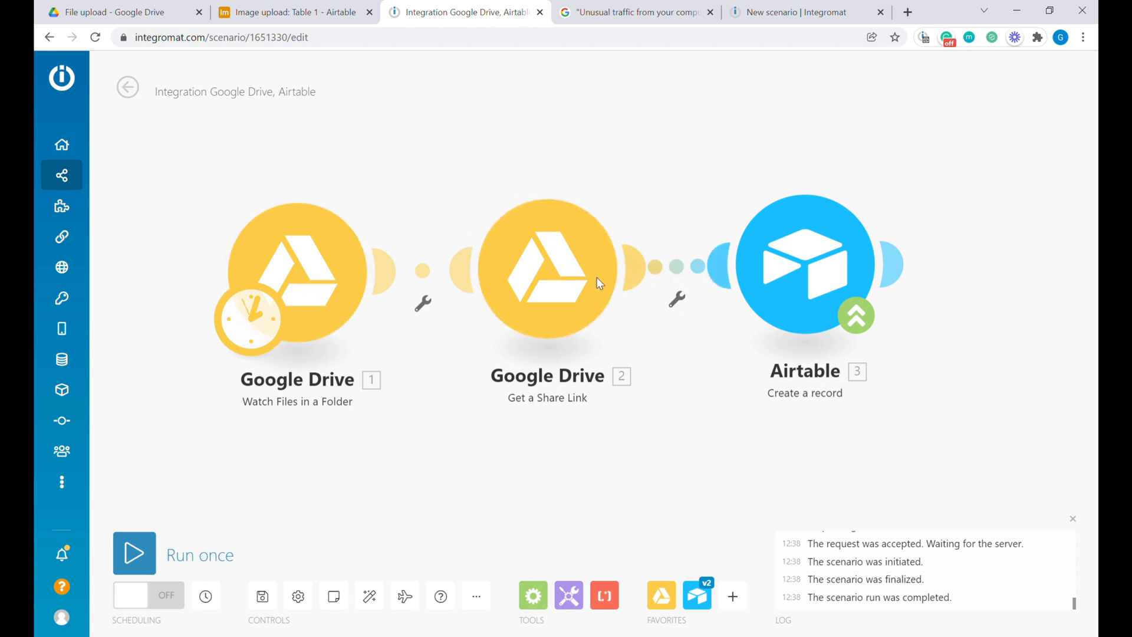
pyautogui.moveTo(681, 174)
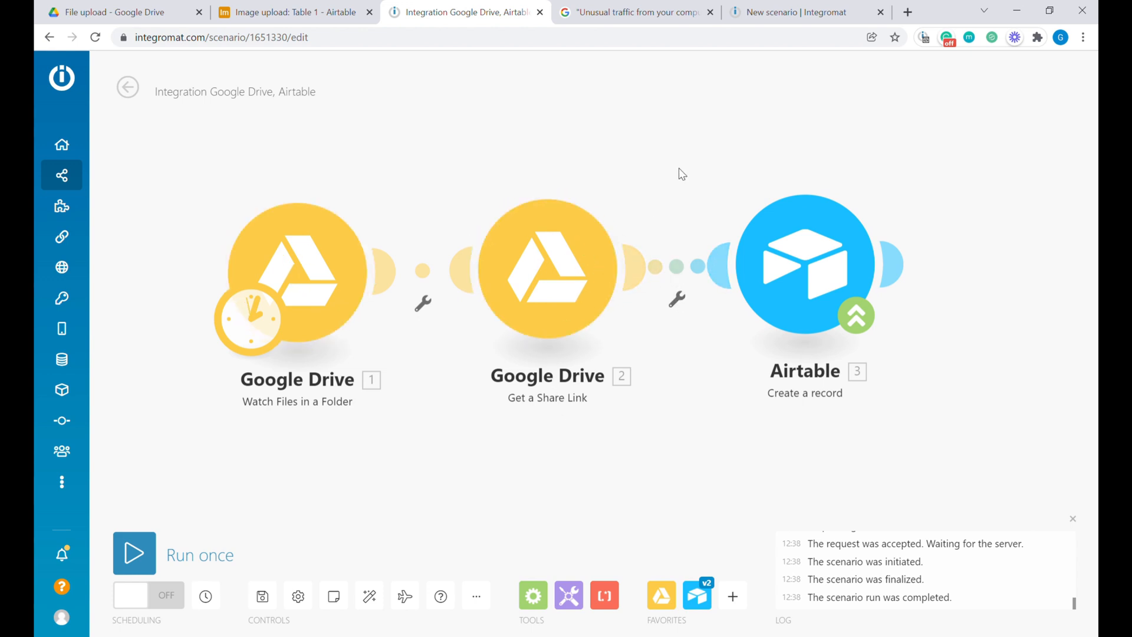
# Review the Airtable Create a record mapping of name and attachment File URL, then open a blank scenario
pyautogui.click(804, 264)
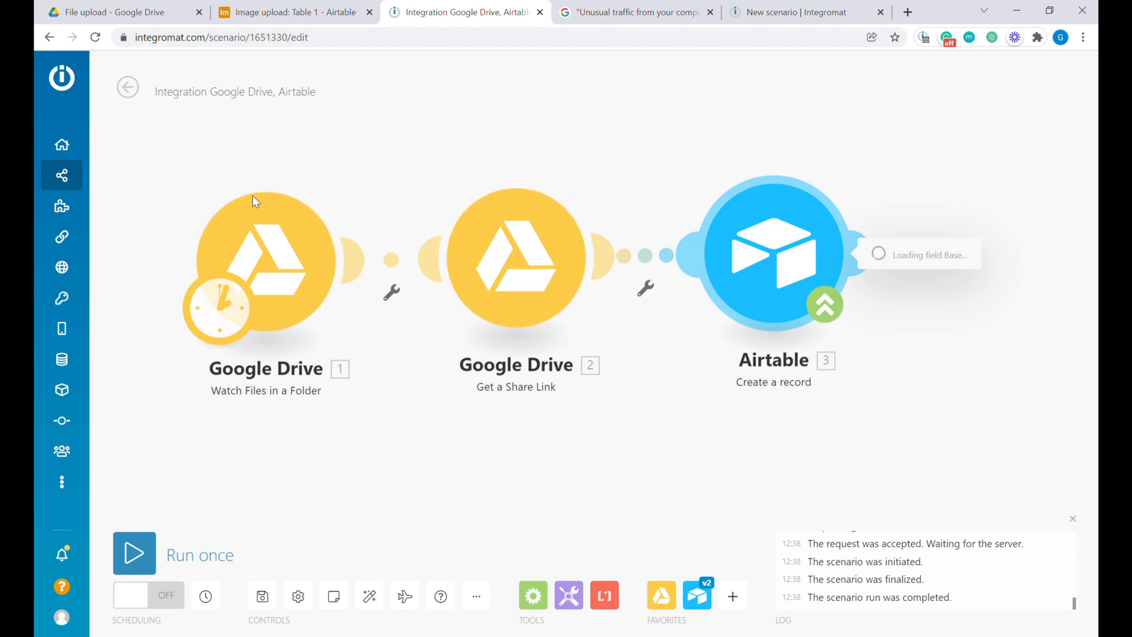
pyautogui.moveTo(364, 313)
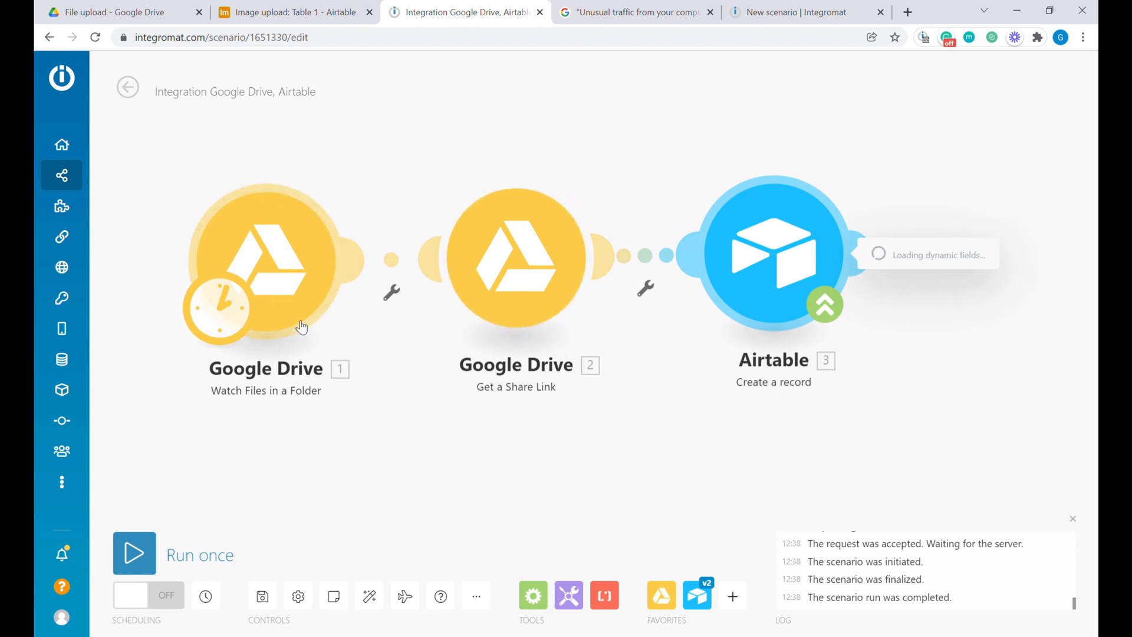
pyautogui.click(772, 253)
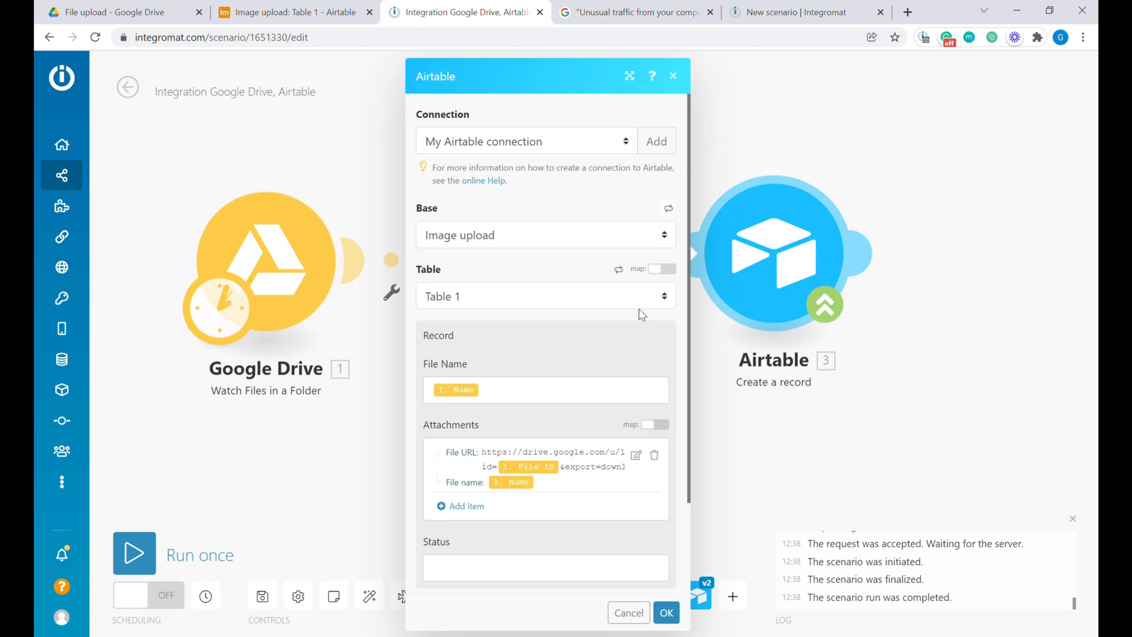
pyautogui.scroll(-3)
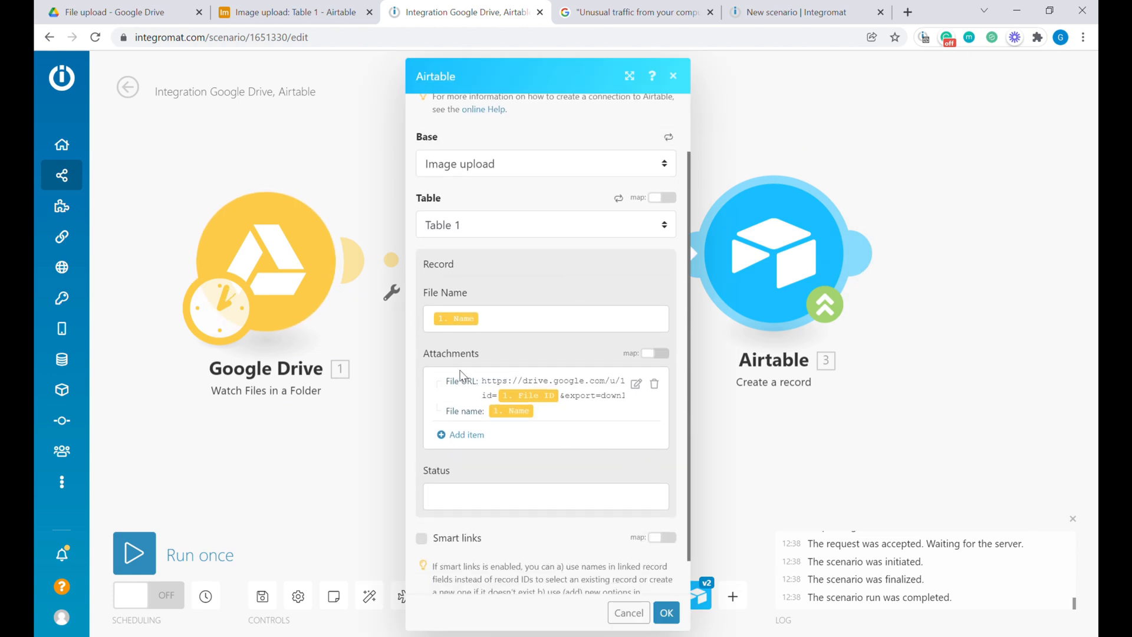
pyautogui.moveTo(497, 309)
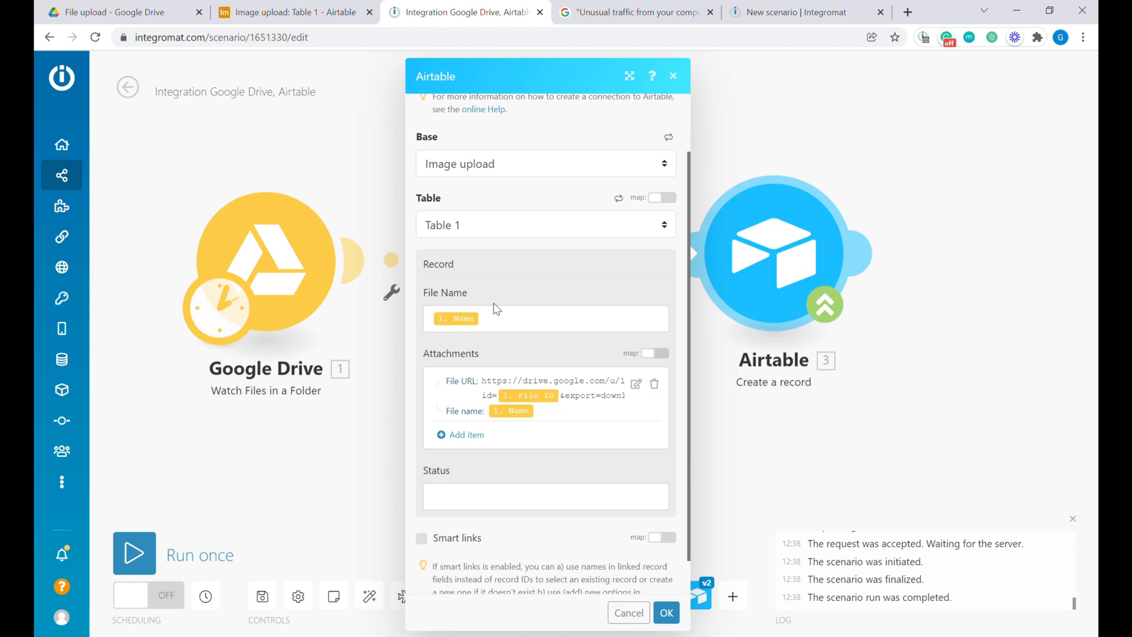
pyautogui.moveTo(624, 371)
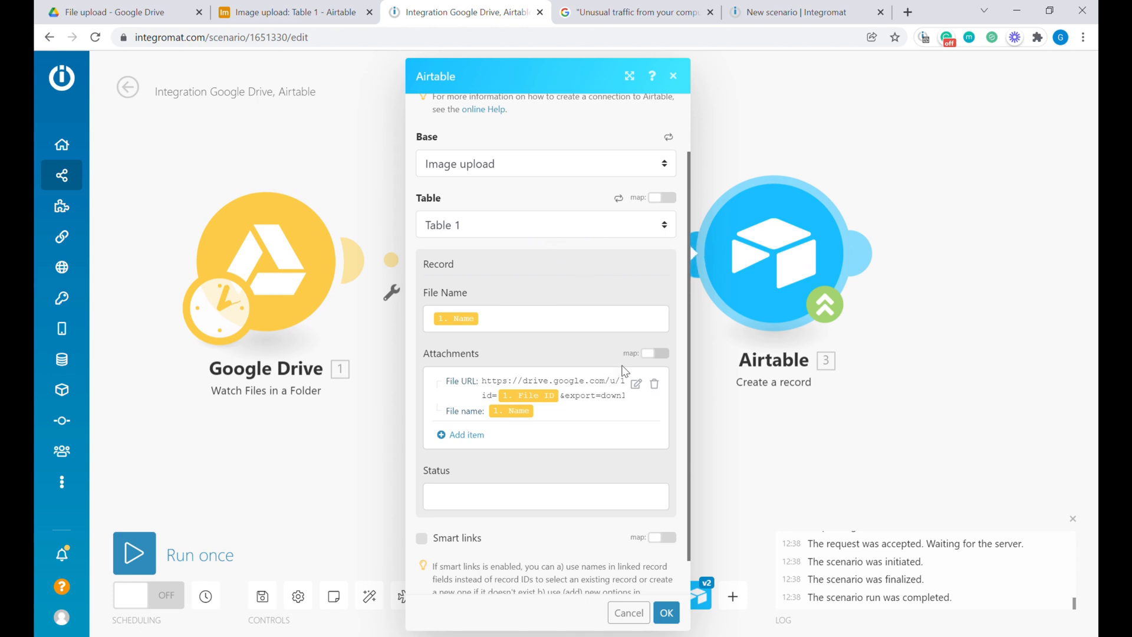
pyautogui.scroll(3)
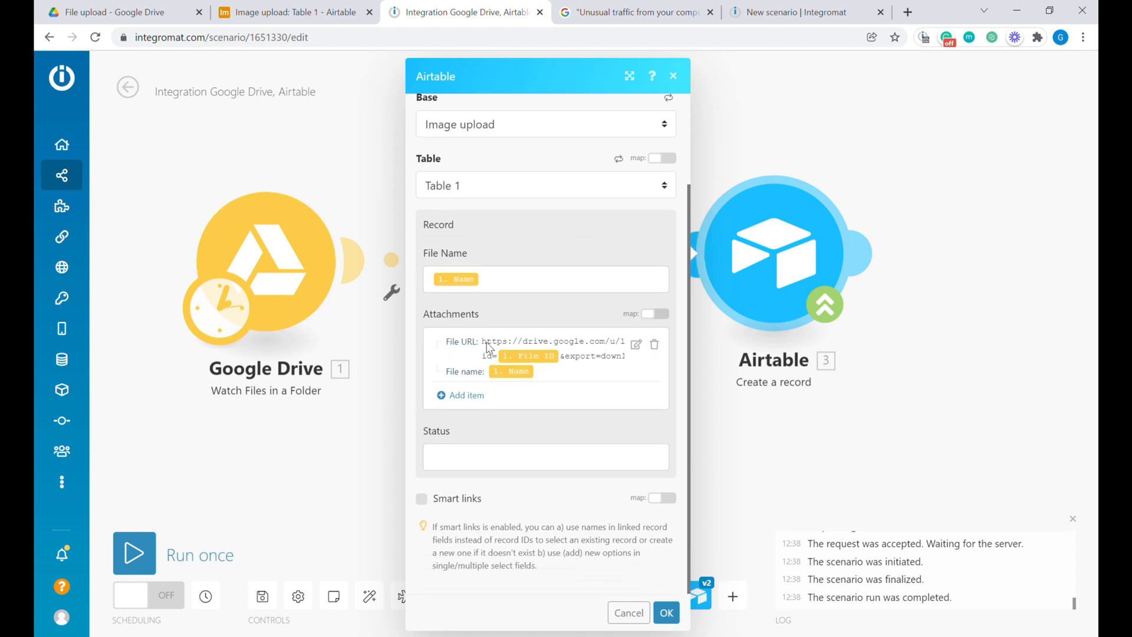
pyautogui.moveTo(614, 347)
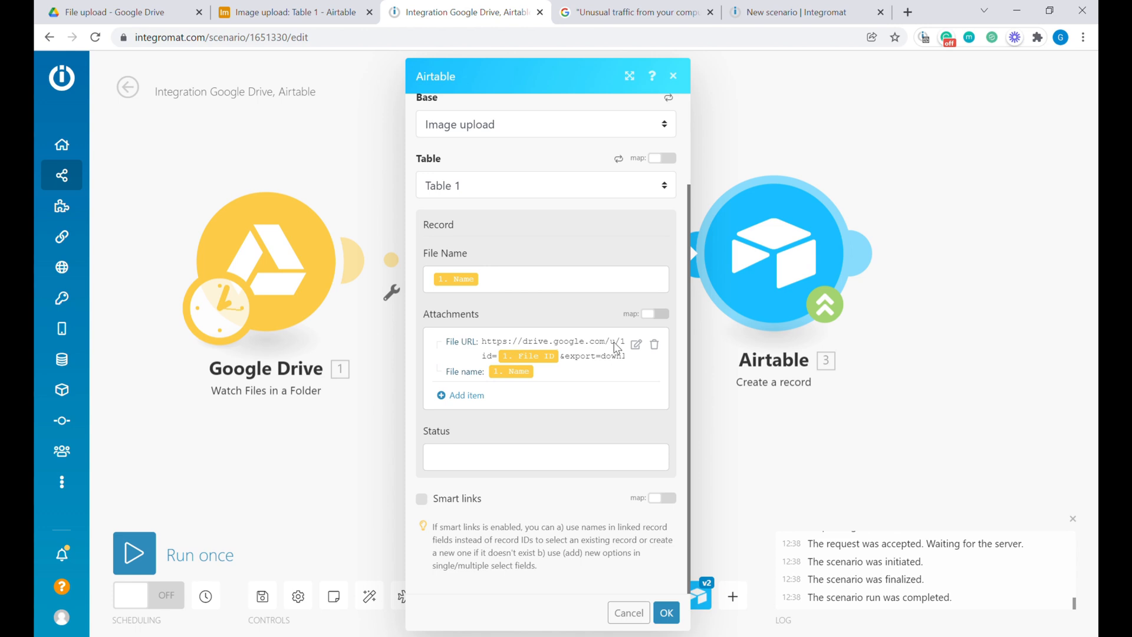
pyautogui.moveTo(534, 399)
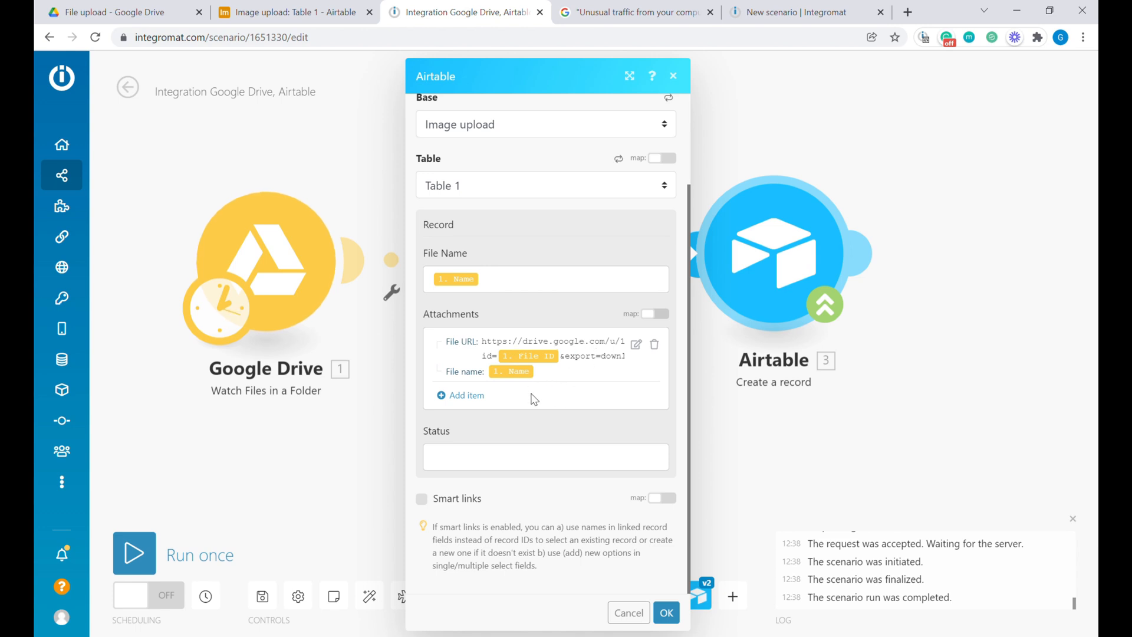
pyautogui.moveTo(543, 335)
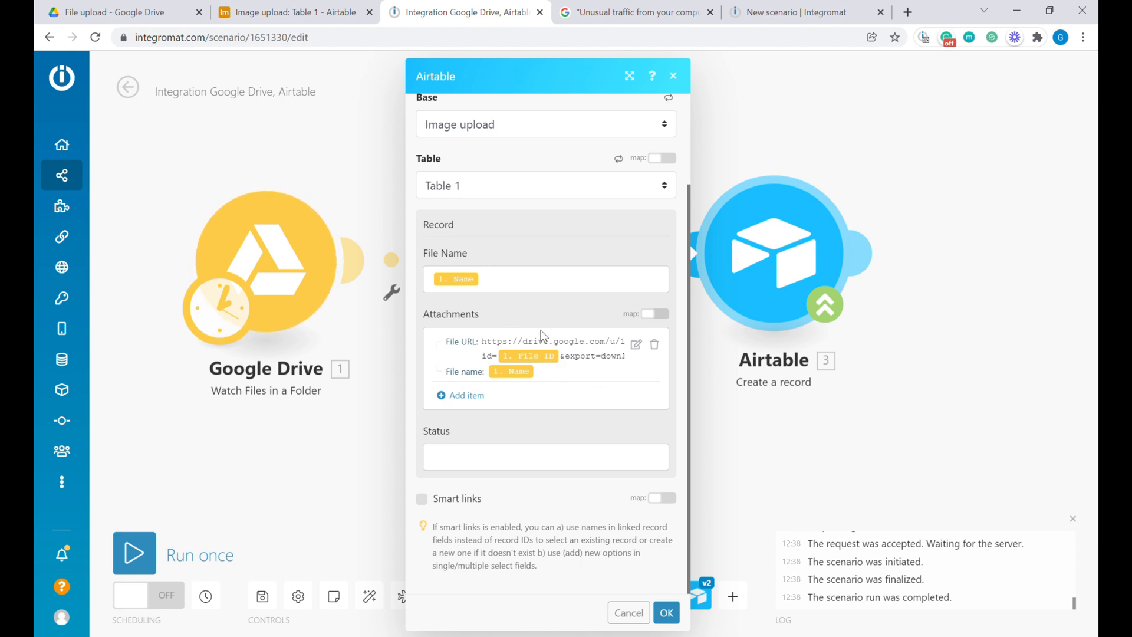
pyautogui.moveTo(605, 353)
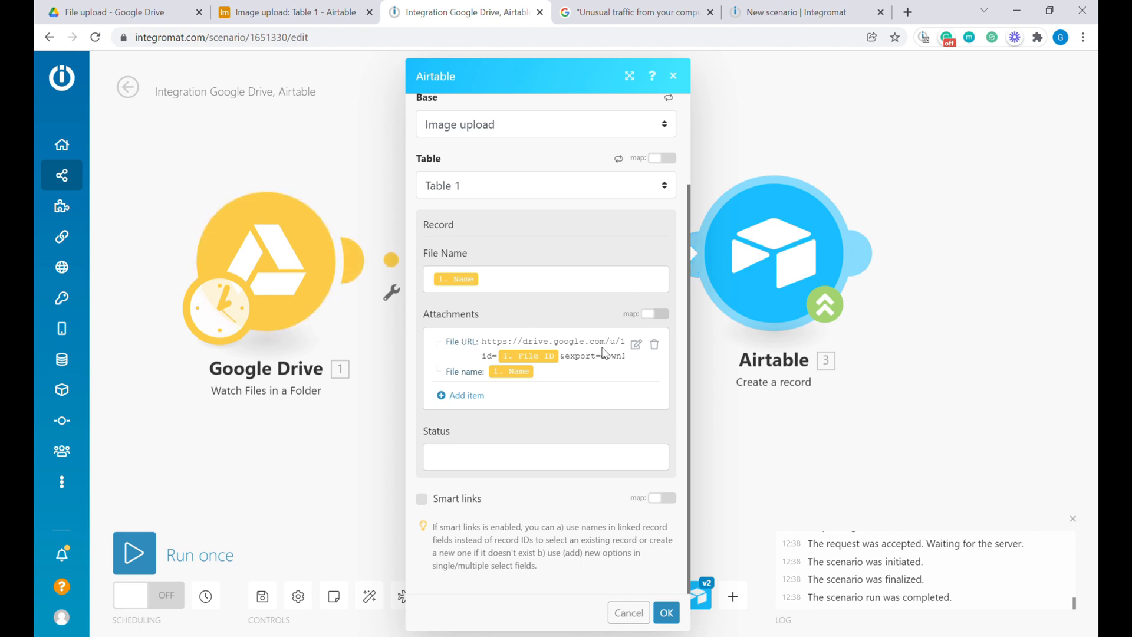
pyautogui.moveTo(476, 269)
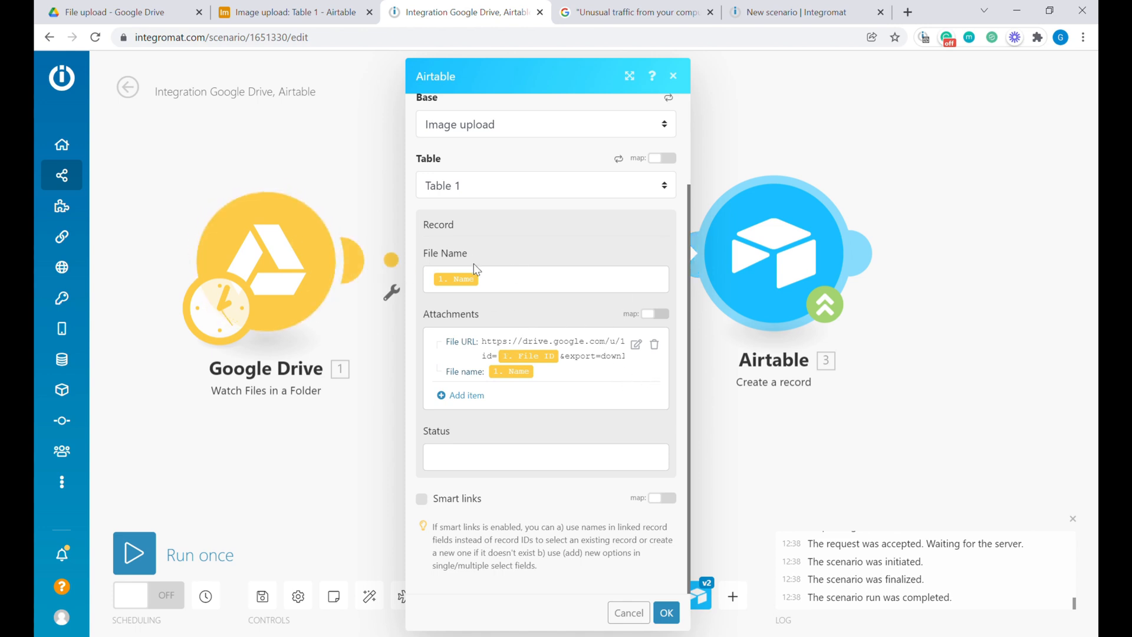
pyautogui.moveTo(574, 344)
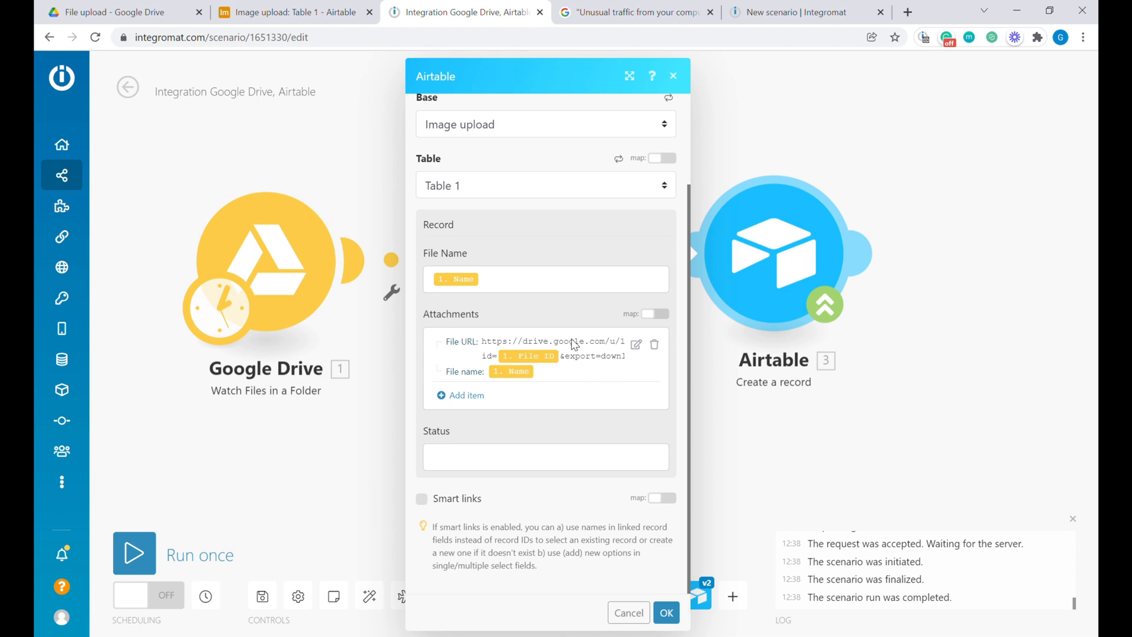
pyautogui.moveTo(591, 358)
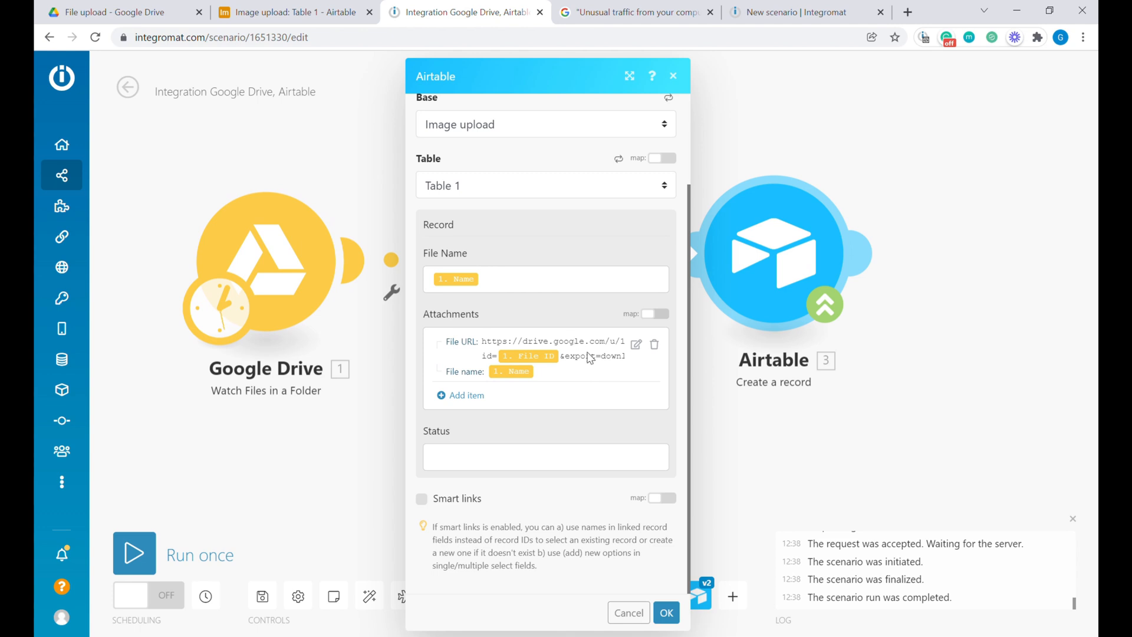
pyautogui.moveTo(533, 352)
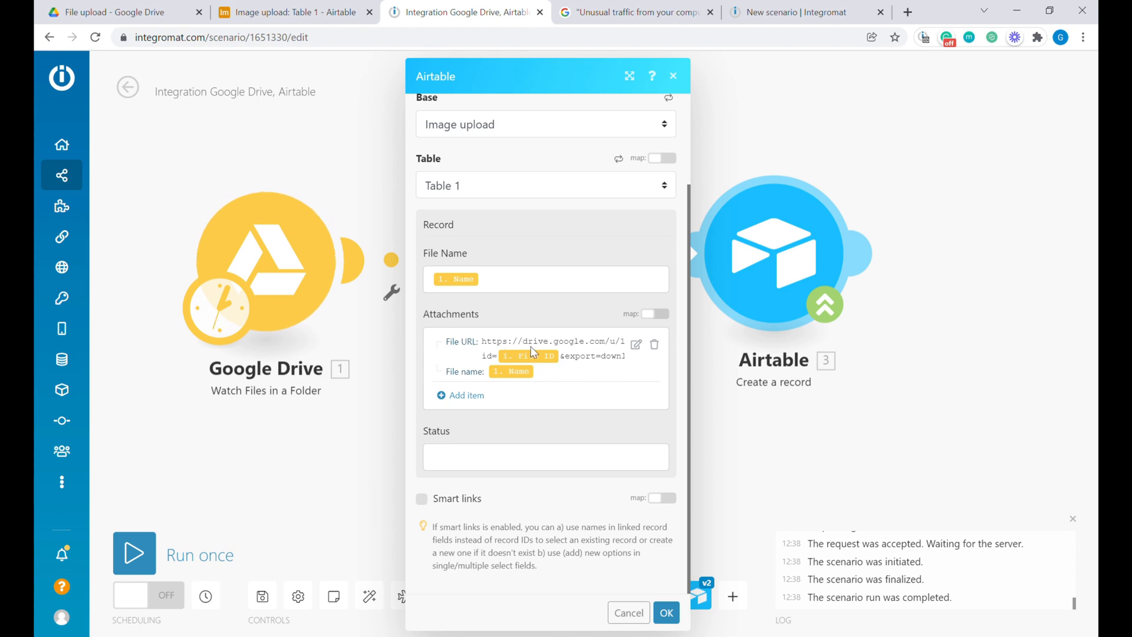
pyautogui.click(794, 12)
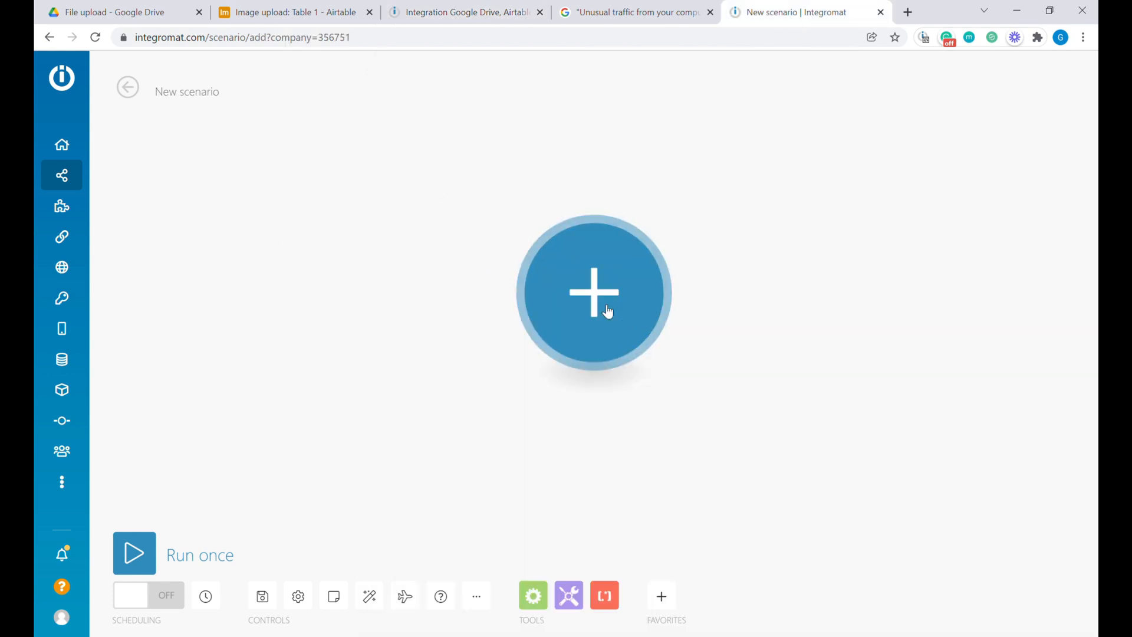
pyautogui.moveTo(639, 361)
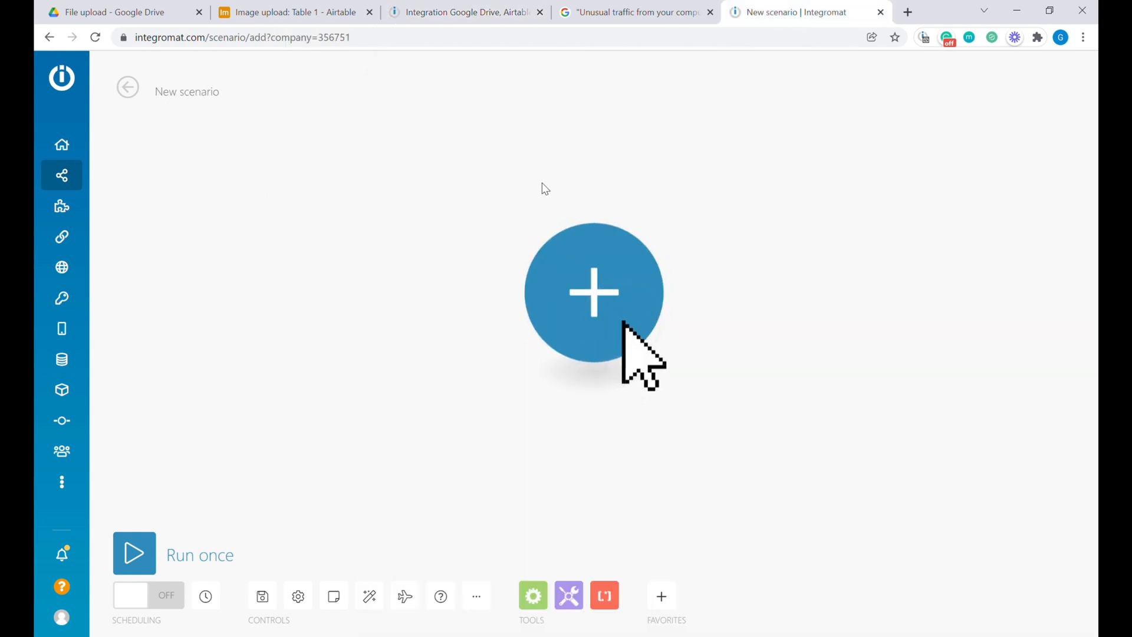
# Create a Webhooks custom webhook trigger named 'New Google Drive Webhook' and copy its address
pyautogui.click(594, 292)
pyautogui.write('webhook')
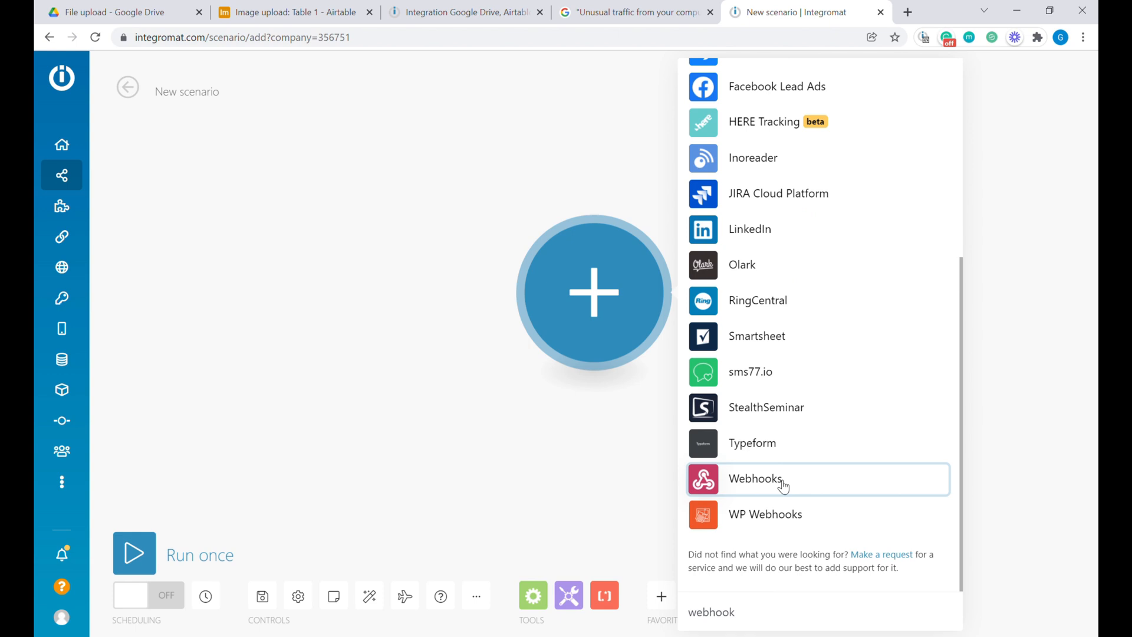
pyautogui.click(756, 479)
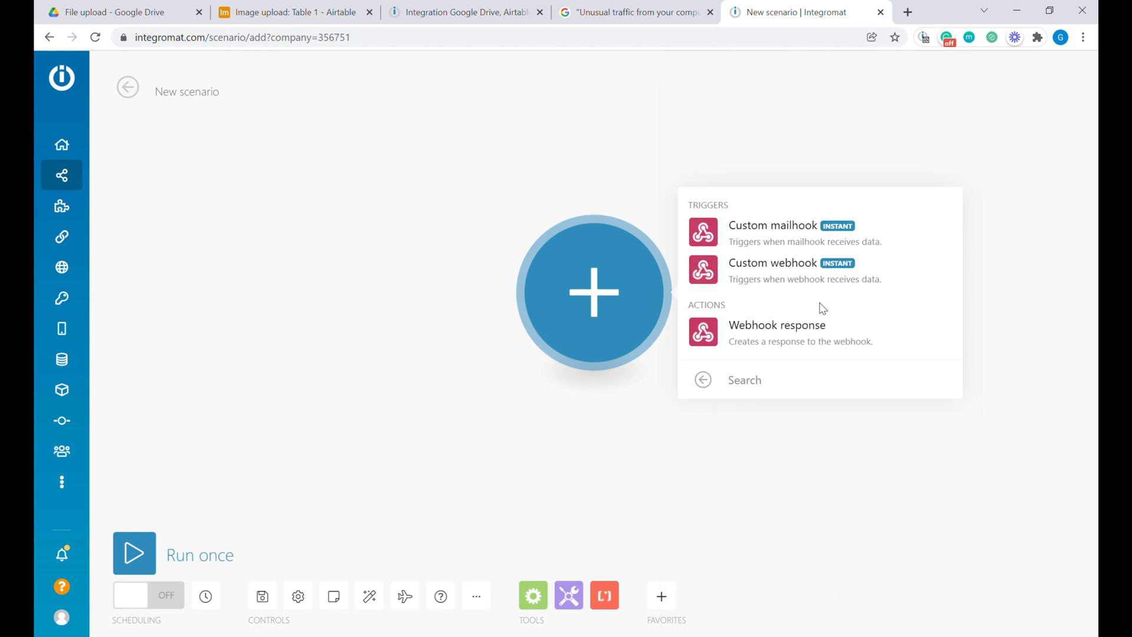
pyautogui.click(773, 262)
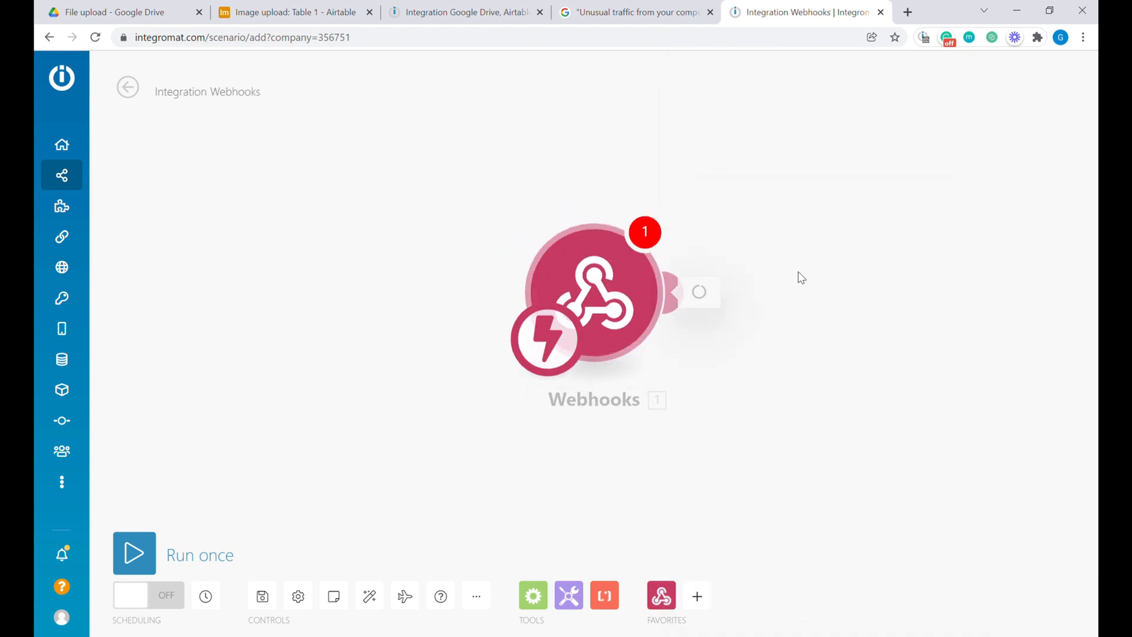
pyautogui.click(592, 296)
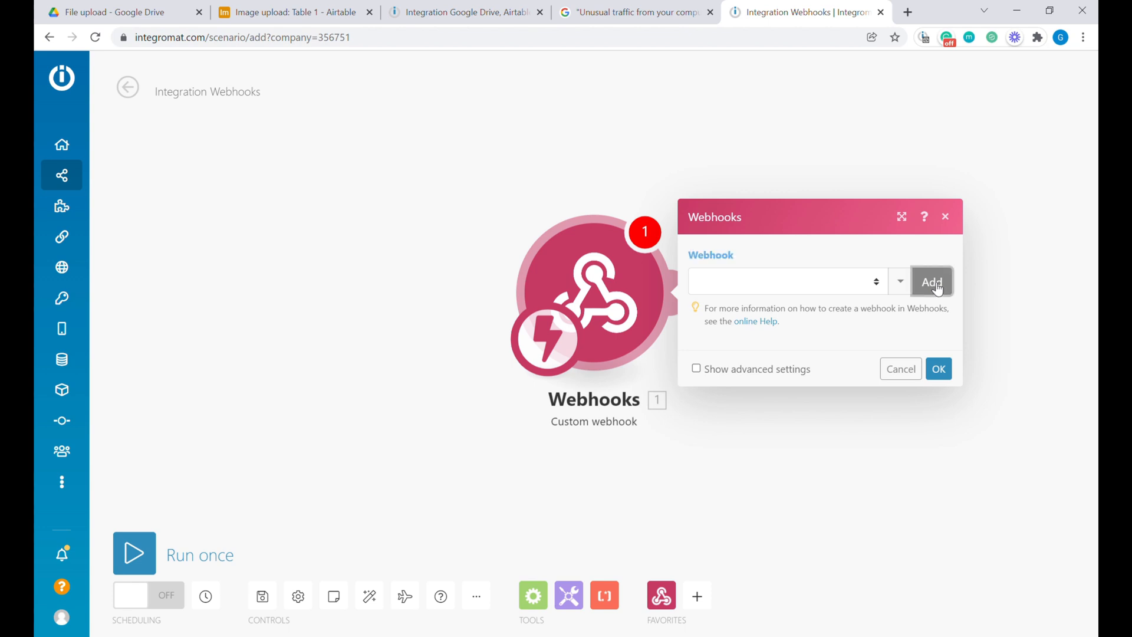
pyautogui.click(932, 282)
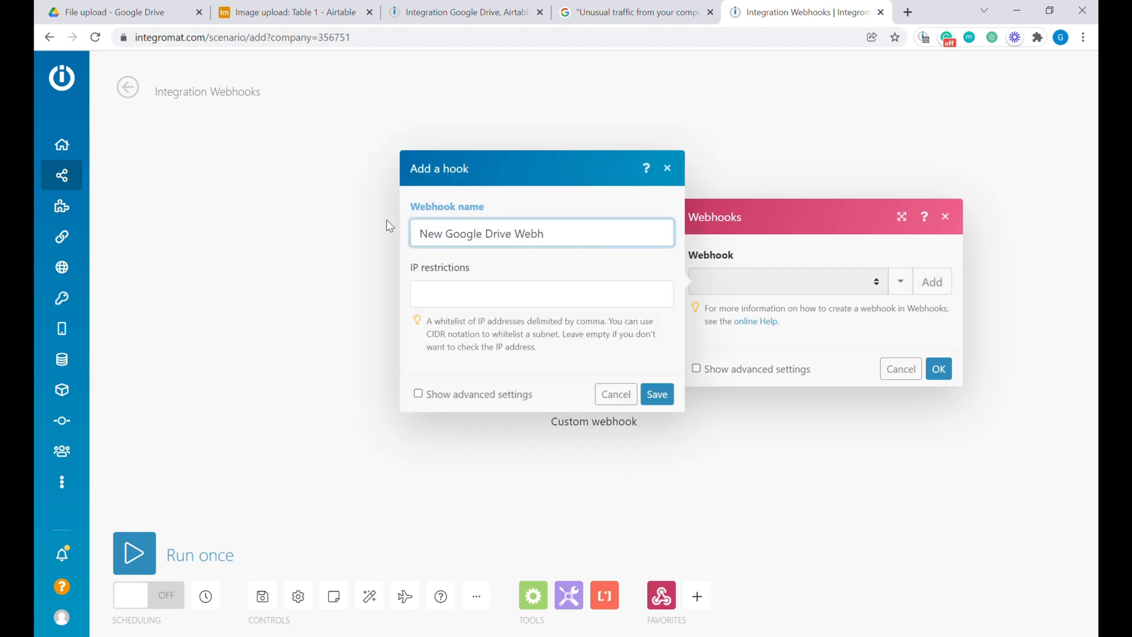
pyautogui.click(656, 393)
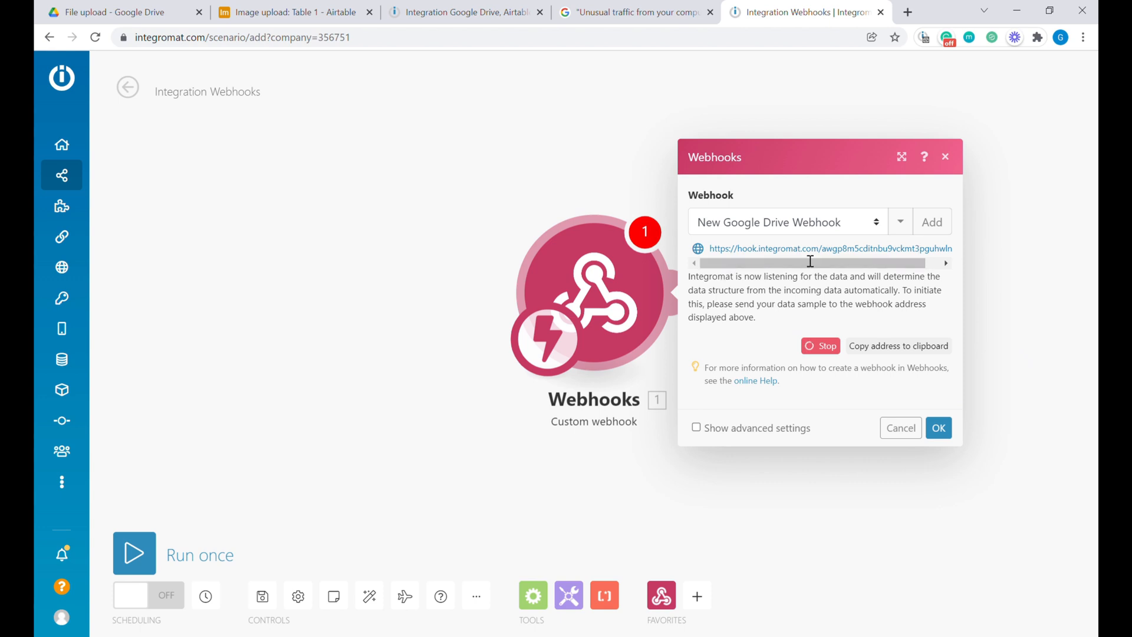
pyautogui.moveTo(900, 354)
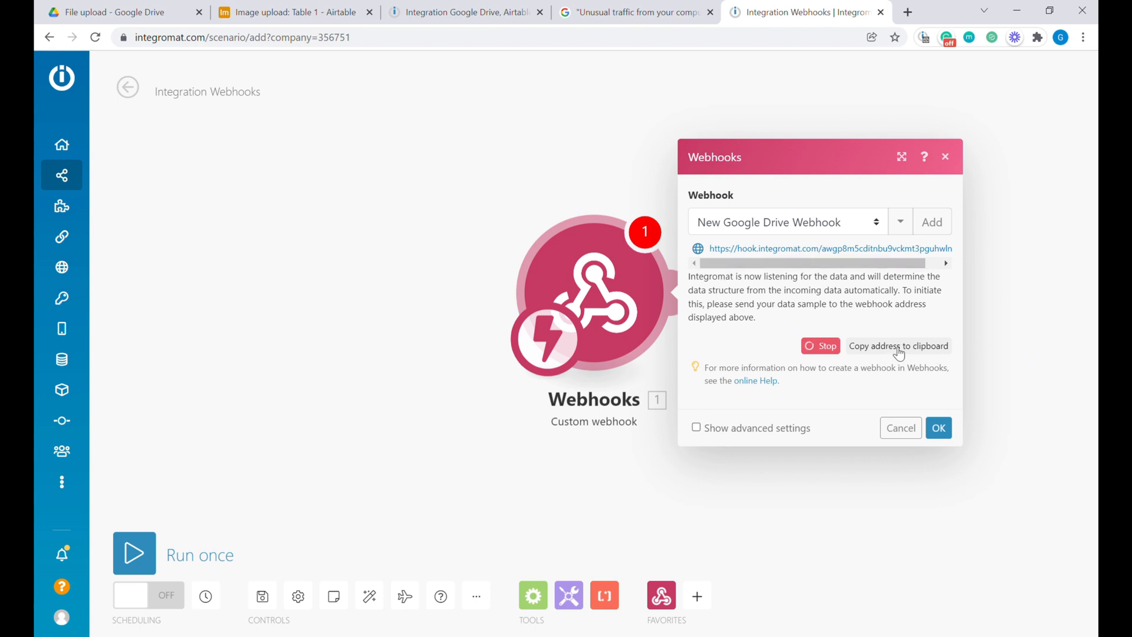
pyautogui.click(899, 346)
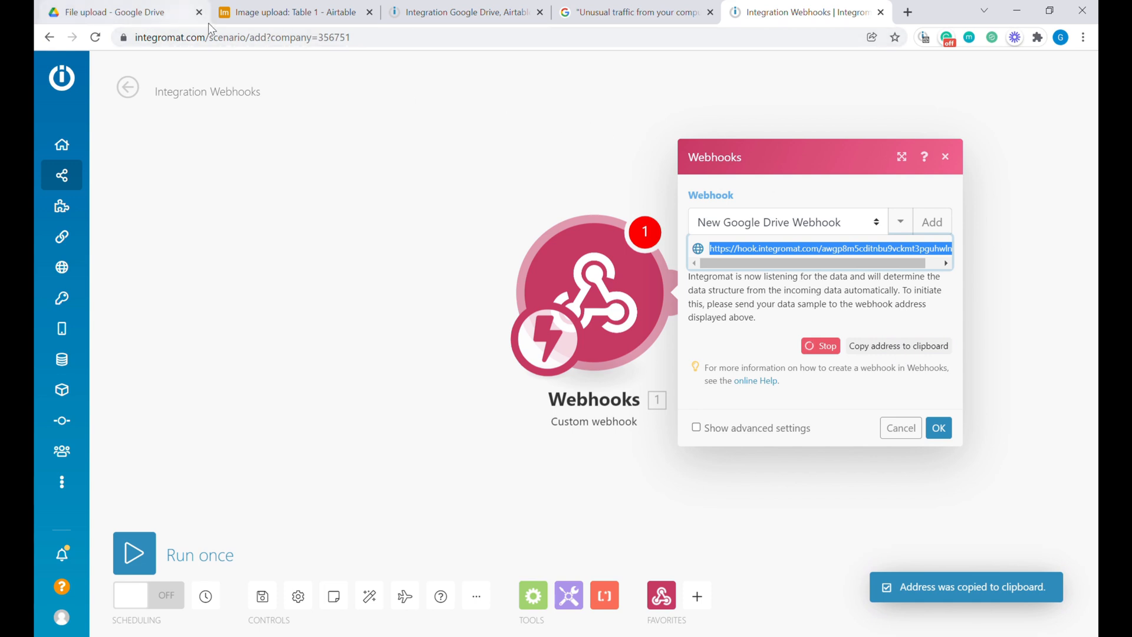
# Set the Airtable attachment File URL to the webhook address plus ?id= and the Drive File ID
pyautogui.click(466, 13)
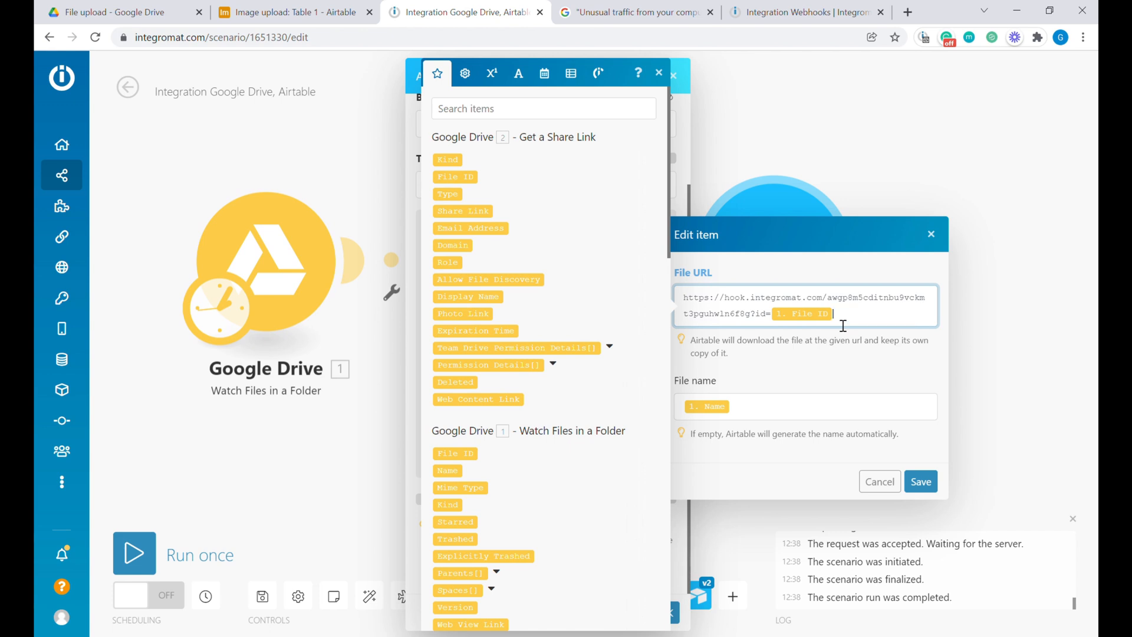
pyautogui.moveTo(793, 326)
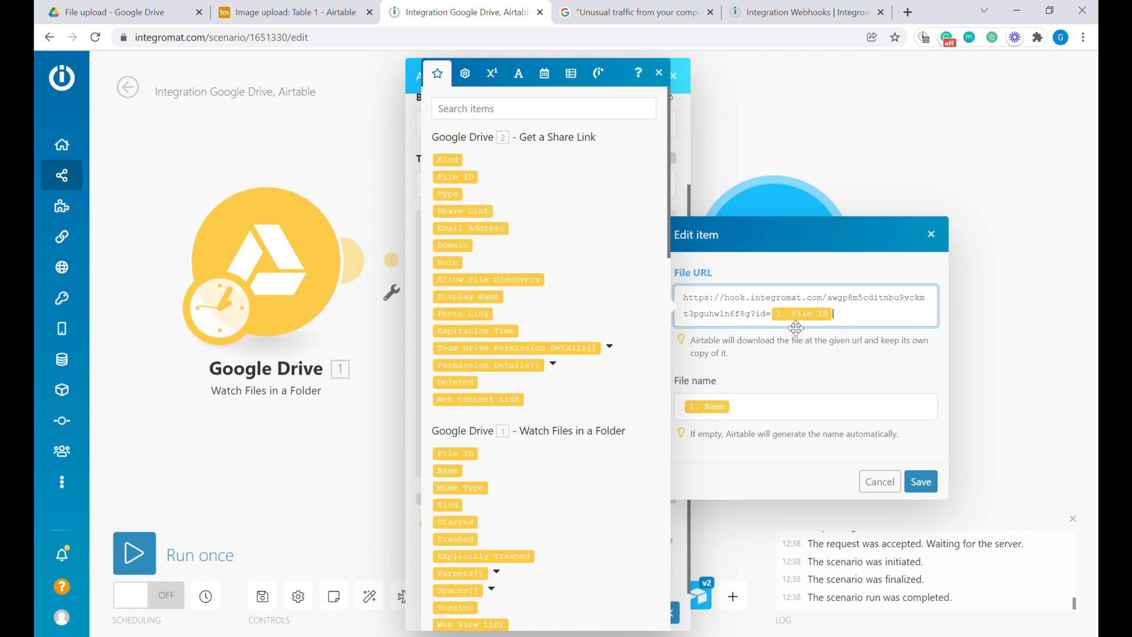
pyautogui.moveTo(733, 313)
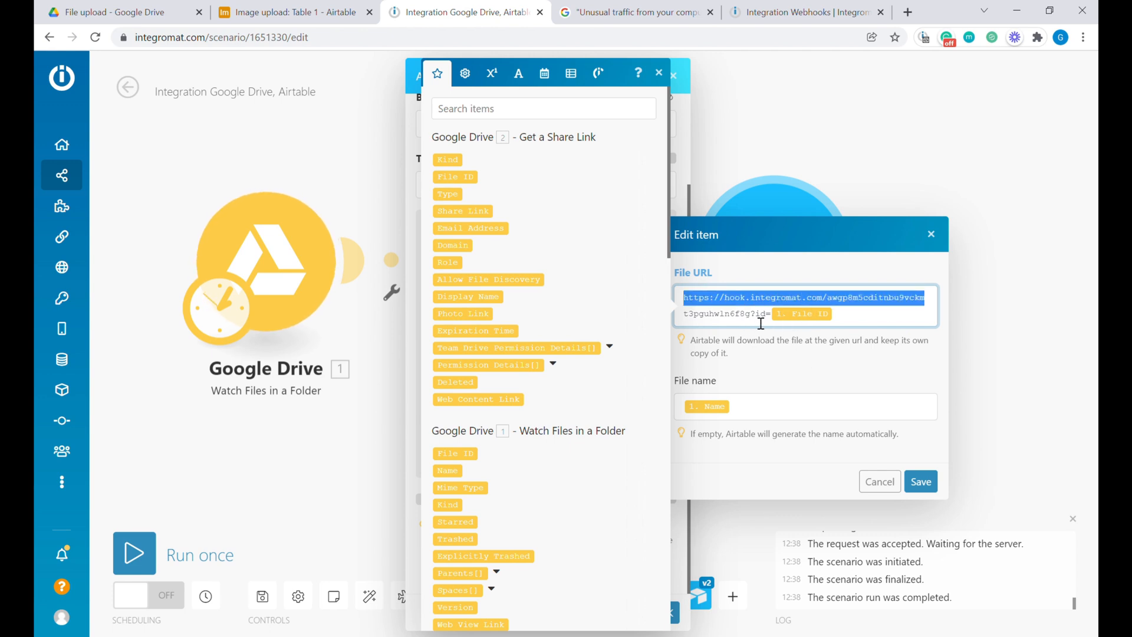
pyautogui.click(753, 314)
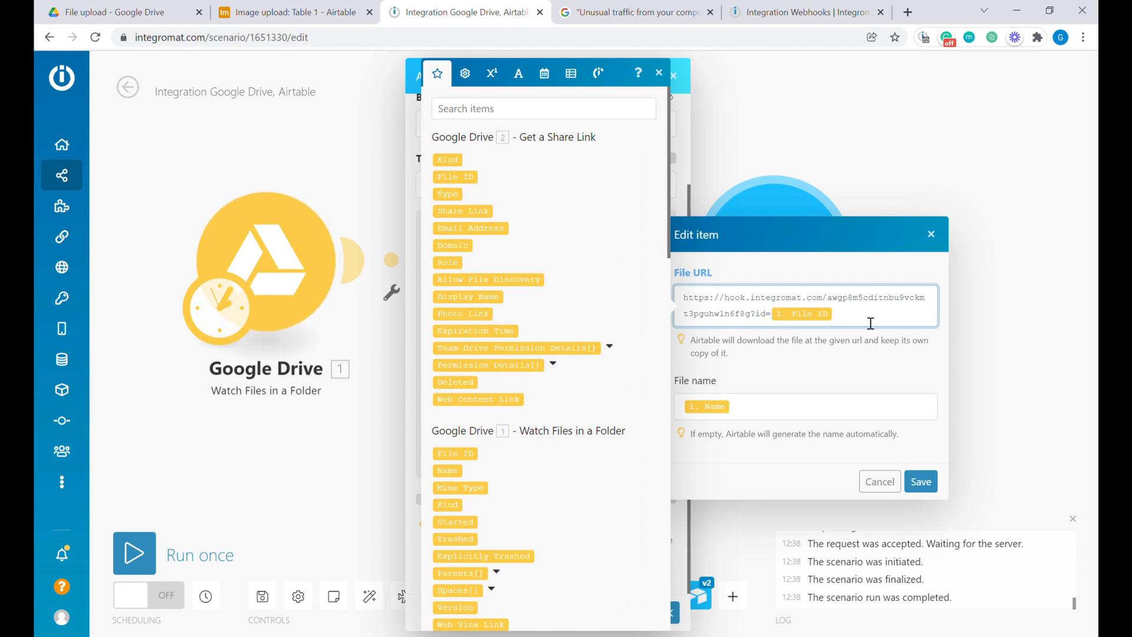
pyautogui.click(920, 482)
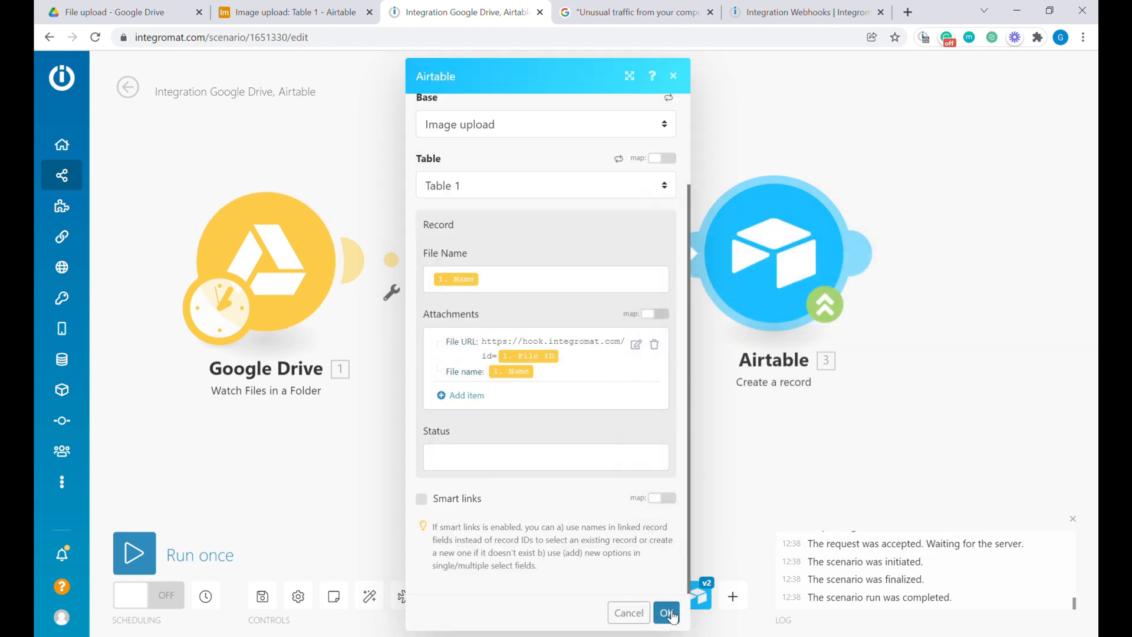
pyautogui.click(666, 612)
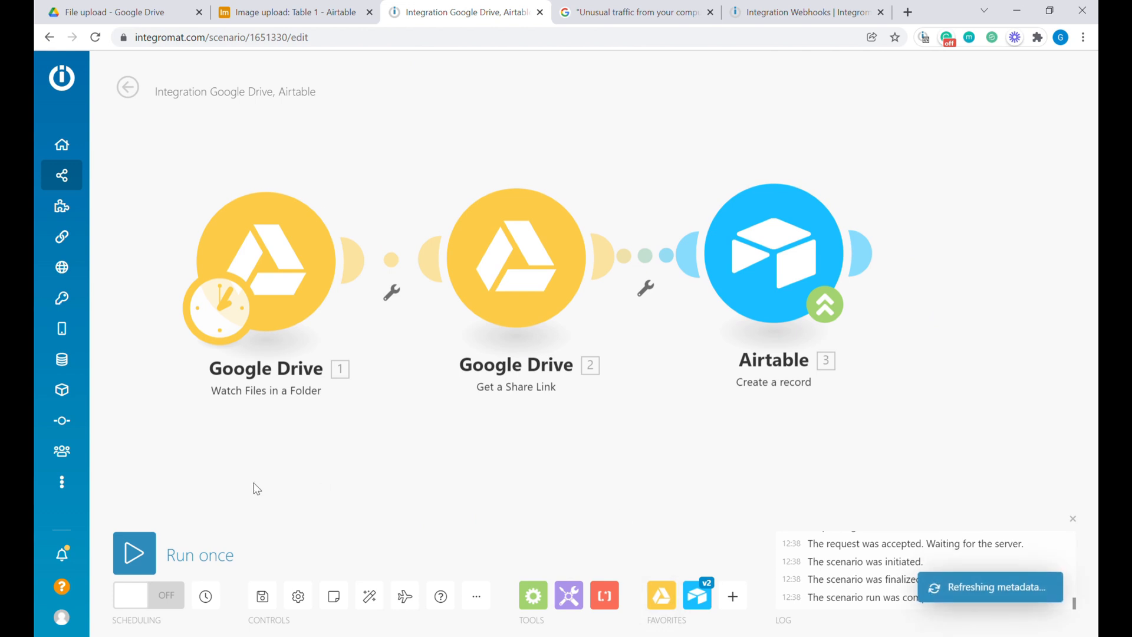
# Confirm the webhook module and run the webhook scenario once so it listens
pyautogui.click(109, 12)
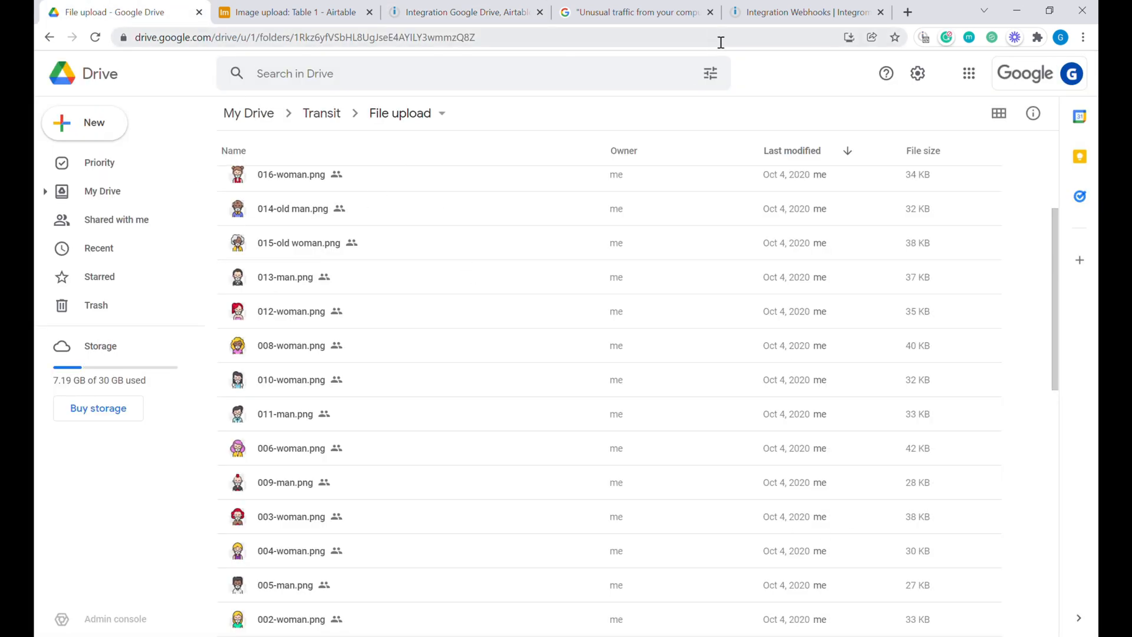
pyautogui.click(802, 12)
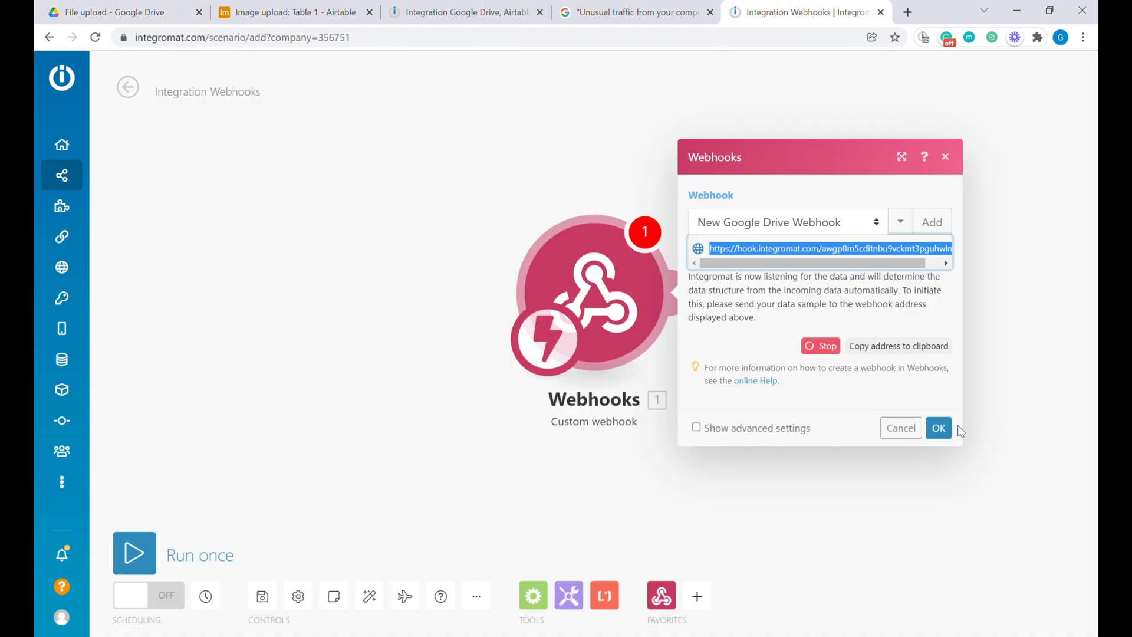
pyautogui.click(939, 428)
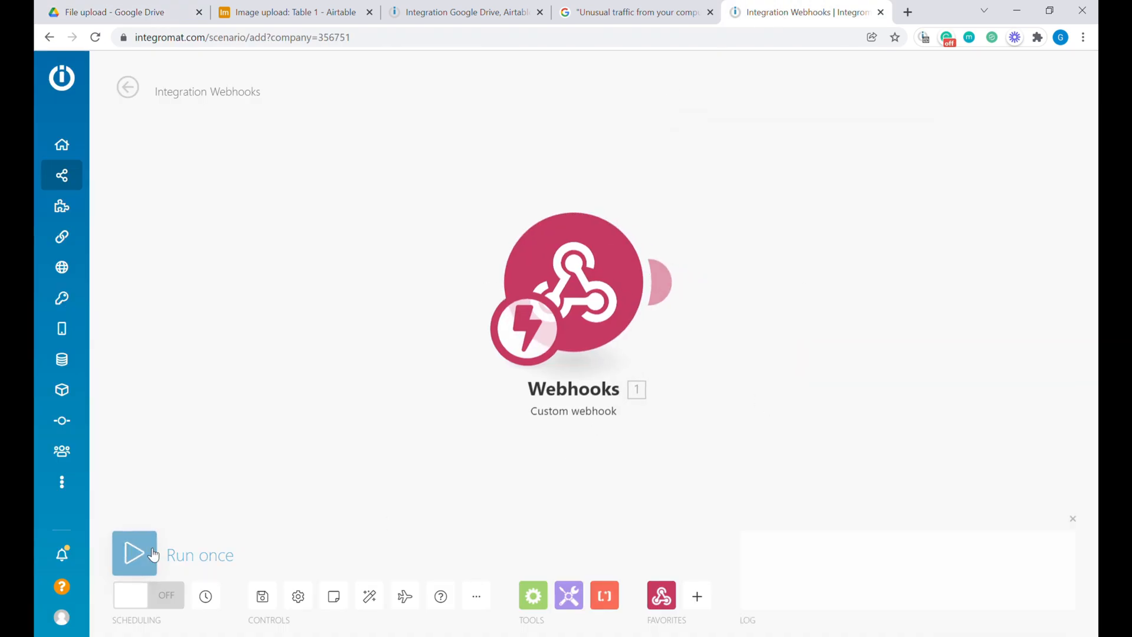
pyautogui.click(134, 554)
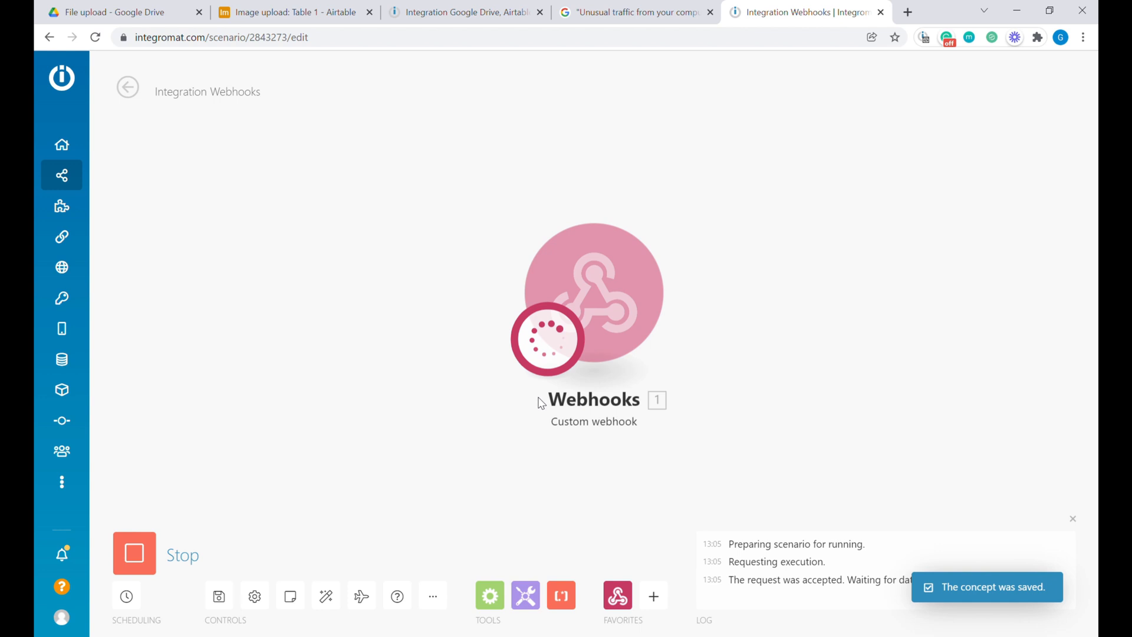
# Run the Drive-to-Airtable scenario once and check the new 041-woman.png Airtable record
pyautogui.click(109, 12)
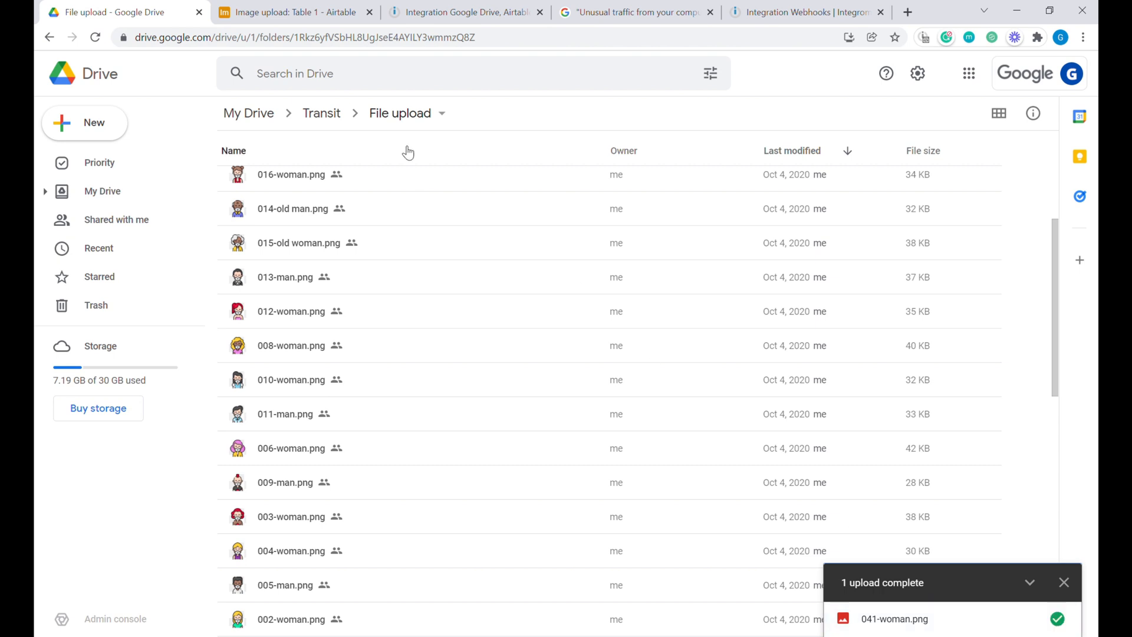
pyautogui.click(466, 12)
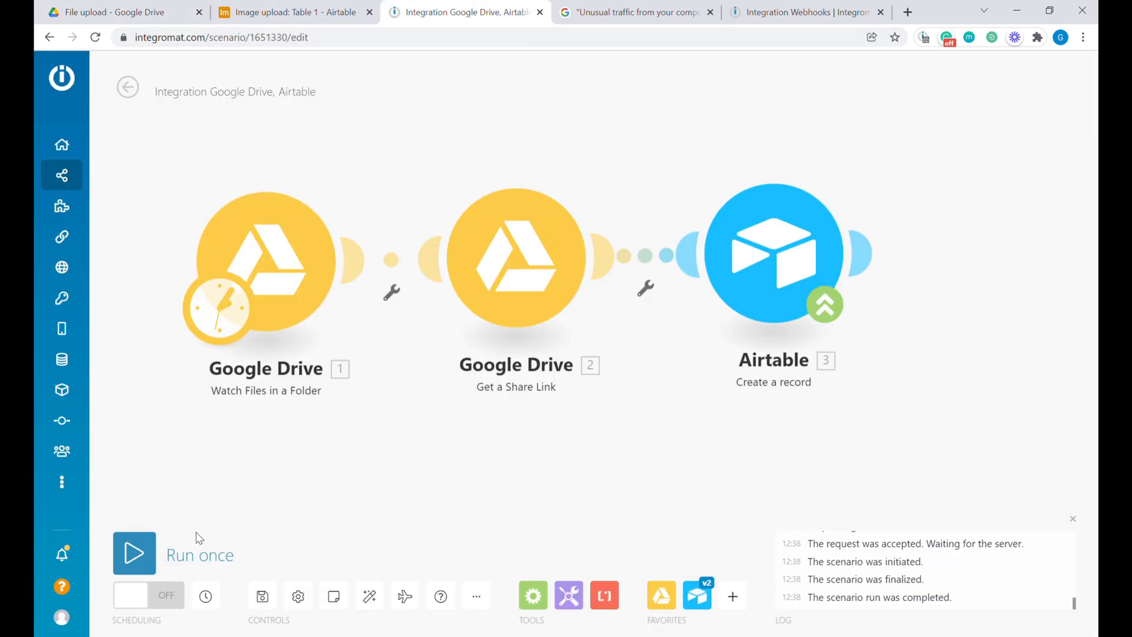
pyautogui.click(134, 553)
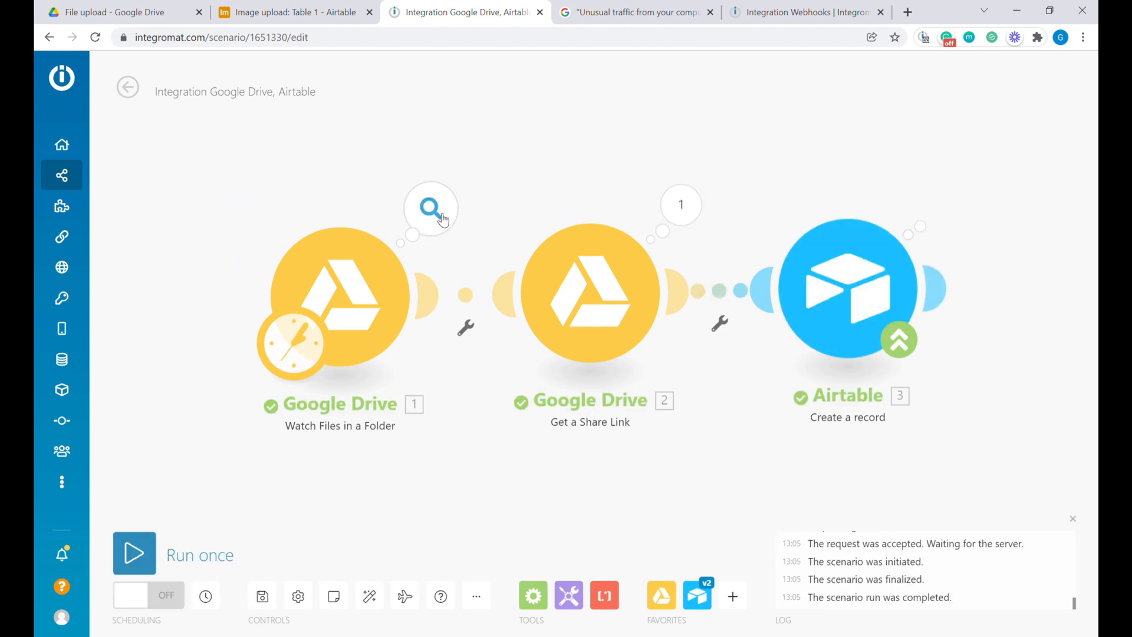
pyautogui.moveTo(944, 237)
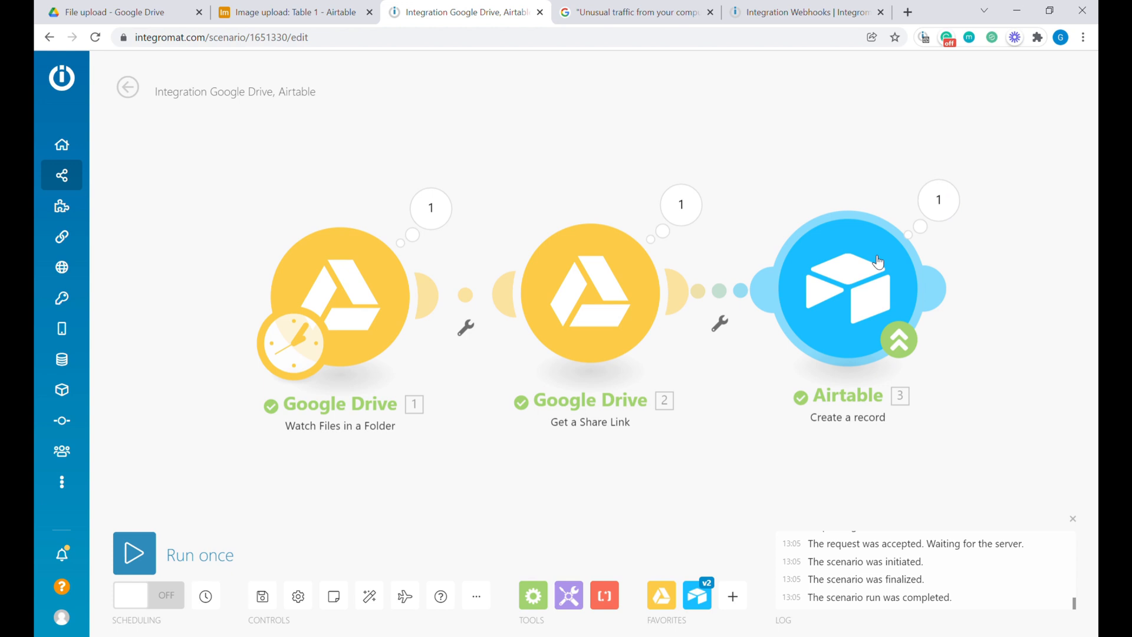
pyautogui.click(289, 12)
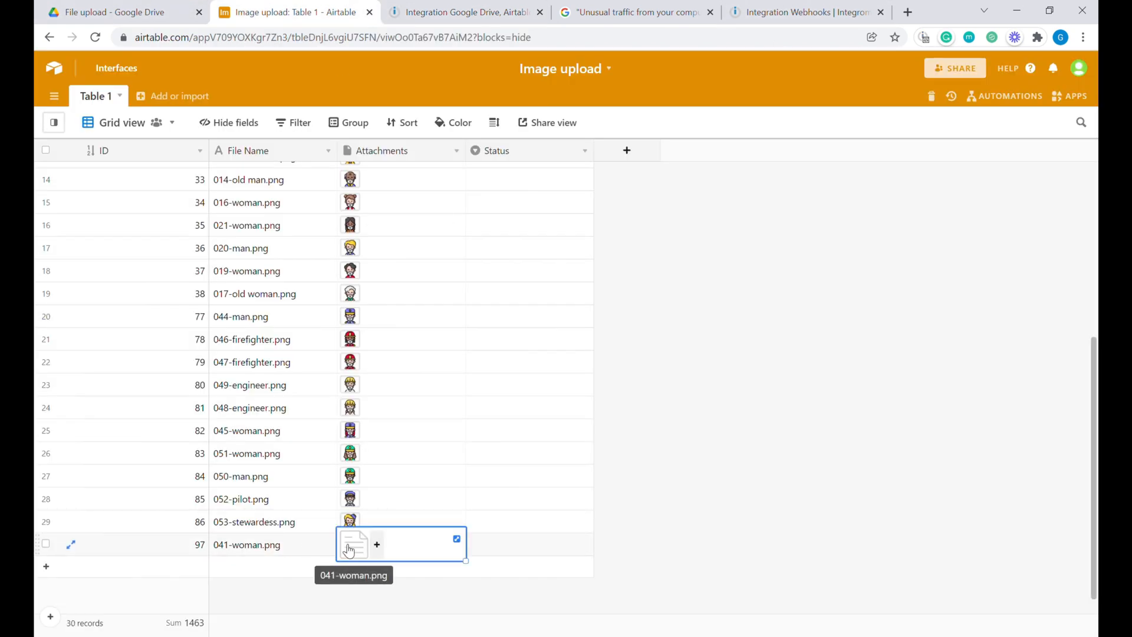
pyautogui.moveTo(210, 33)
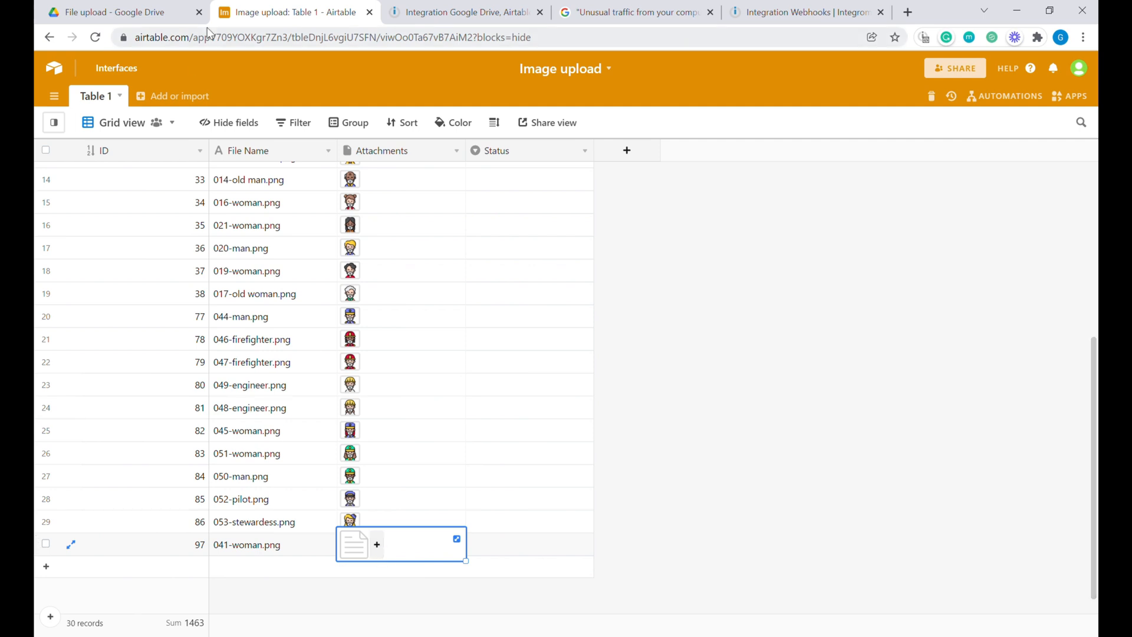
# Inspect the Drive file id in the webhook's output bundle, then close the bubble
pyautogui.click(804, 12)
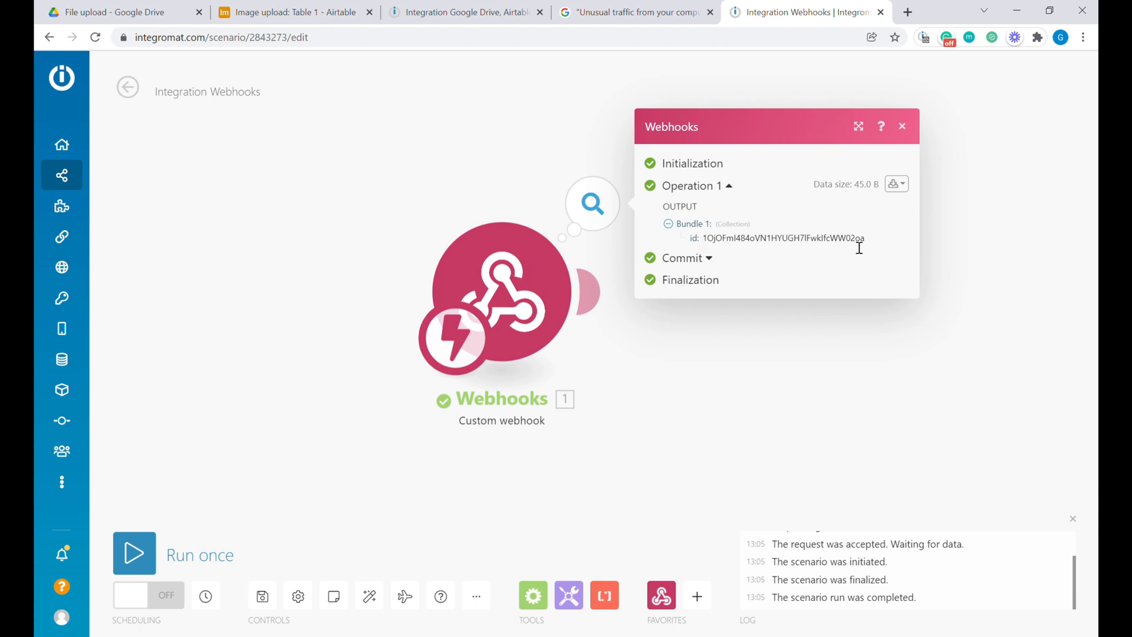
pyautogui.doubleClick(782, 238)
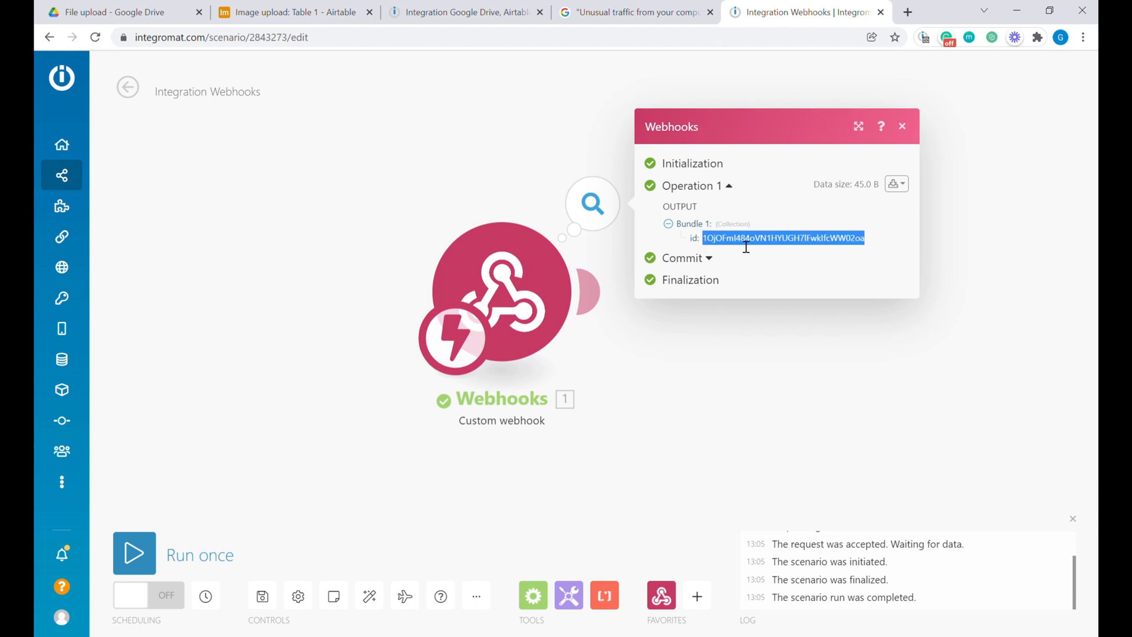
pyautogui.click(902, 126)
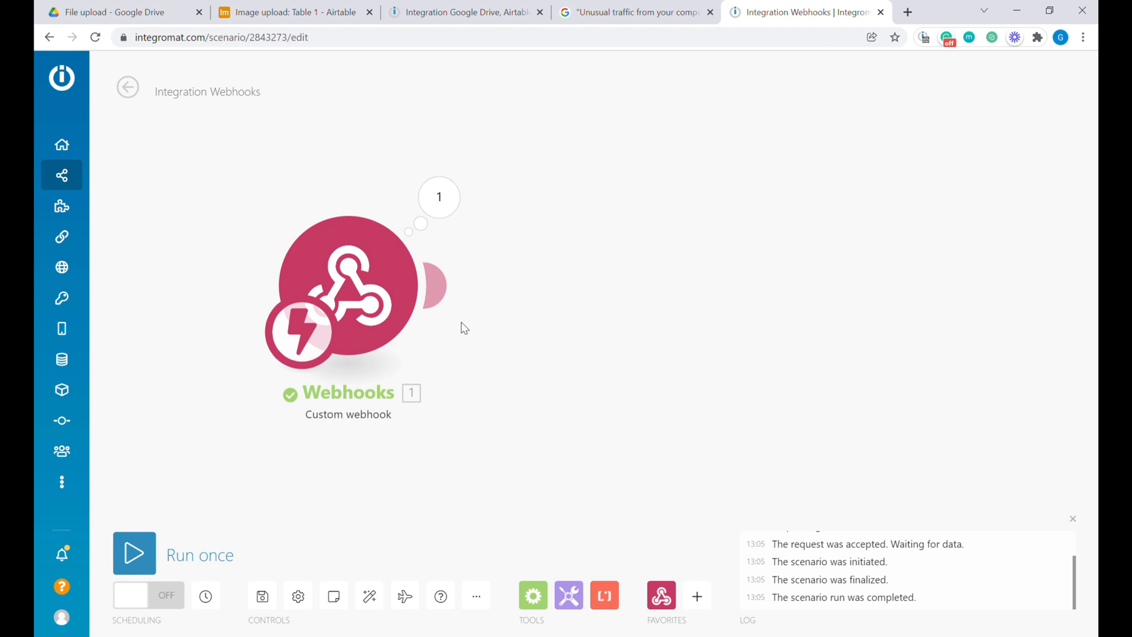
# Add a Google Drive Download a File module with File ID mapped to Webhooks 1.id
pyautogui.click(697, 595)
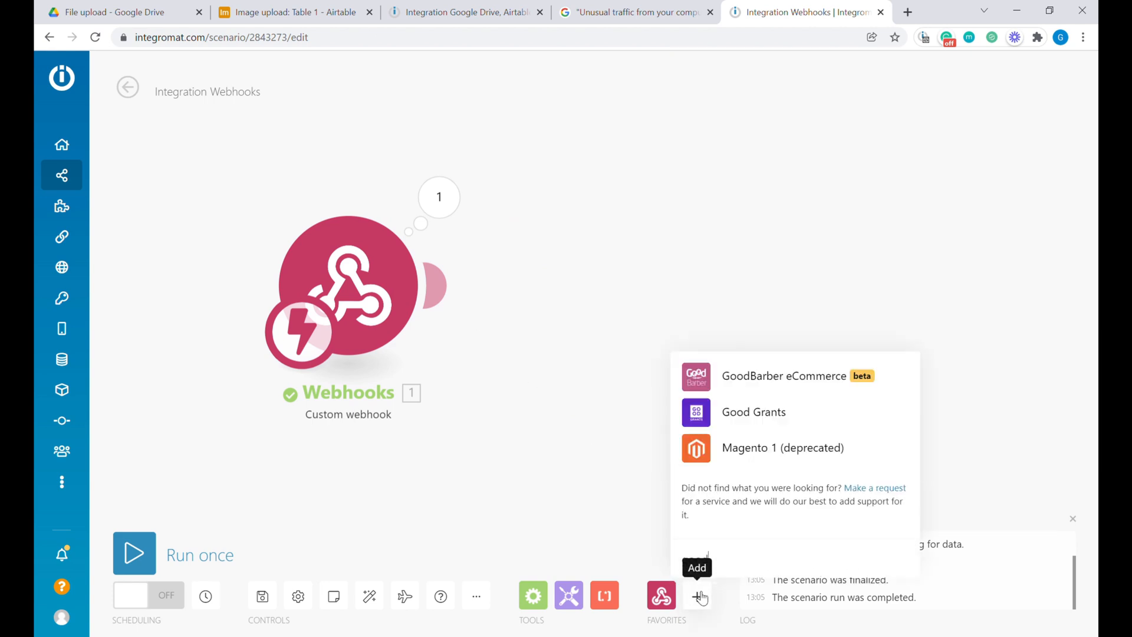
pyautogui.click(696, 595)
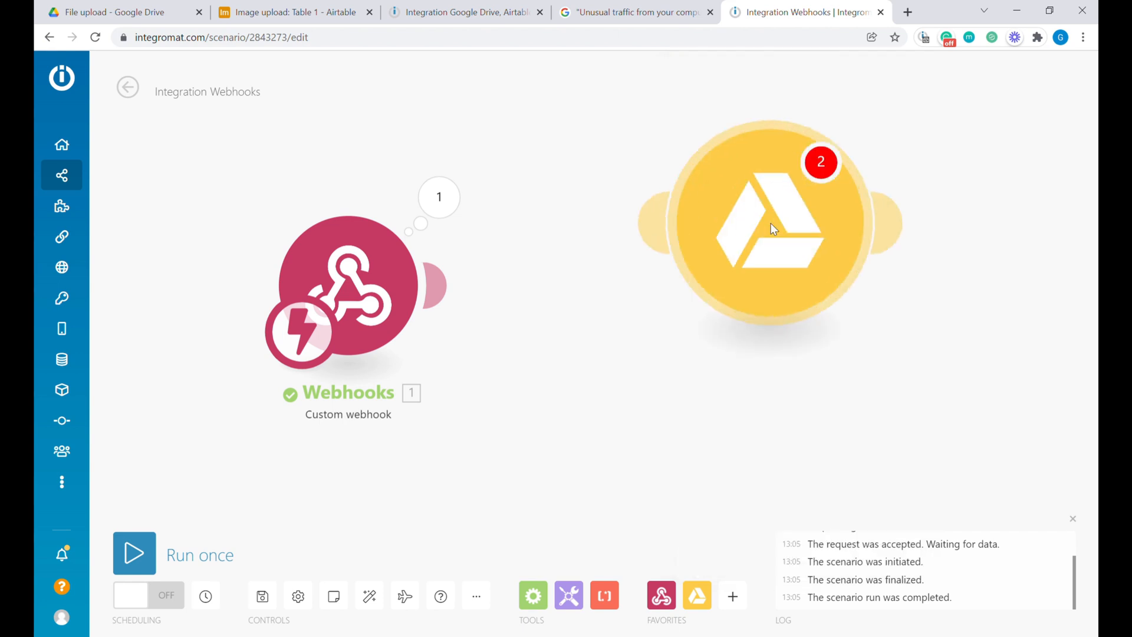
pyautogui.click(769, 220)
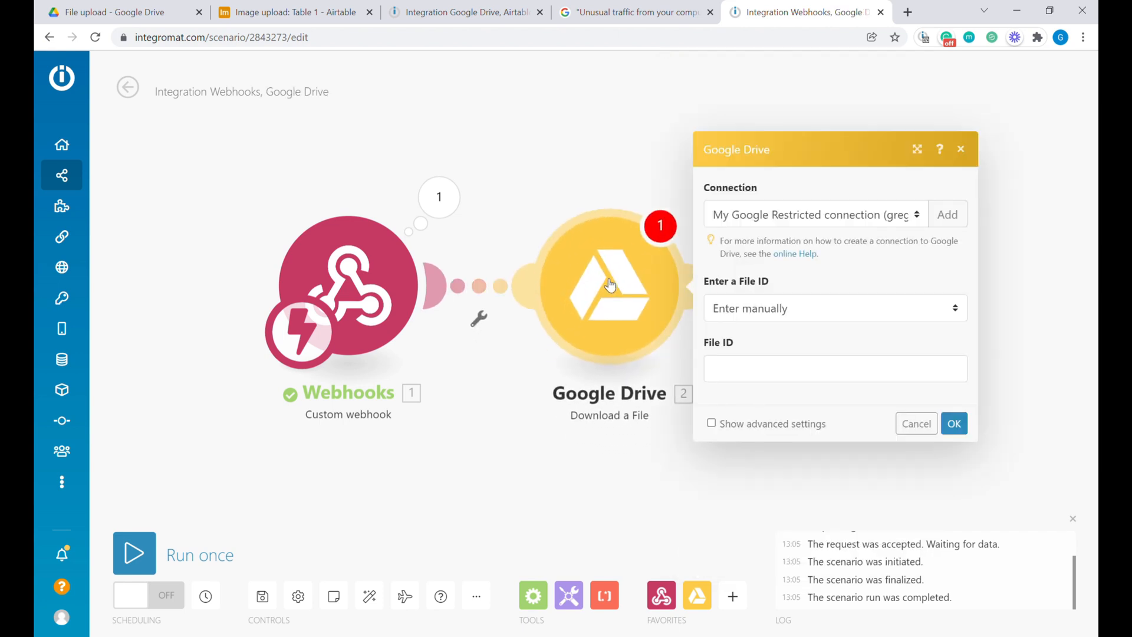
pyautogui.click(834, 368)
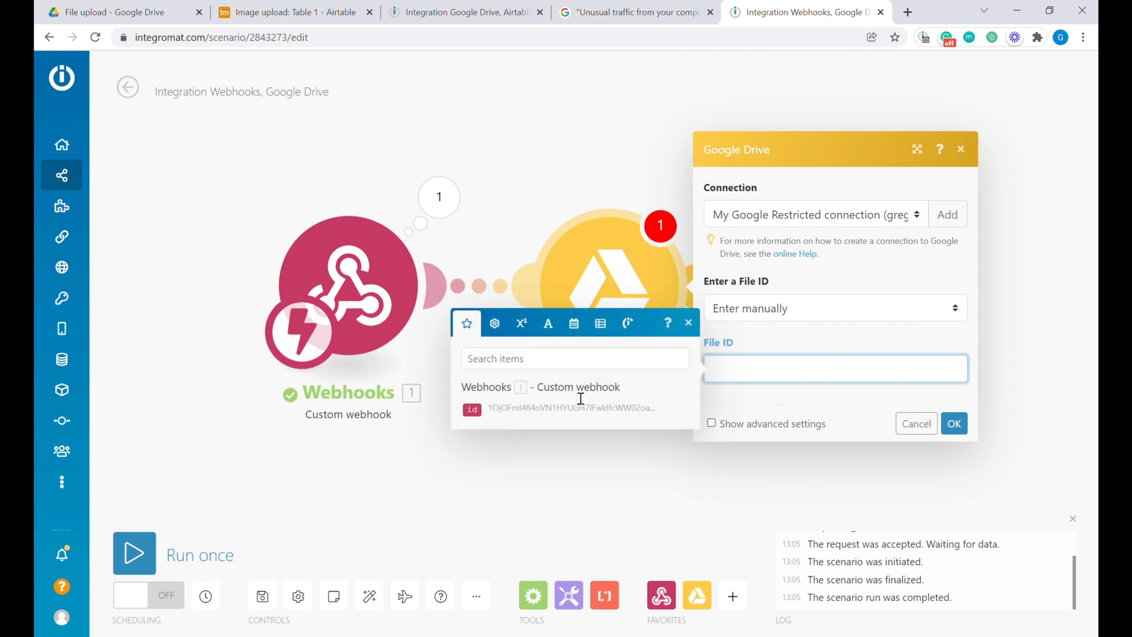
pyautogui.click(559, 409)
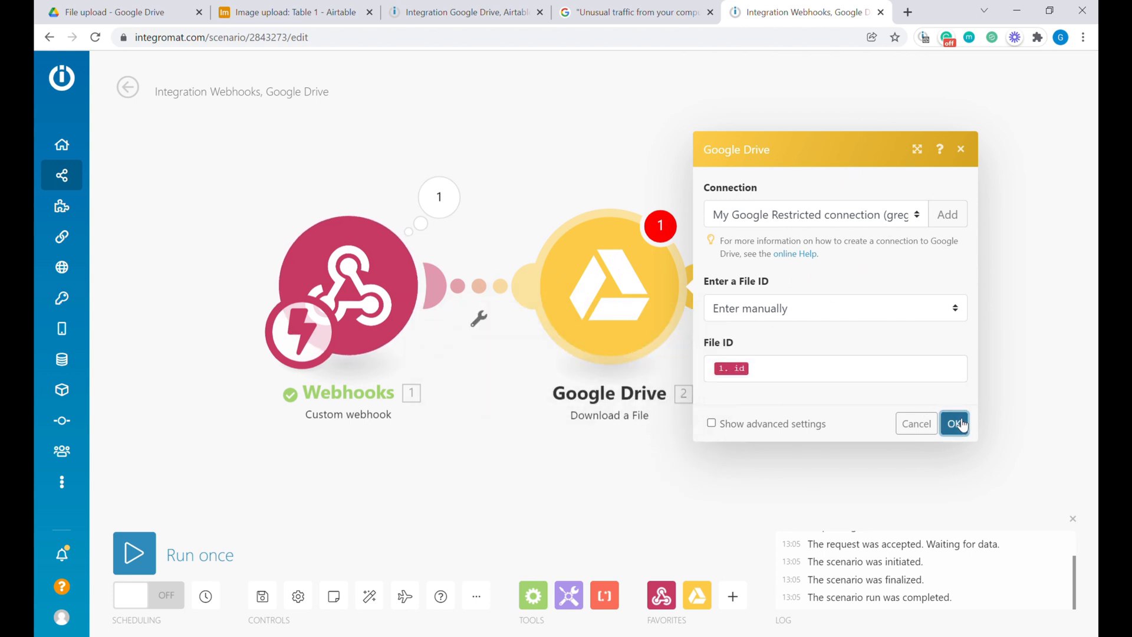
pyautogui.click(955, 423)
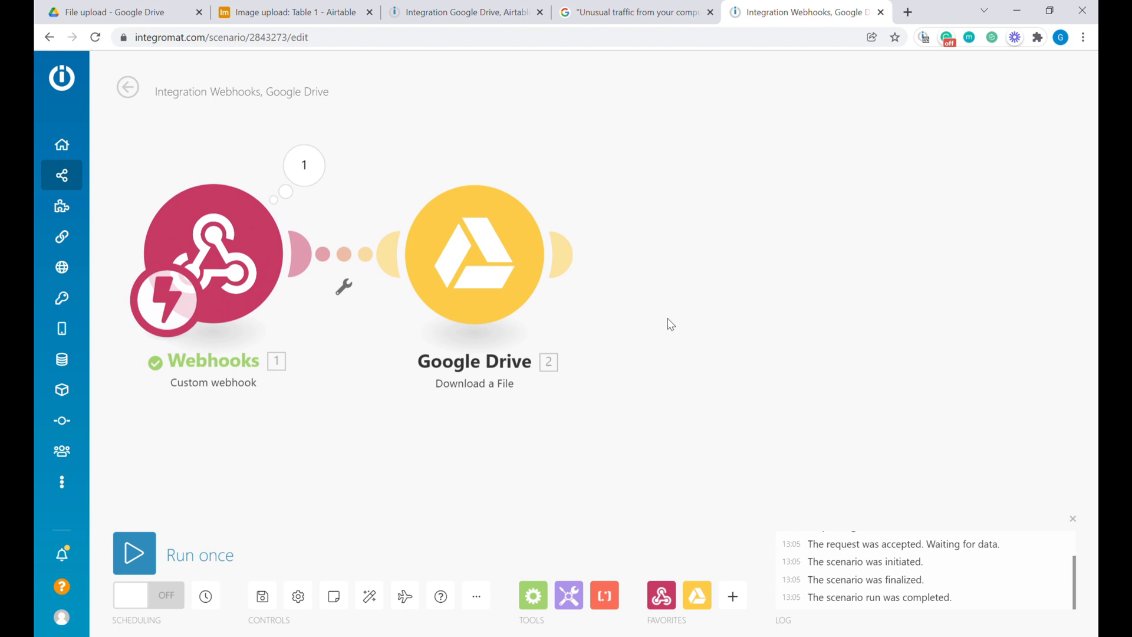
pyautogui.moveTo(661, 596)
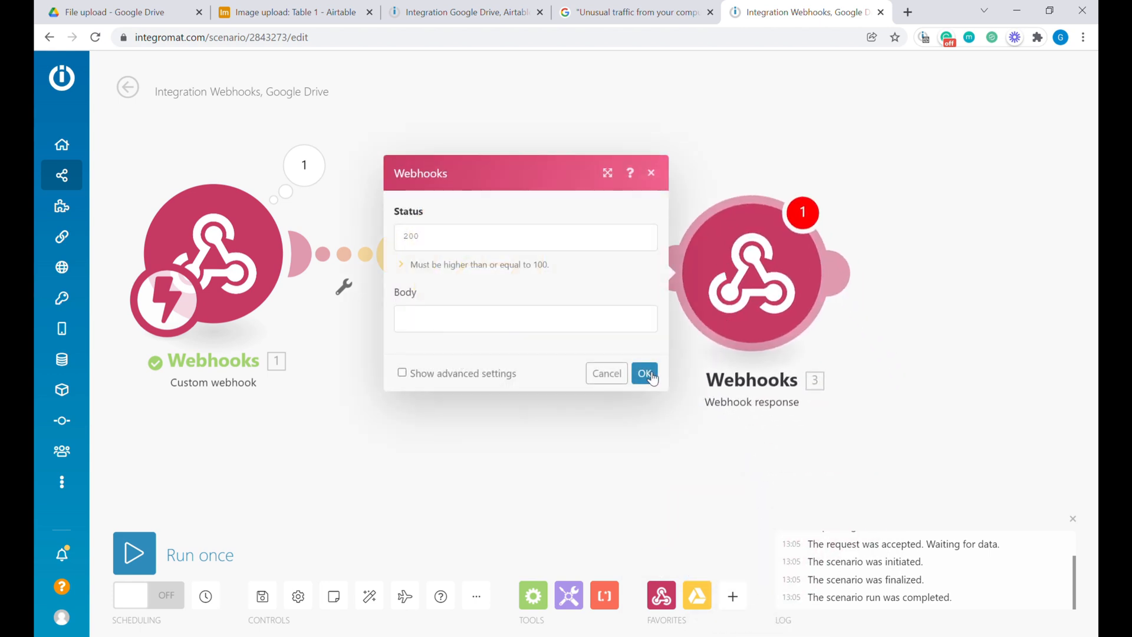
# Add a Webhook response with body 2.Data and a content-type header set to 2.Mime Type
pyautogui.click(644, 373)
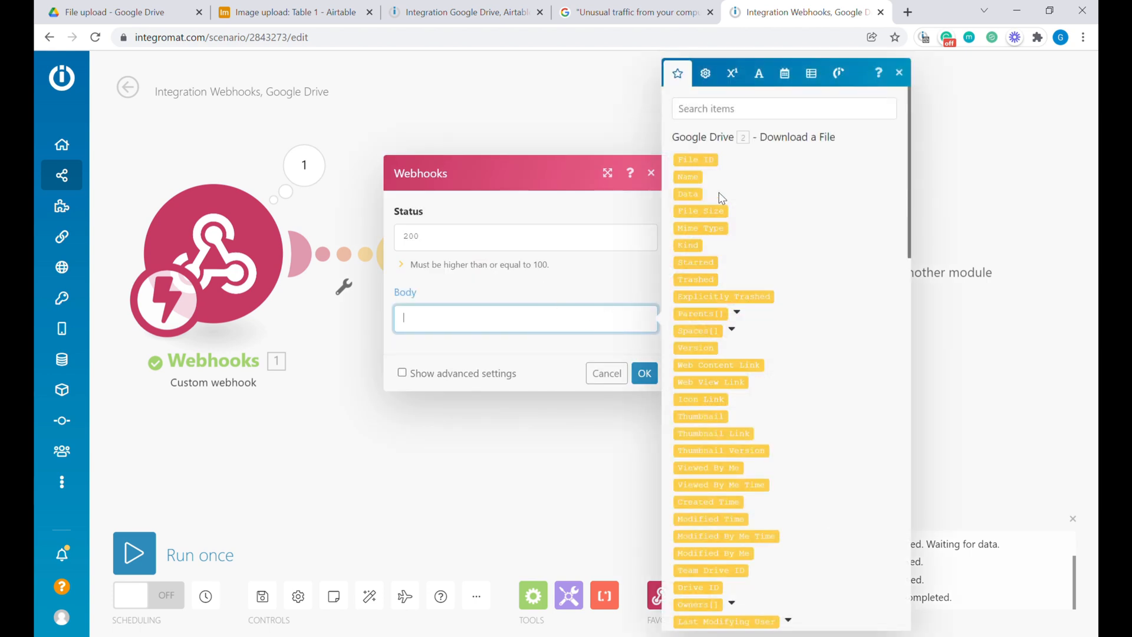
pyautogui.moveTo(657, 335)
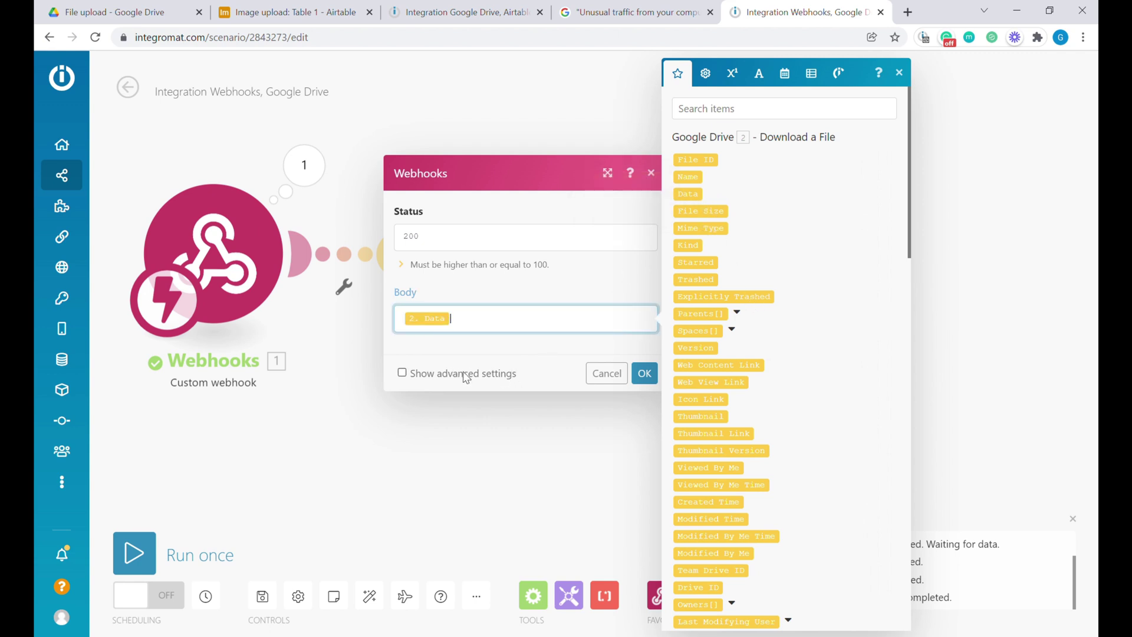
pyautogui.click(403, 373)
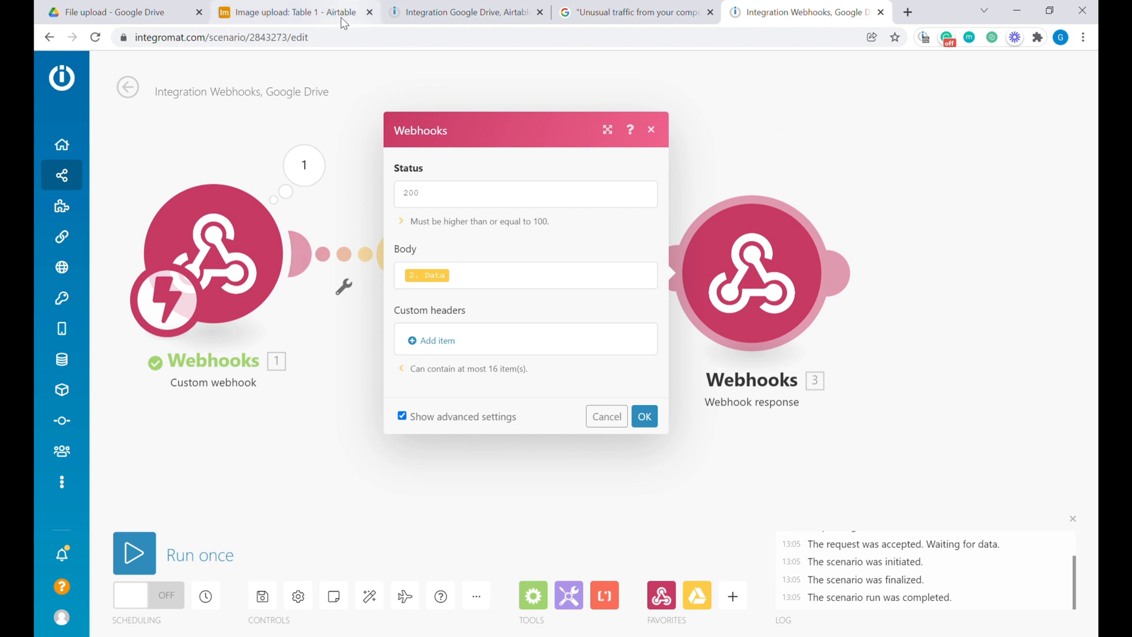
pyautogui.moveTo(432, 341)
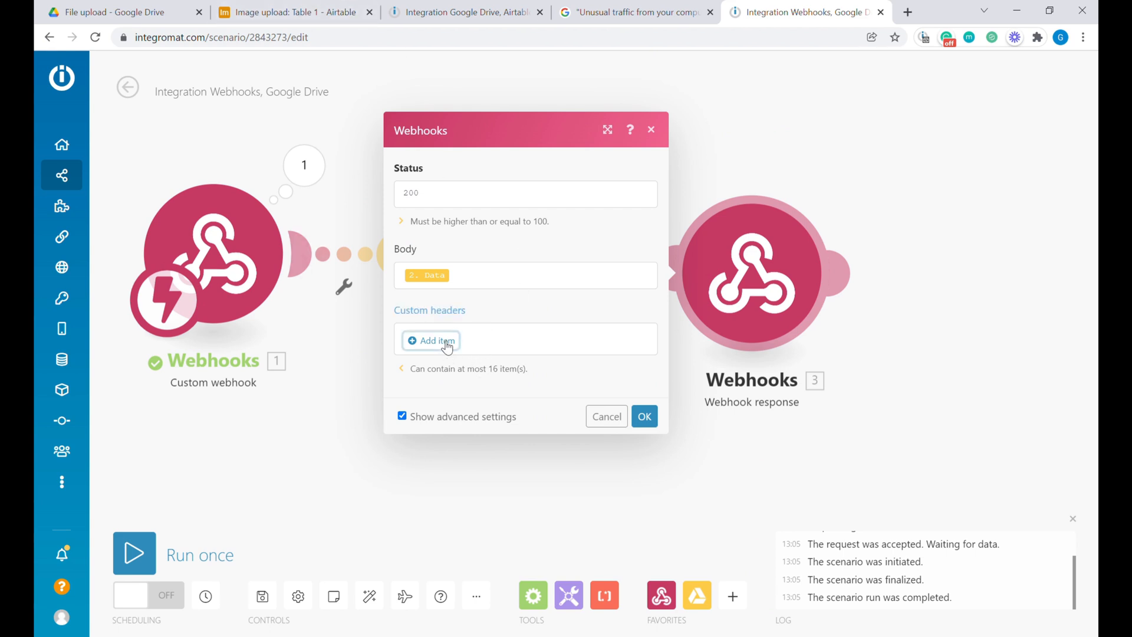
pyautogui.click(436, 341)
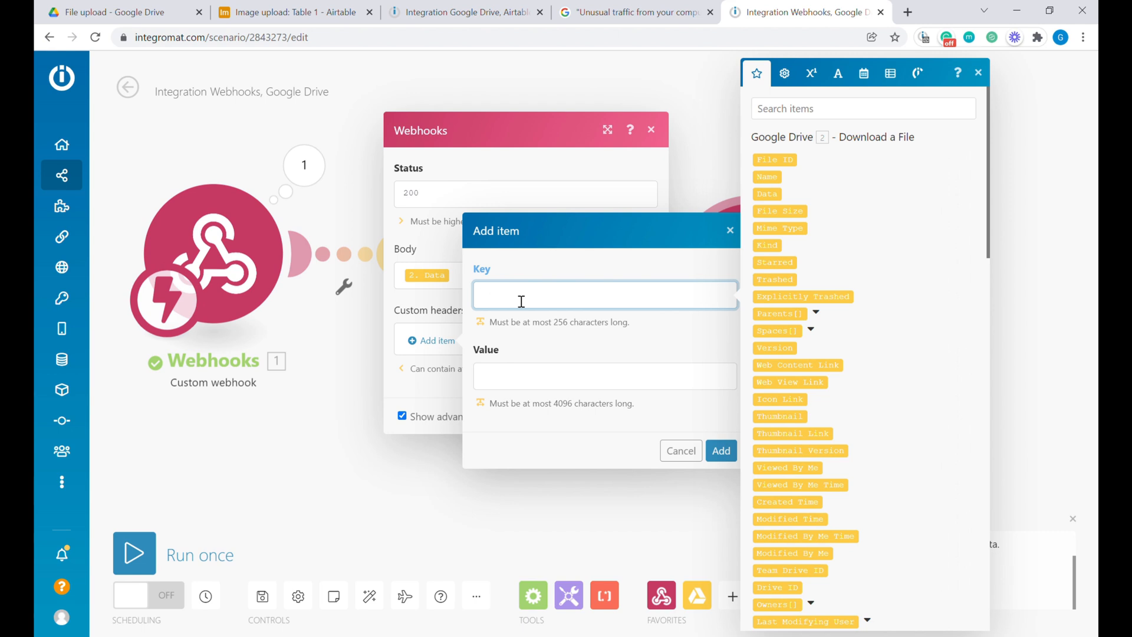
pyautogui.write('content-type')
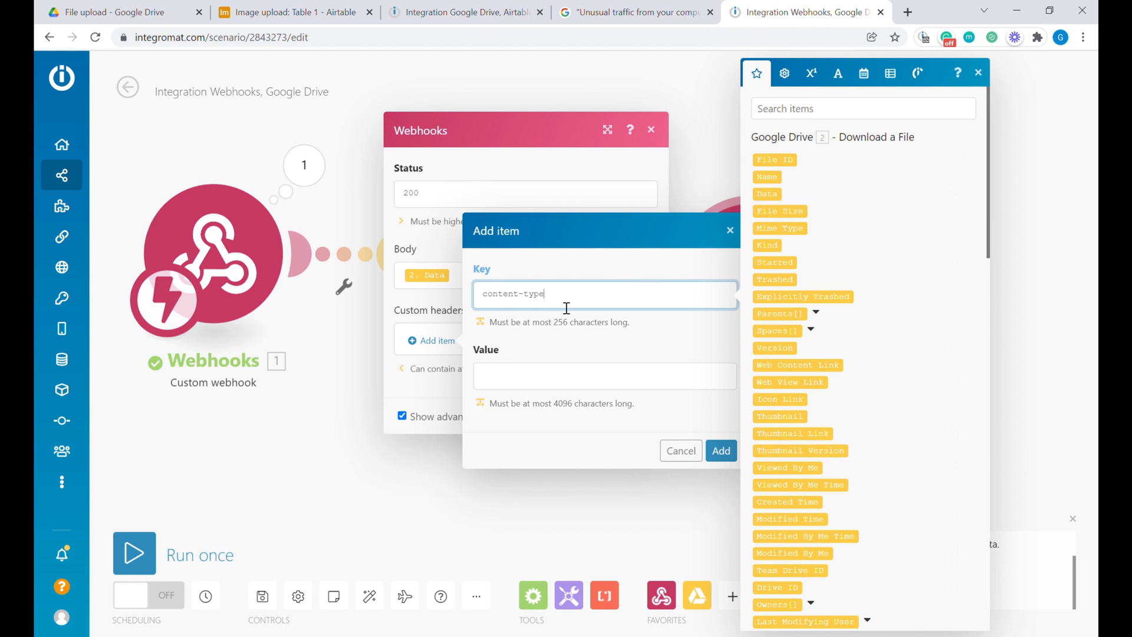
pyautogui.click(605, 376)
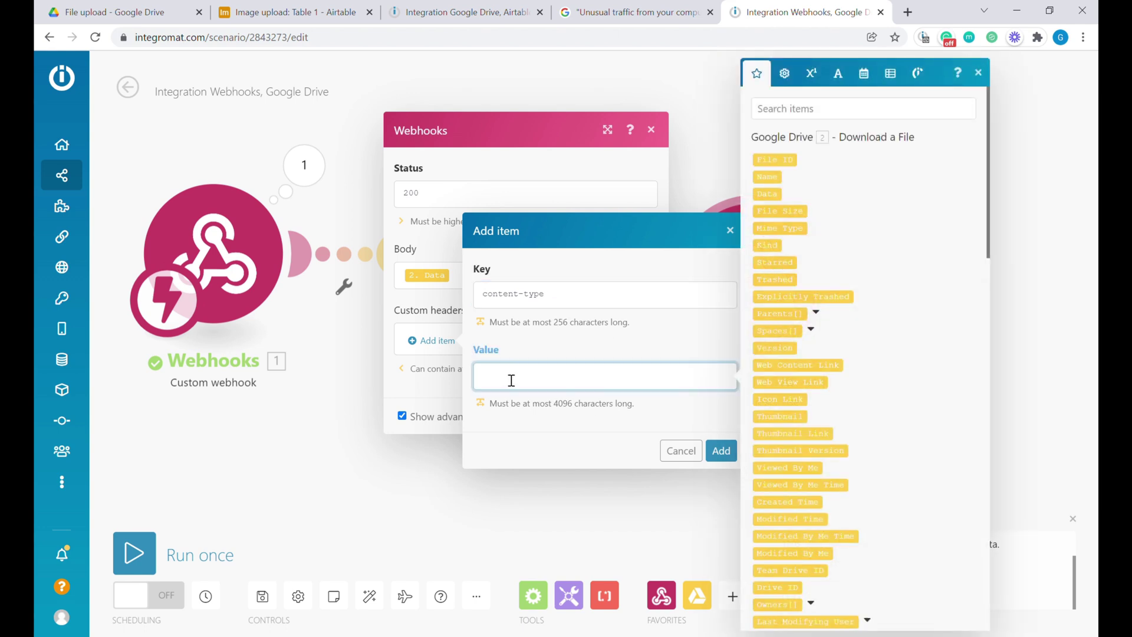
pyautogui.moveTo(782, 242)
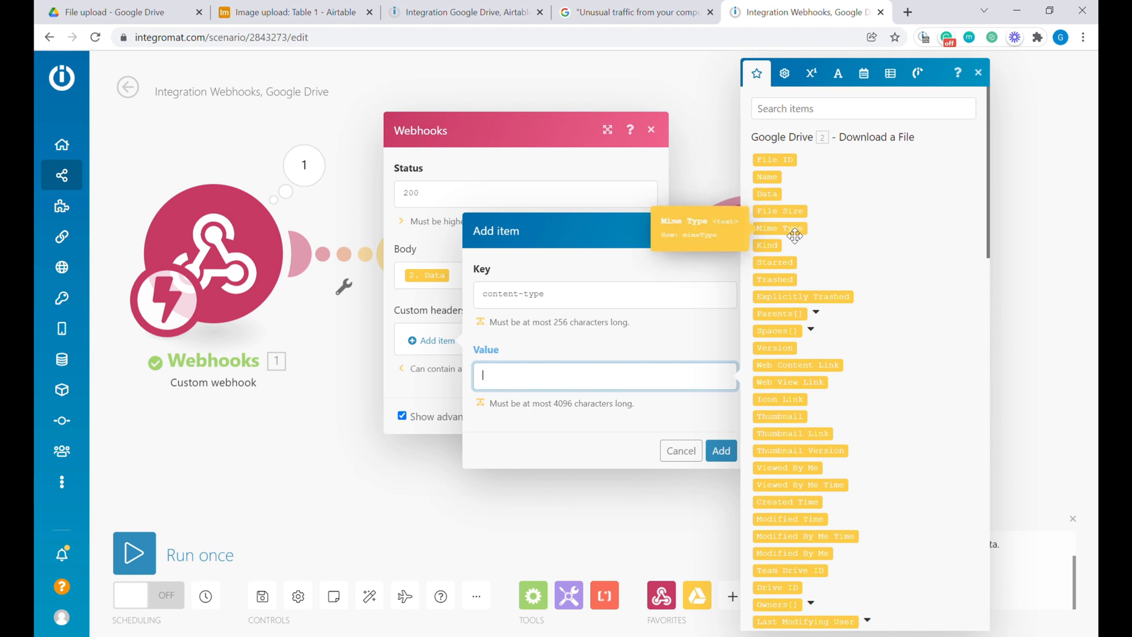
pyautogui.click(779, 228)
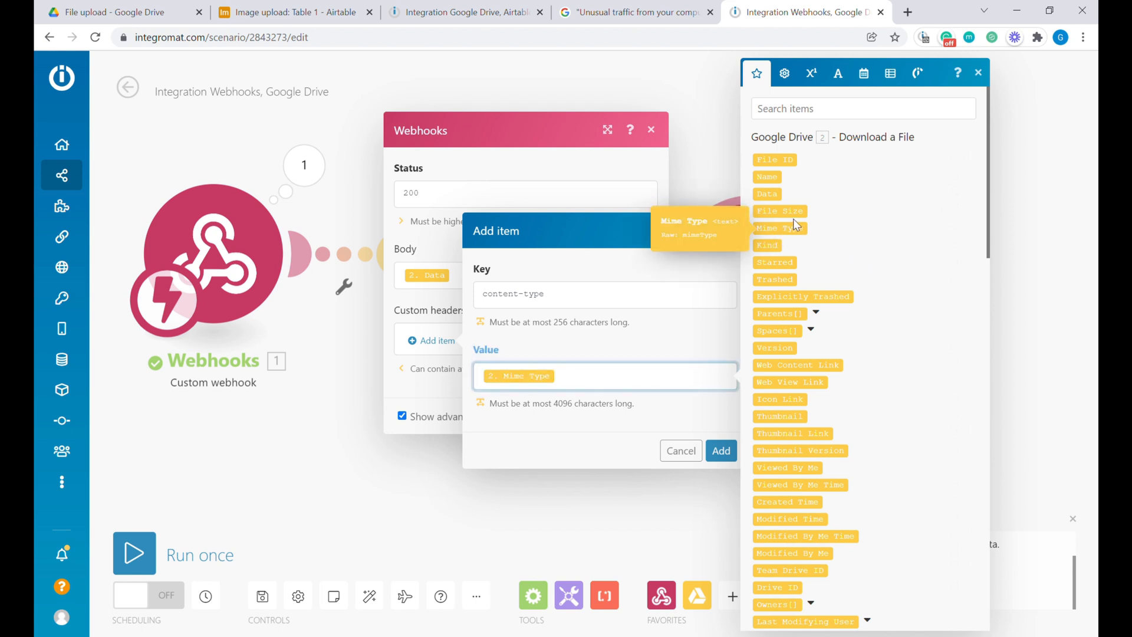
pyautogui.moveTo(553, 347)
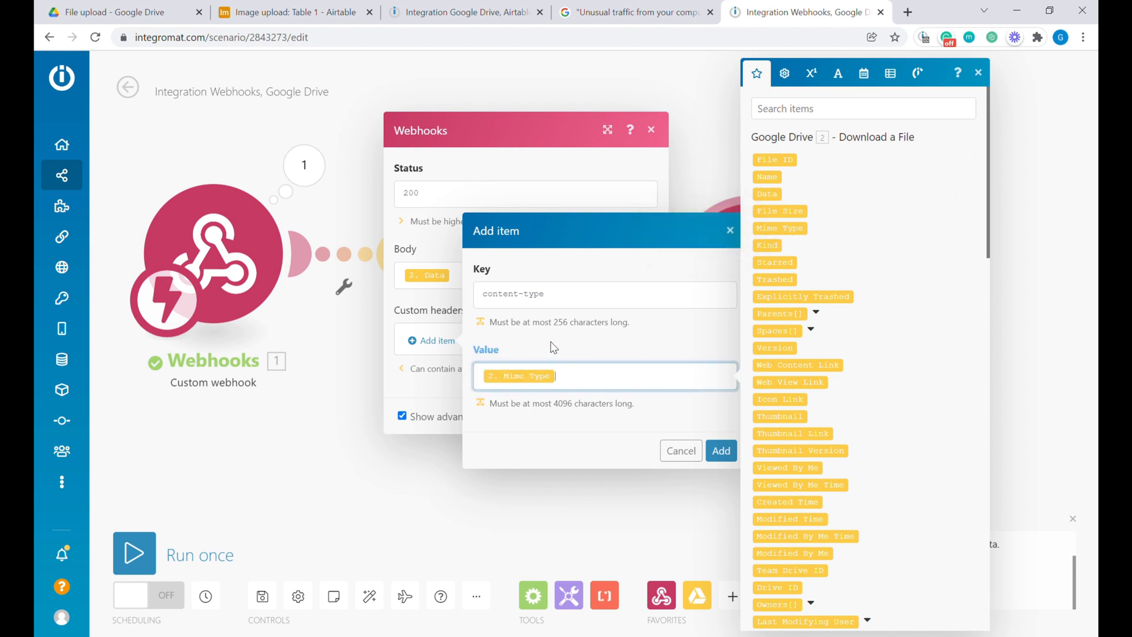
pyautogui.moveTo(711, 443)
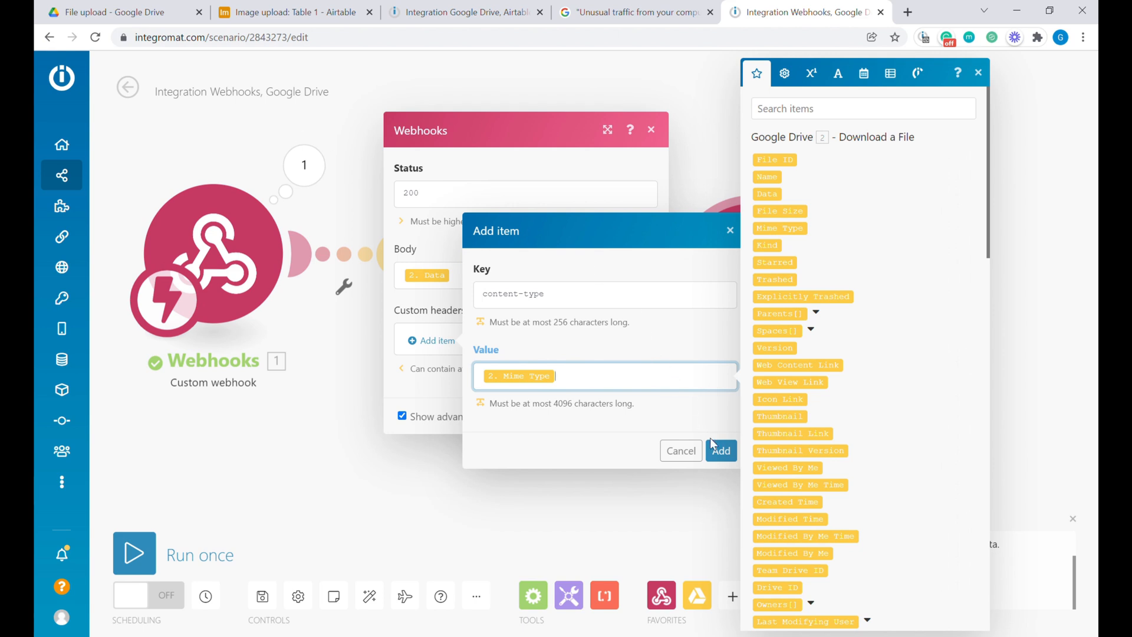
pyautogui.click(720, 450)
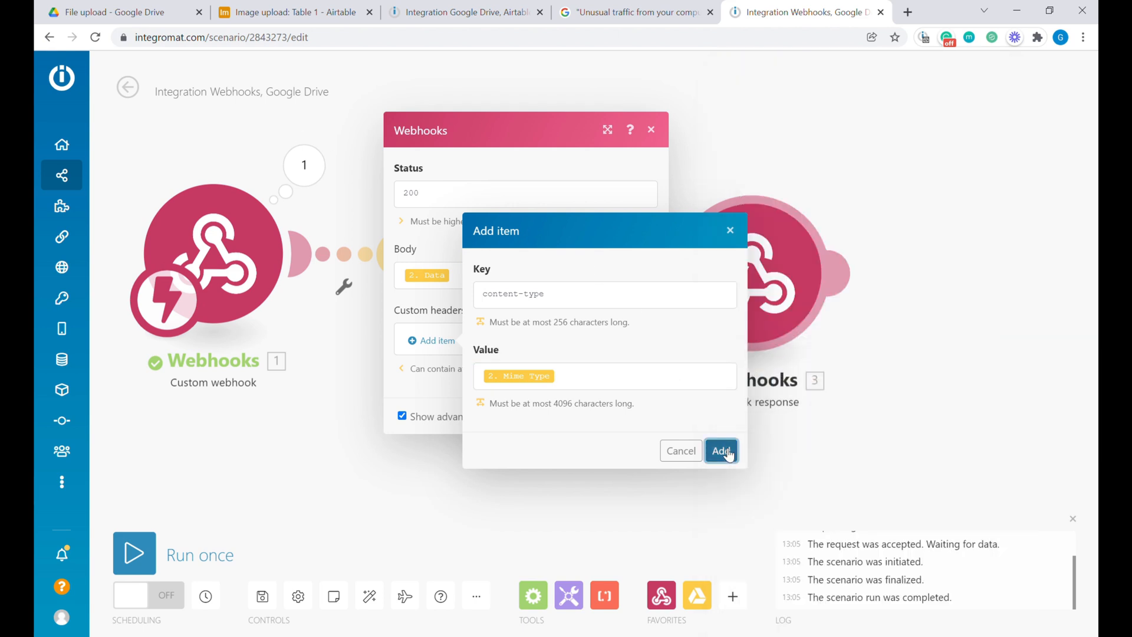
pyautogui.click(721, 451)
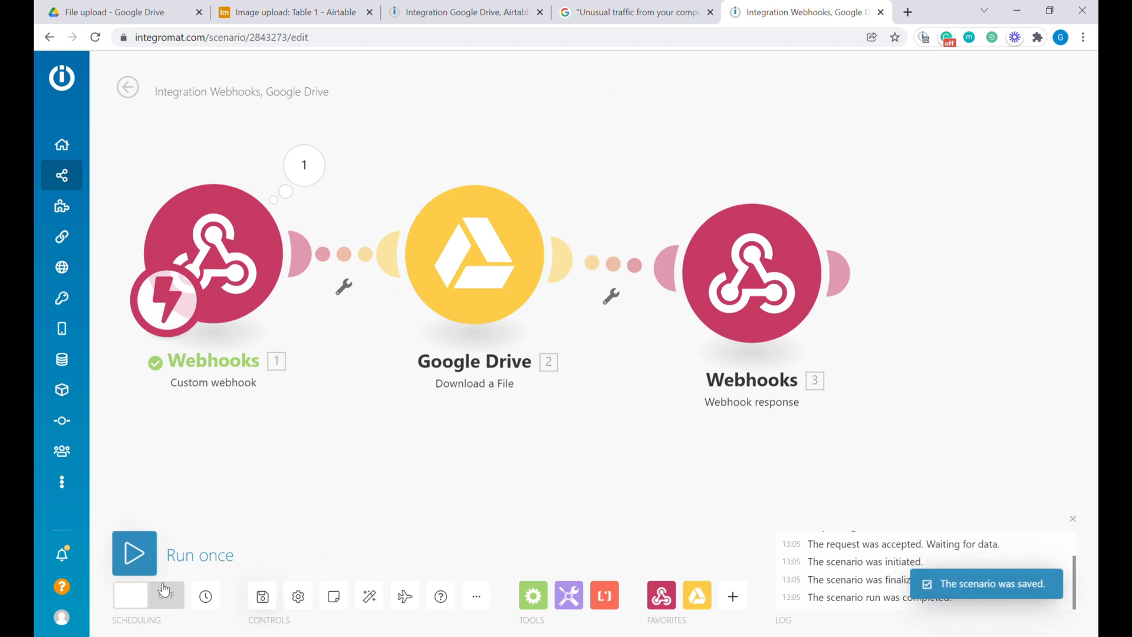
# Turn the webhook scenario on, listening only for new requests, then return to the Drive-to-Airtable scenario
pyautogui.click(133, 554)
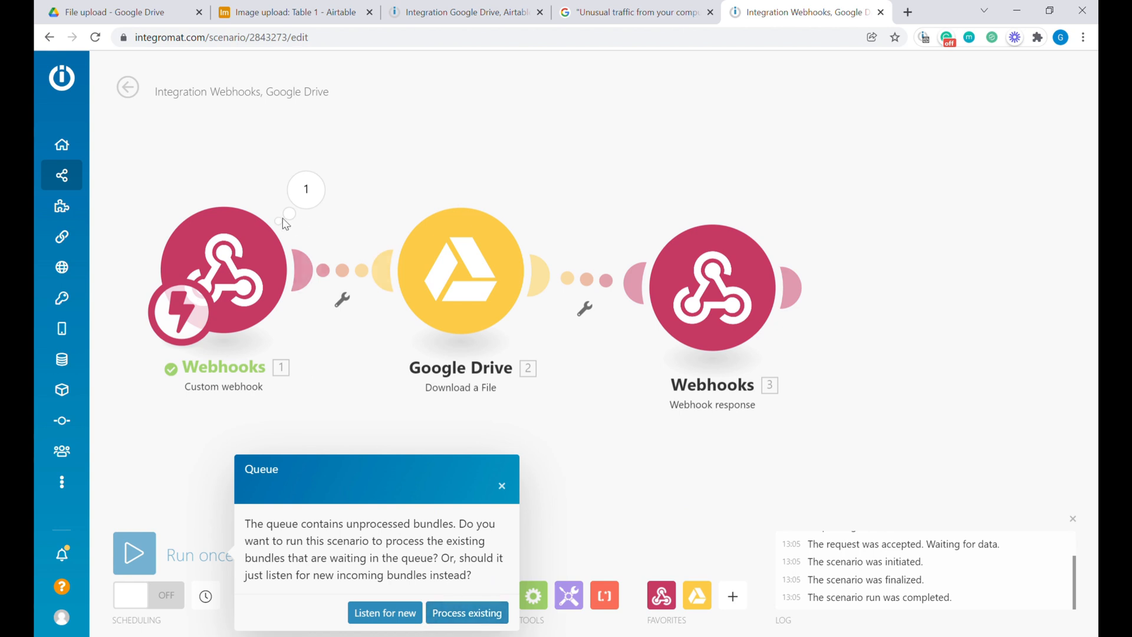
pyautogui.moveTo(460, 583)
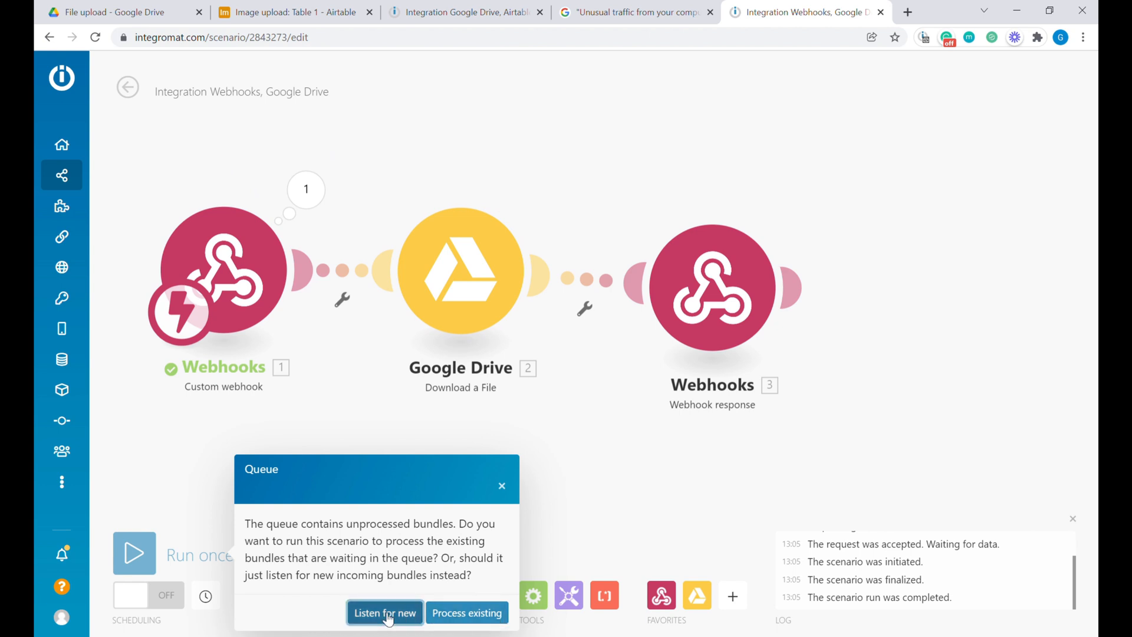
pyautogui.click(384, 612)
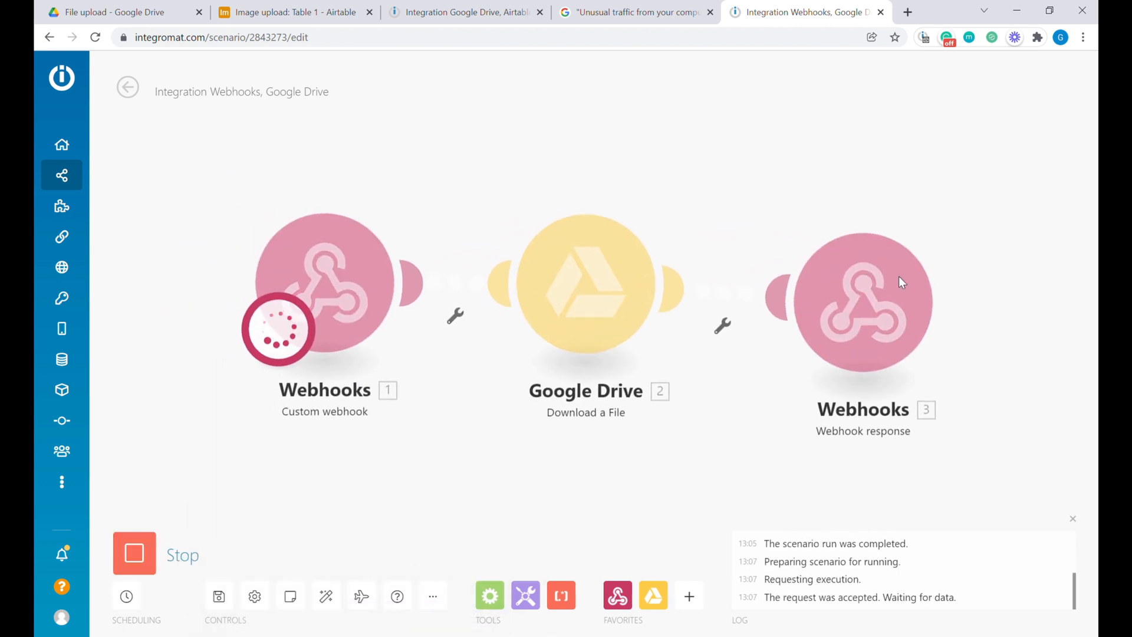
pyautogui.click(108, 12)
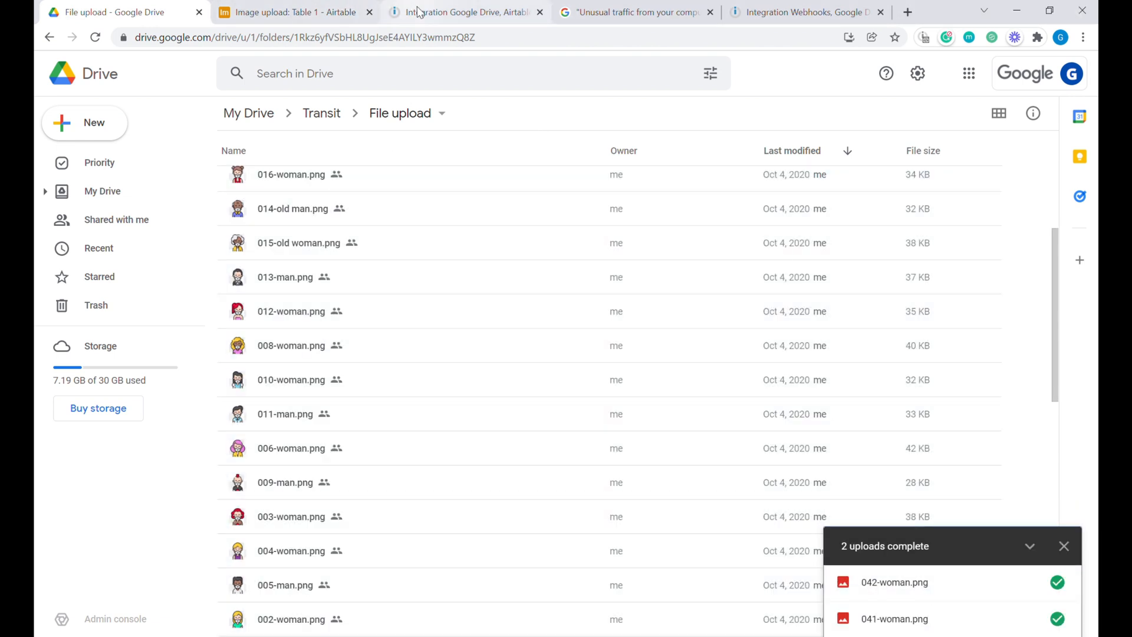
pyautogui.click(466, 13)
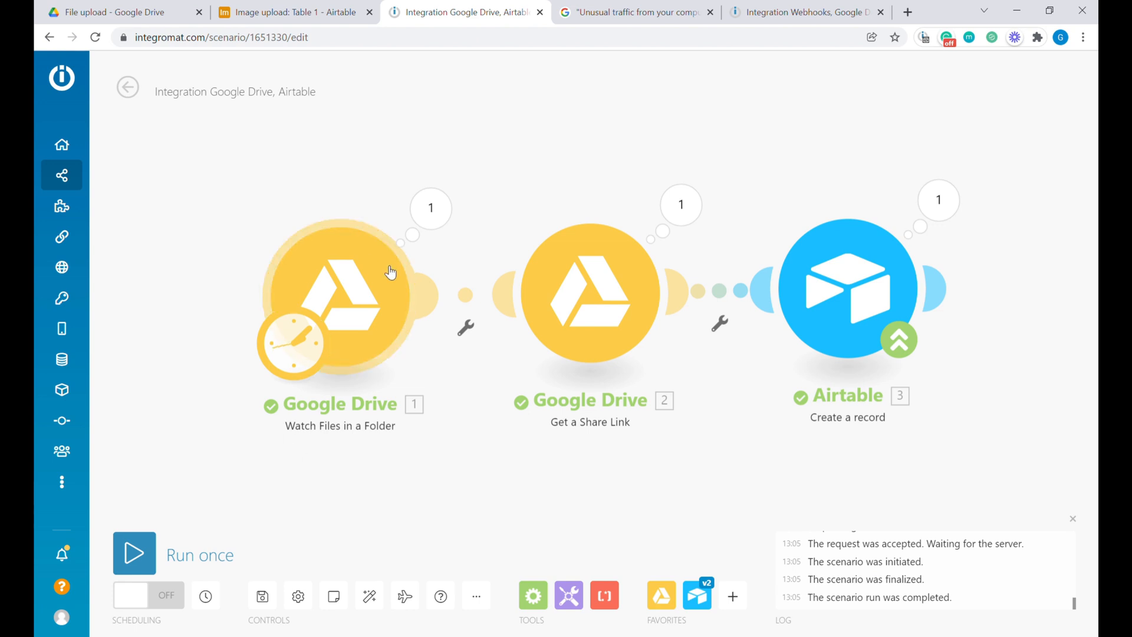
# Run the Drive-to-Airtable and webhook scenarios once each, then check the Image upload table
pyautogui.click(134, 553)
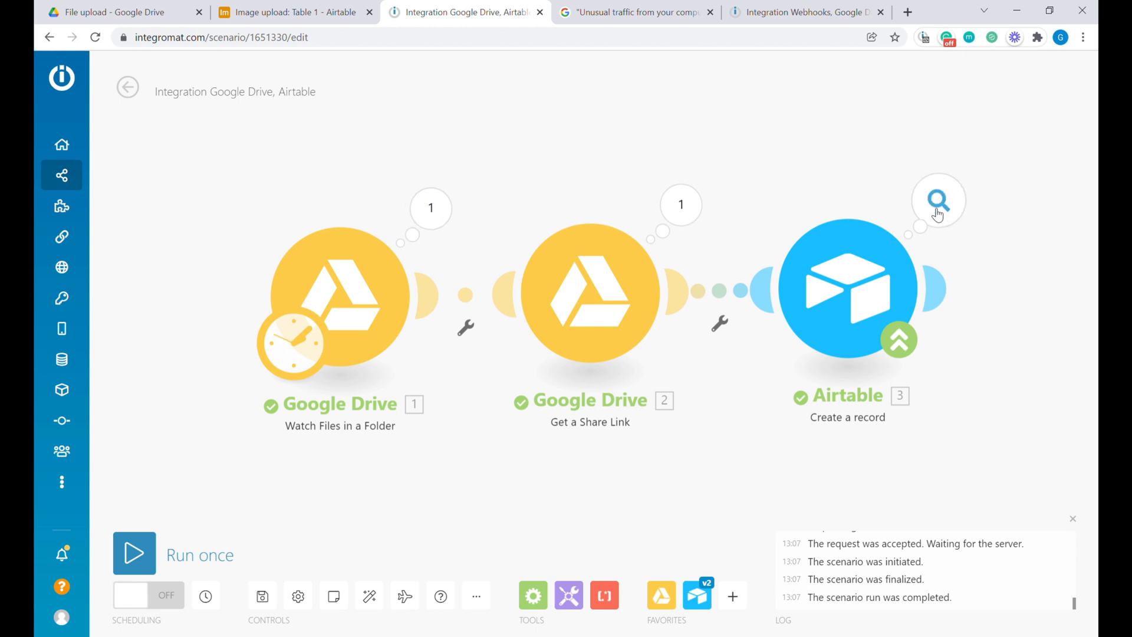
pyautogui.moveTo(843, 229)
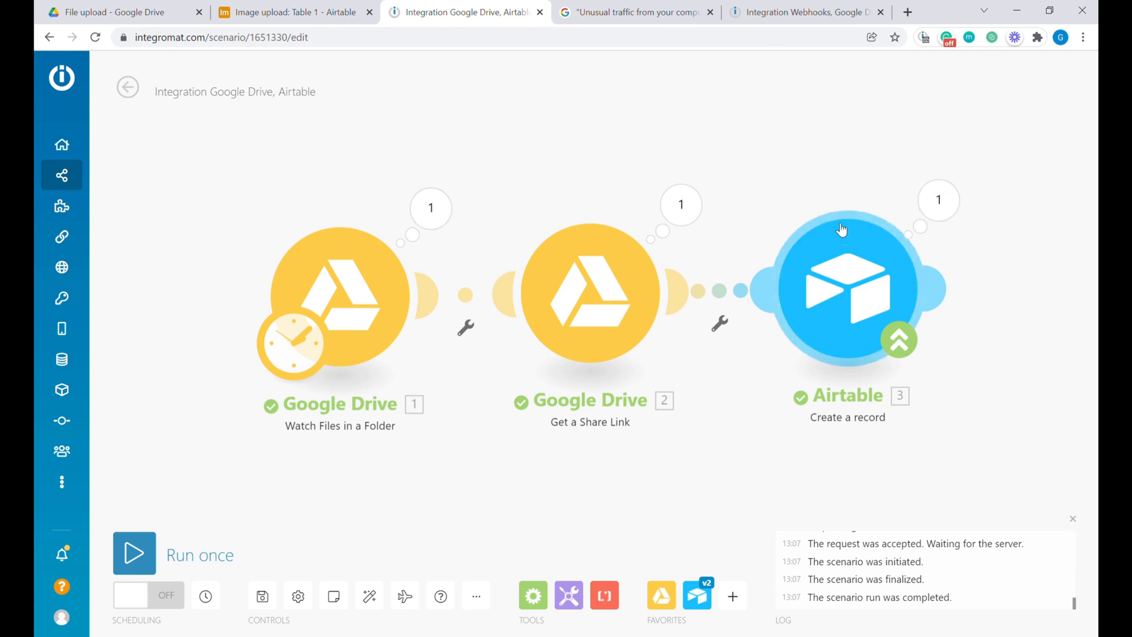
pyautogui.click(805, 12)
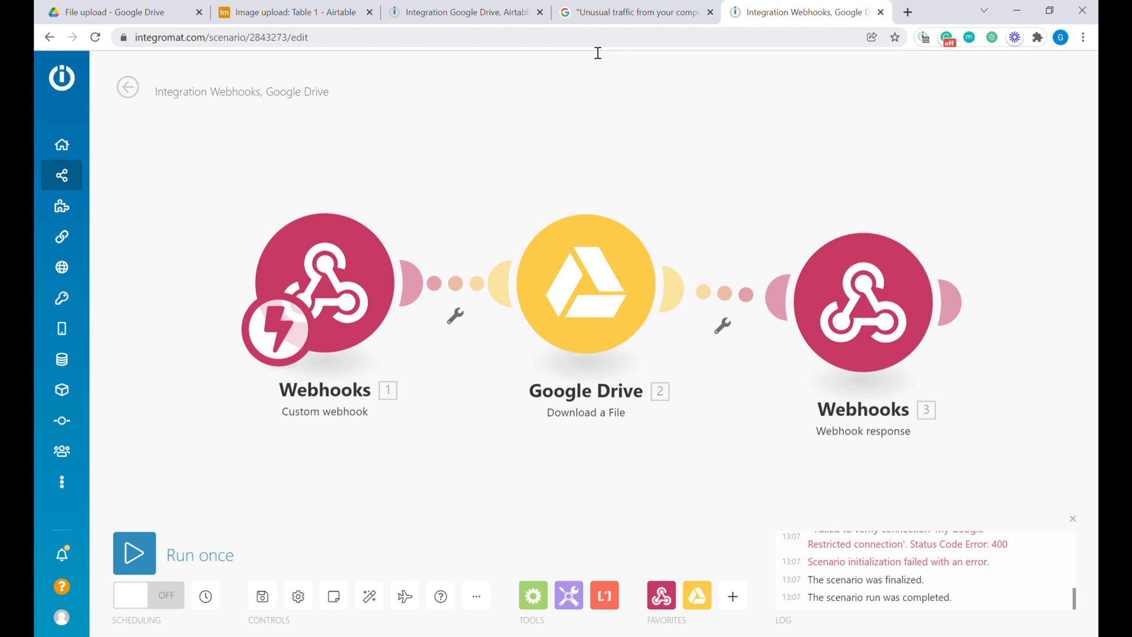
pyautogui.click(134, 554)
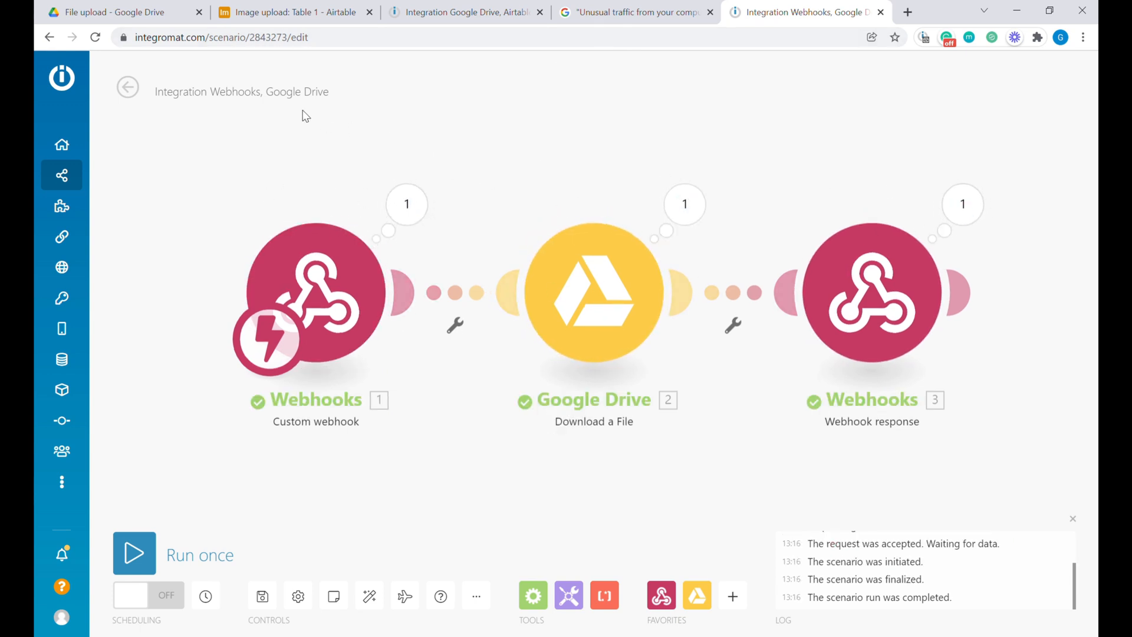
pyautogui.click(293, 12)
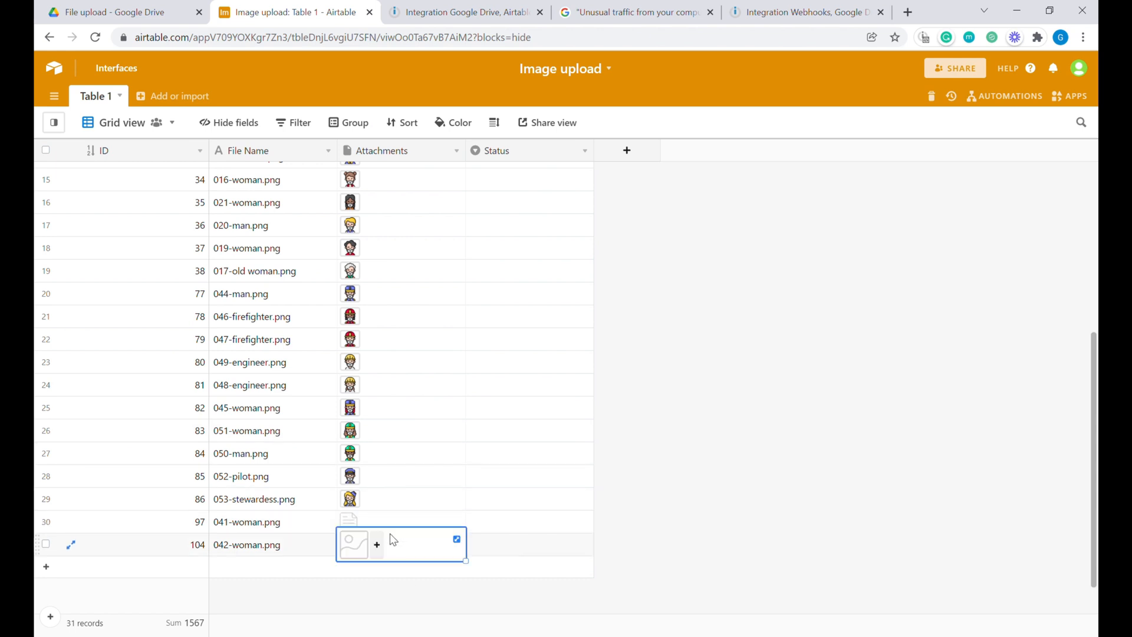
pyautogui.moveTo(762, 16)
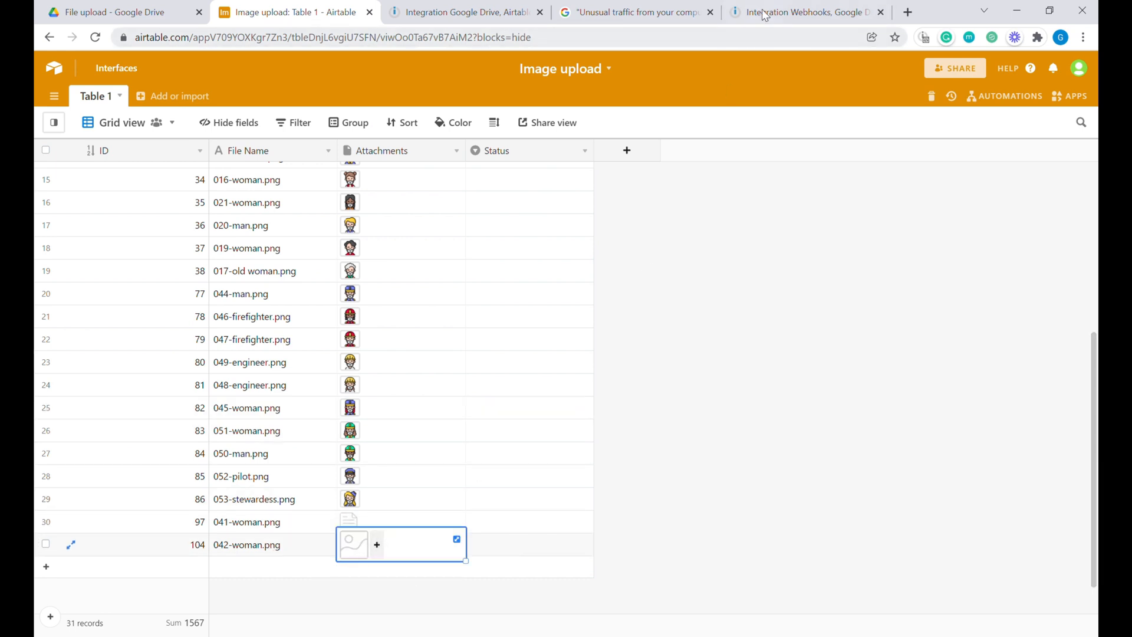
# Go back to the Webhooks, Google Drive scenario overview showing two queued records
pyautogui.click(804, 13)
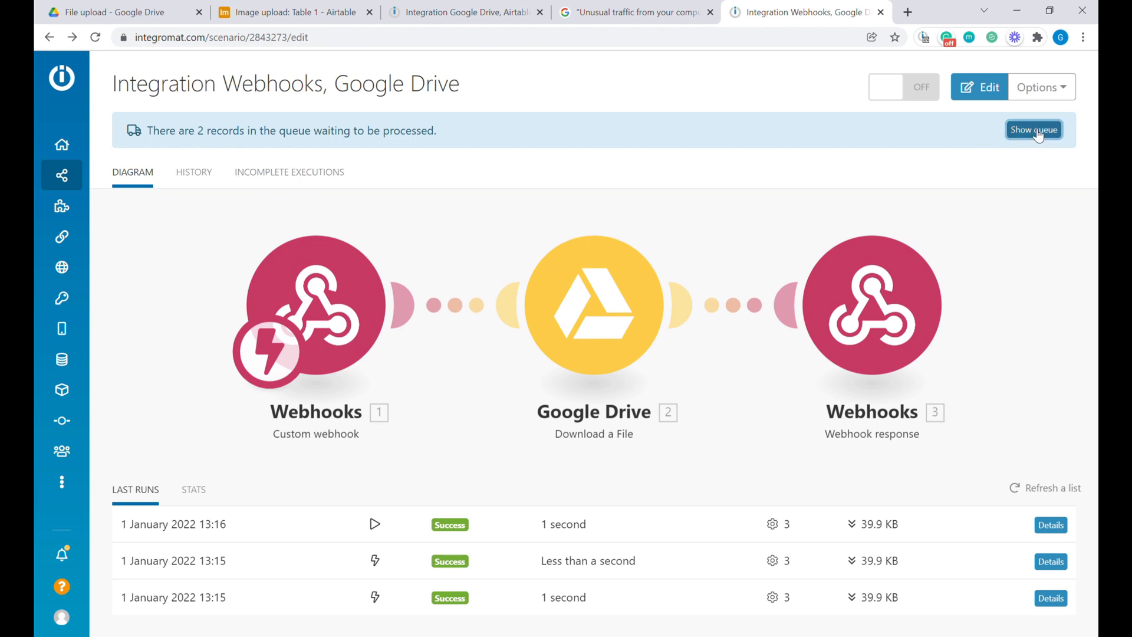
pyautogui.moveTo(888, 278)
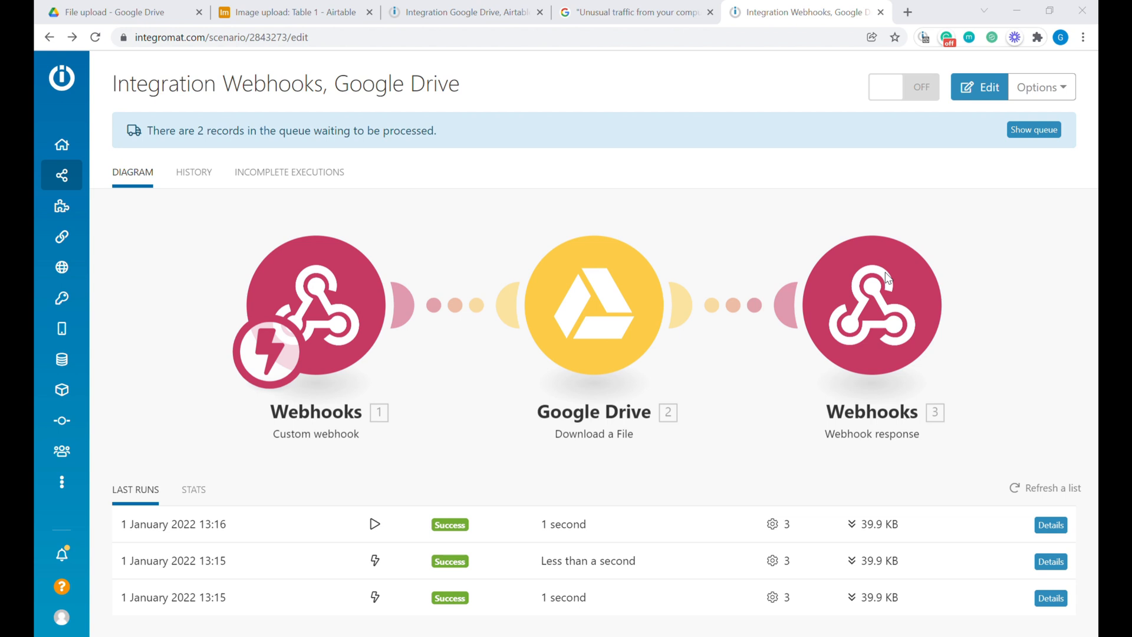
pyautogui.moveTo(585, 354)
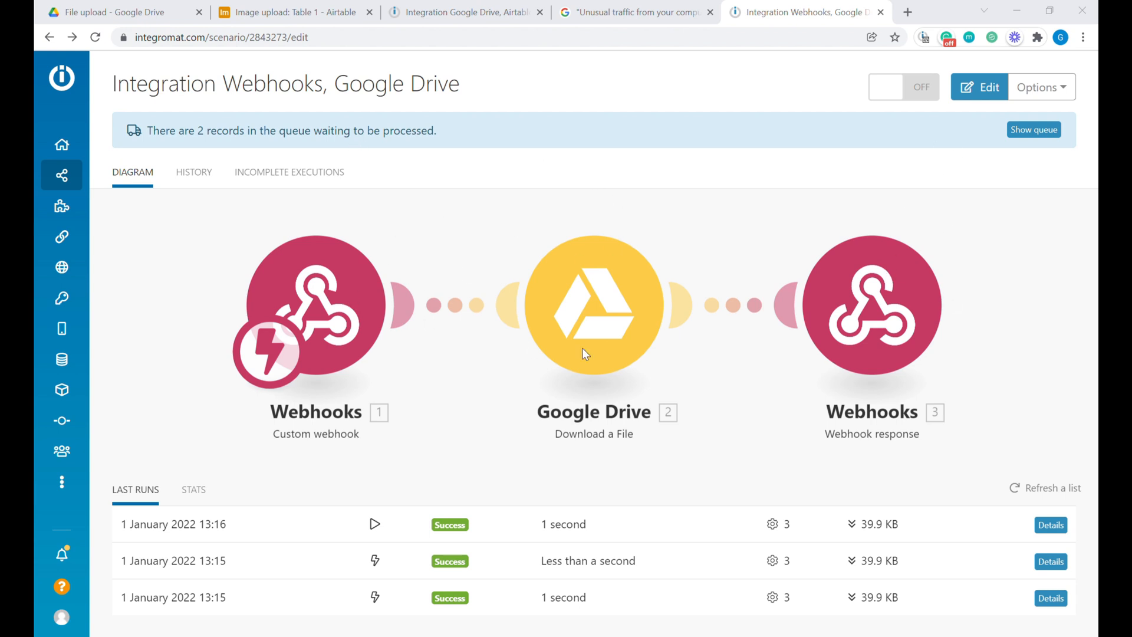
pyautogui.moveTo(1033, 266)
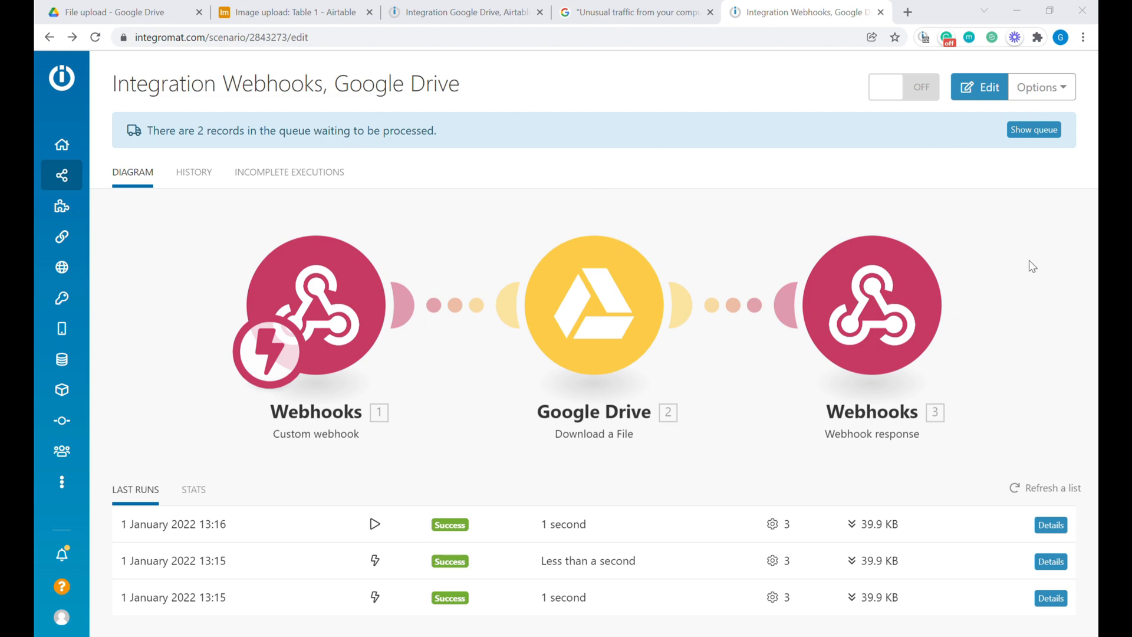
pyautogui.moveTo(954, 161)
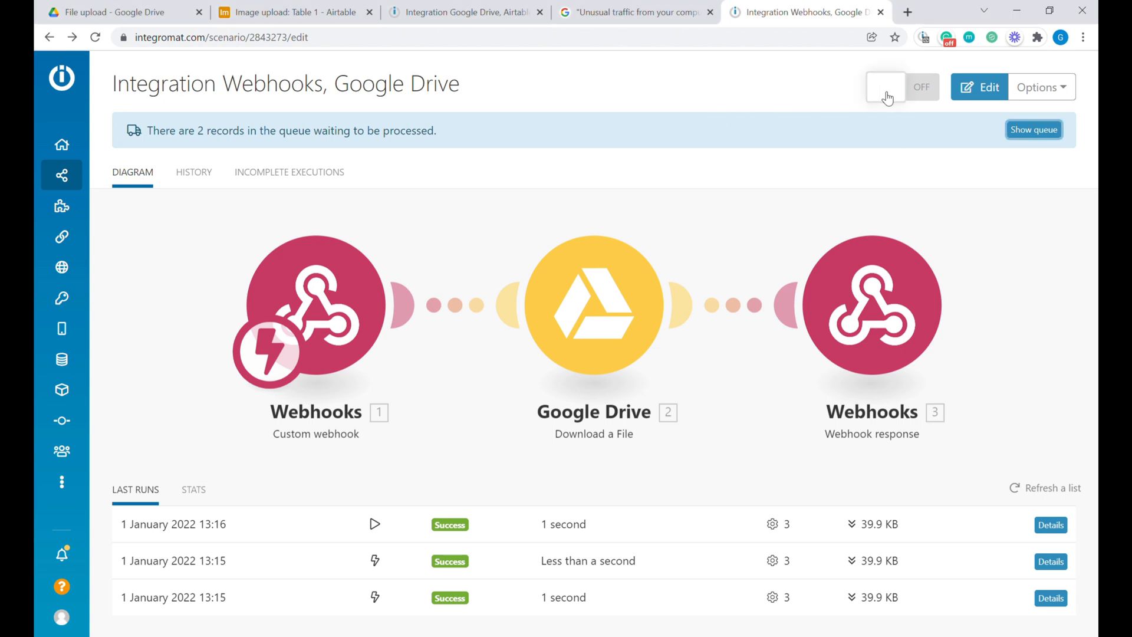
# Switch the Webhooks, Google Drive scenario ON and confirm the Webhook response module settings
pyautogui.click(979, 87)
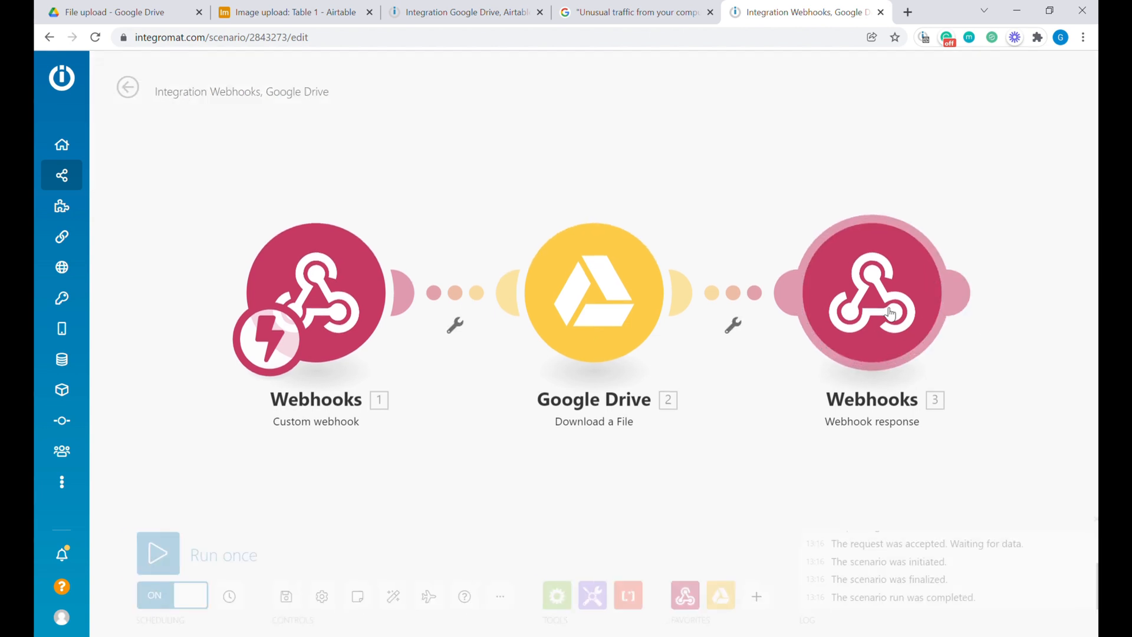
pyautogui.click(871, 291)
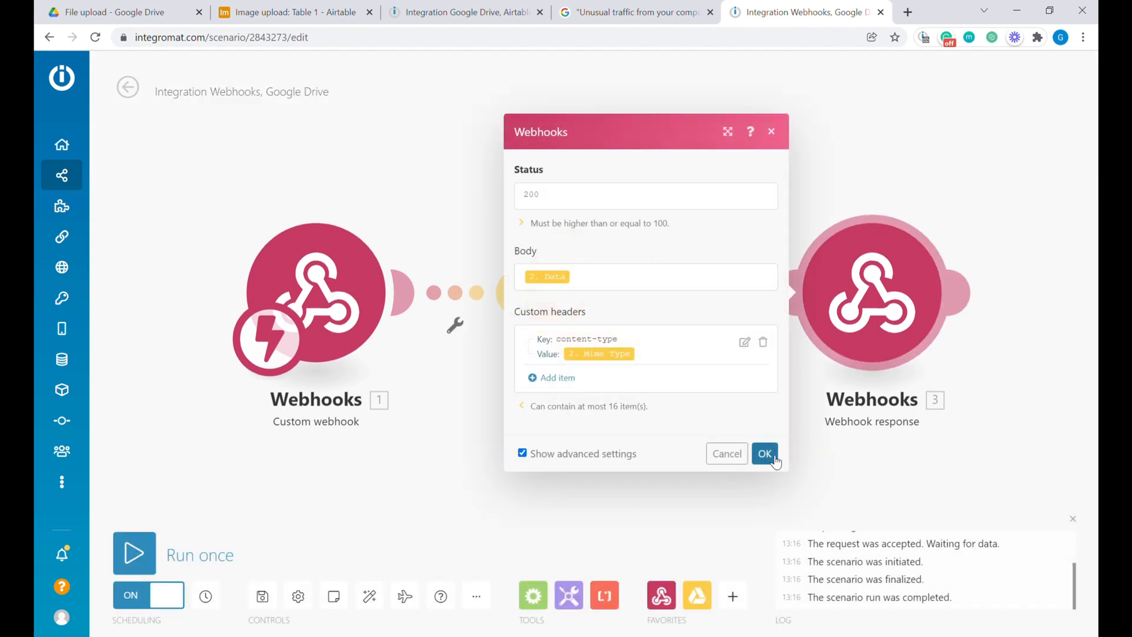
pyautogui.click(765, 453)
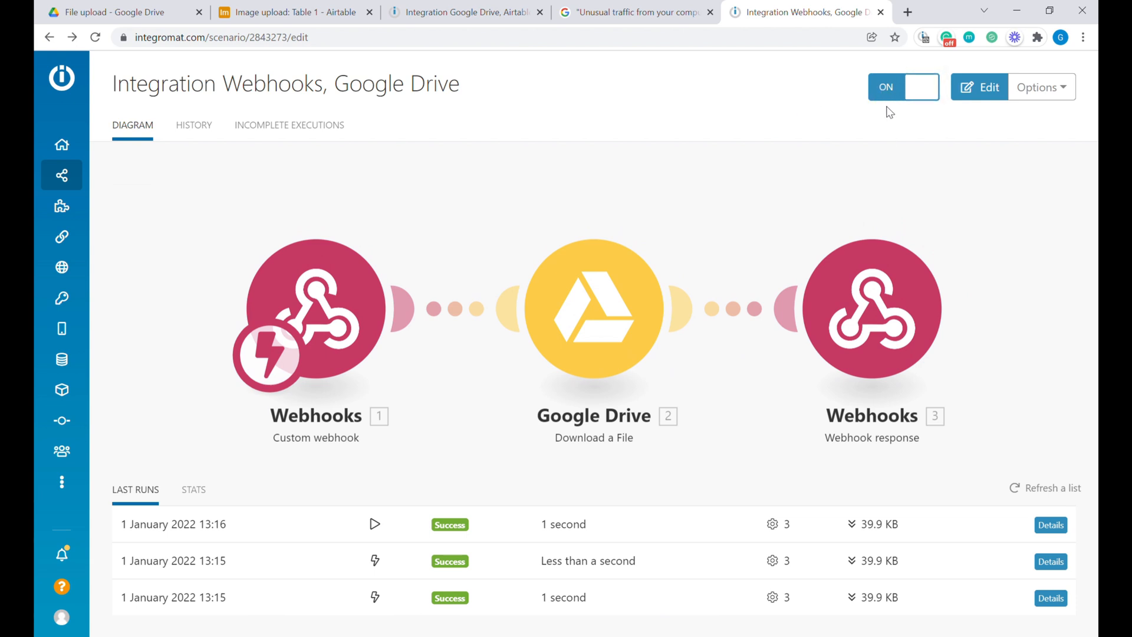
pyautogui.moveTo(877, 164)
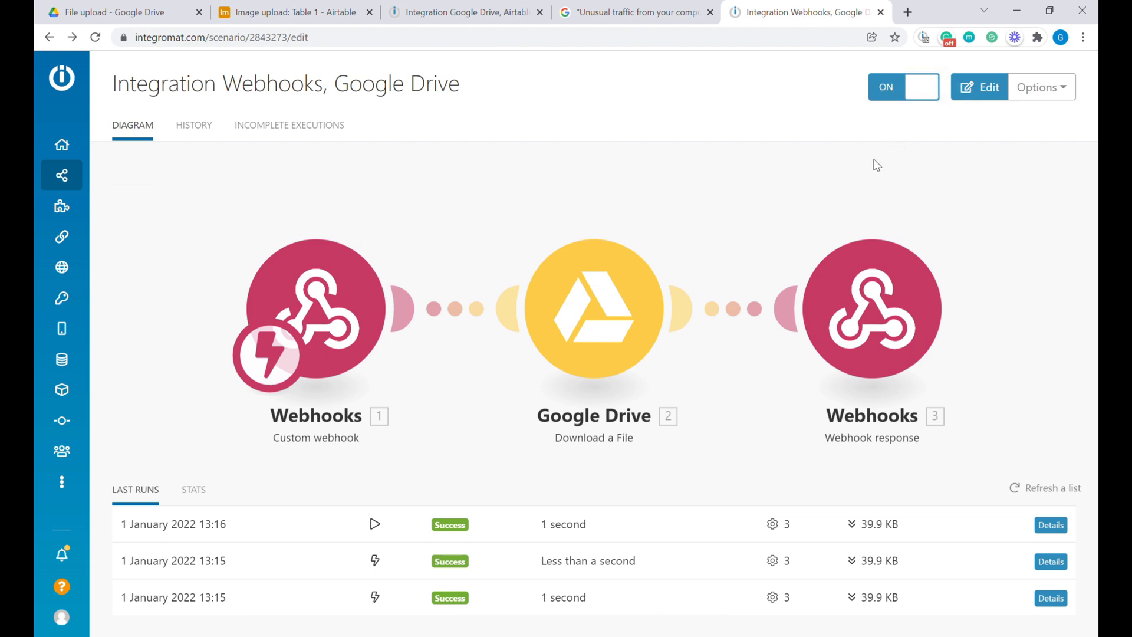
pyautogui.moveTo(516, 99)
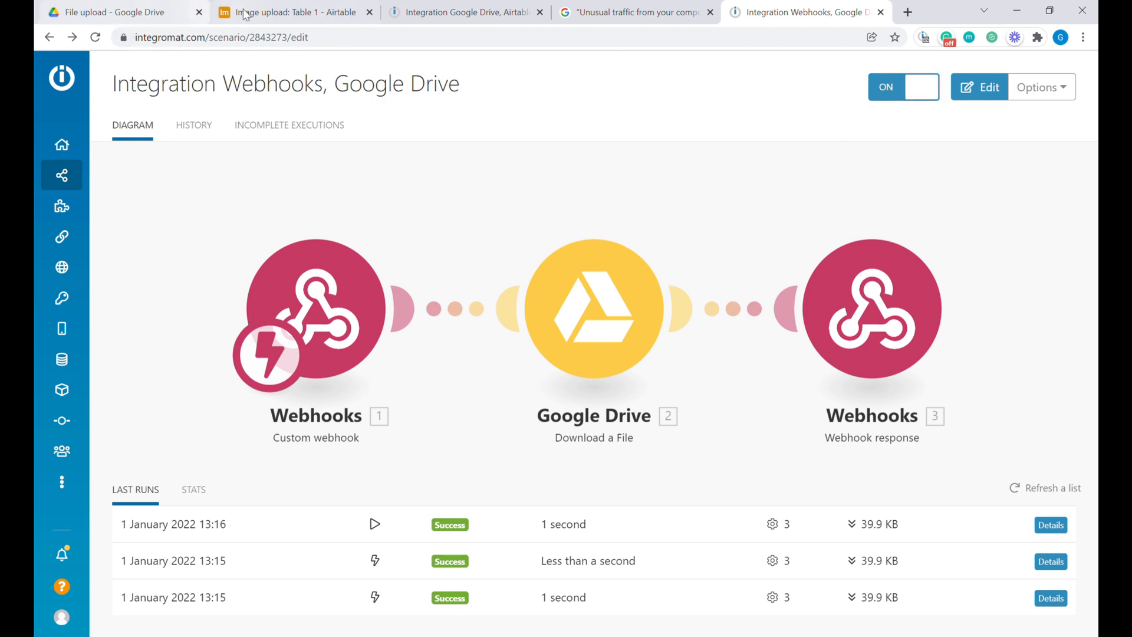
# Review Drive and both scenarios, verify the 043-man.png attachment, then return to Drive
pyautogui.click(108, 12)
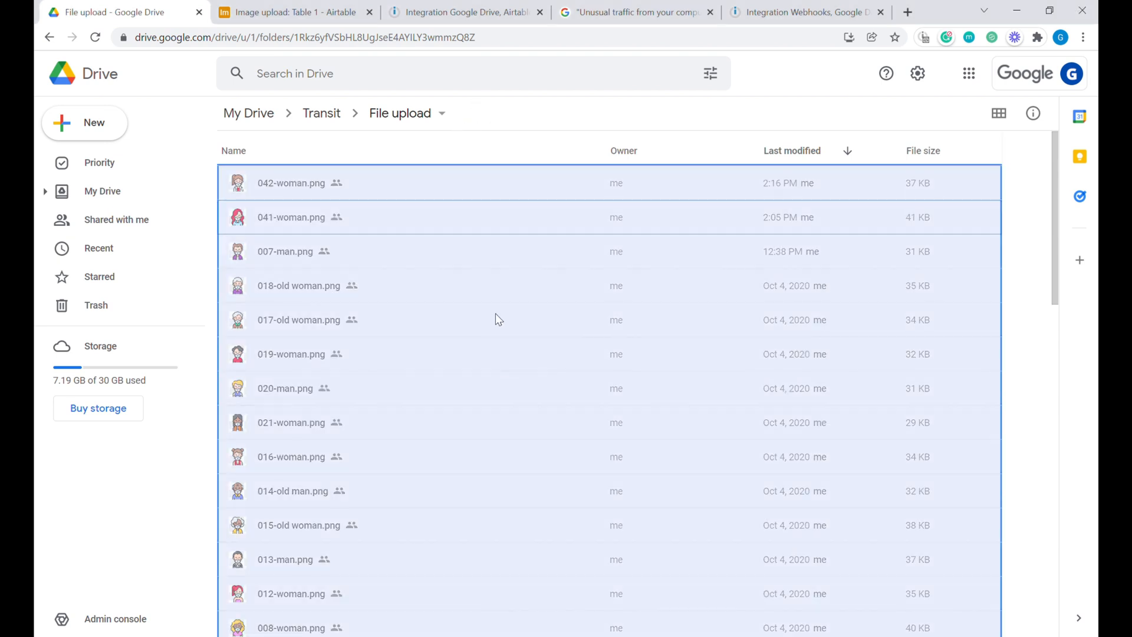
pyautogui.click(296, 12)
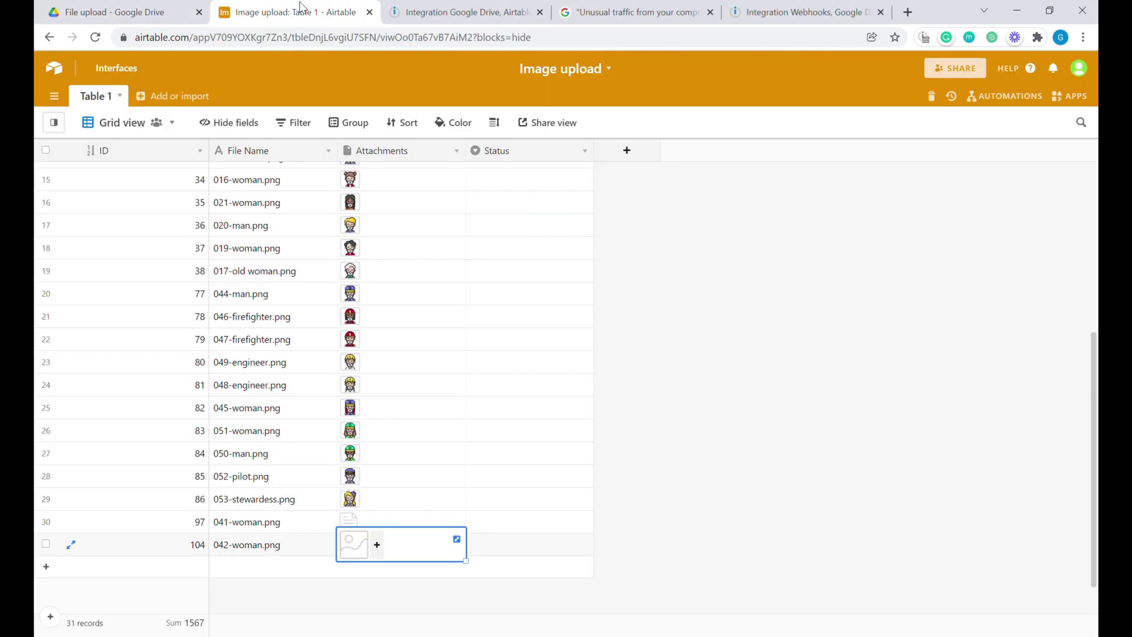
pyautogui.click(466, 12)
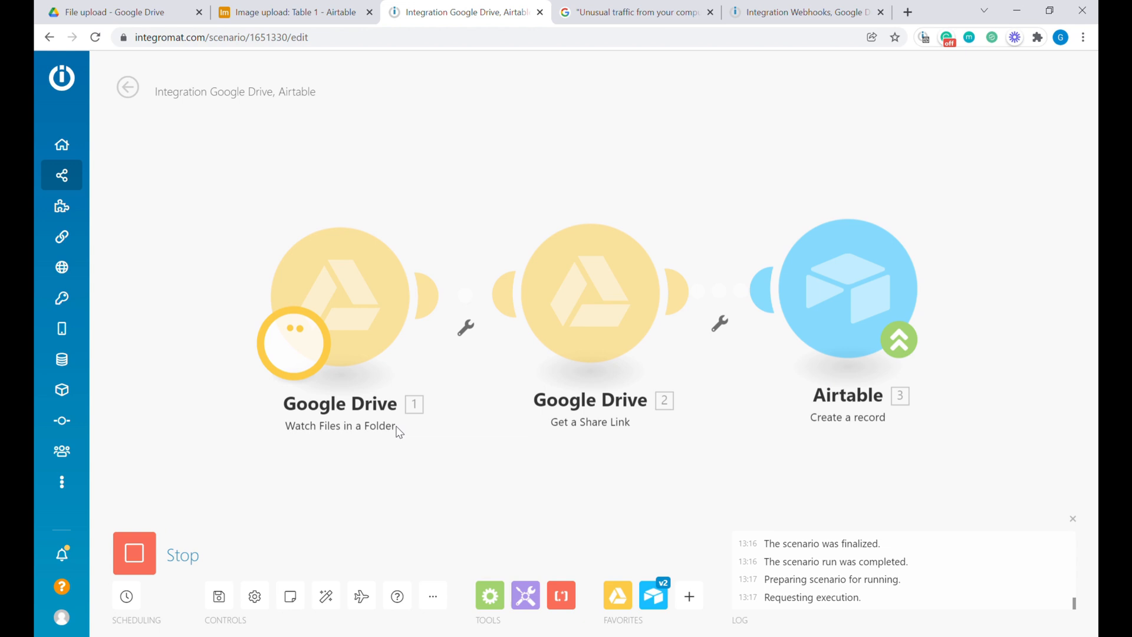
pyautogui.click(807, 11)
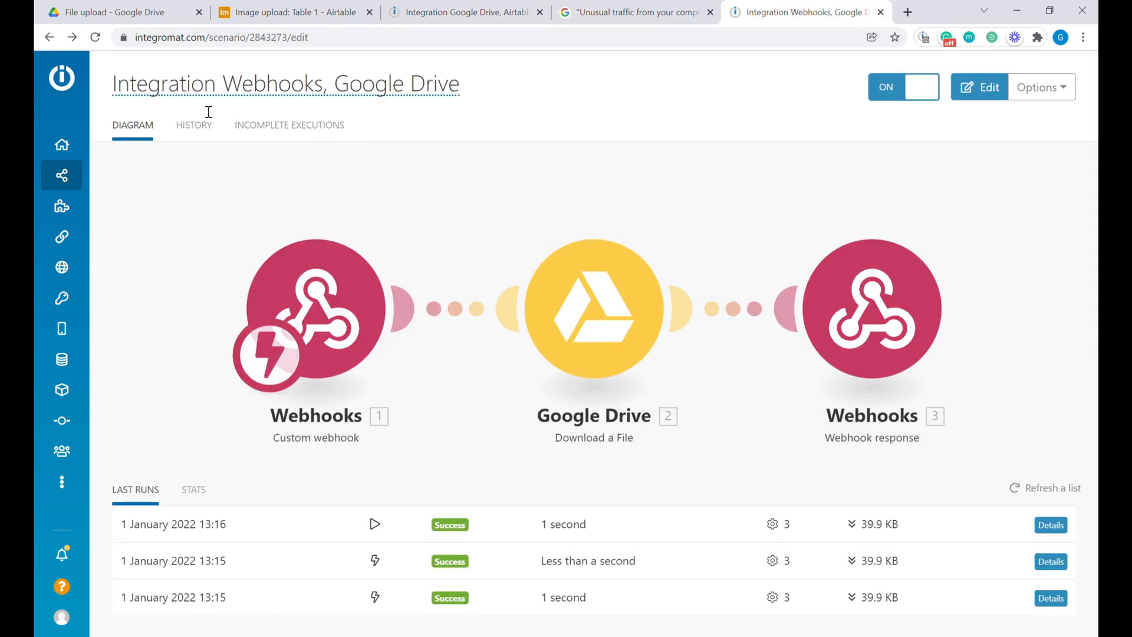
pyautogui.click(94, 38)
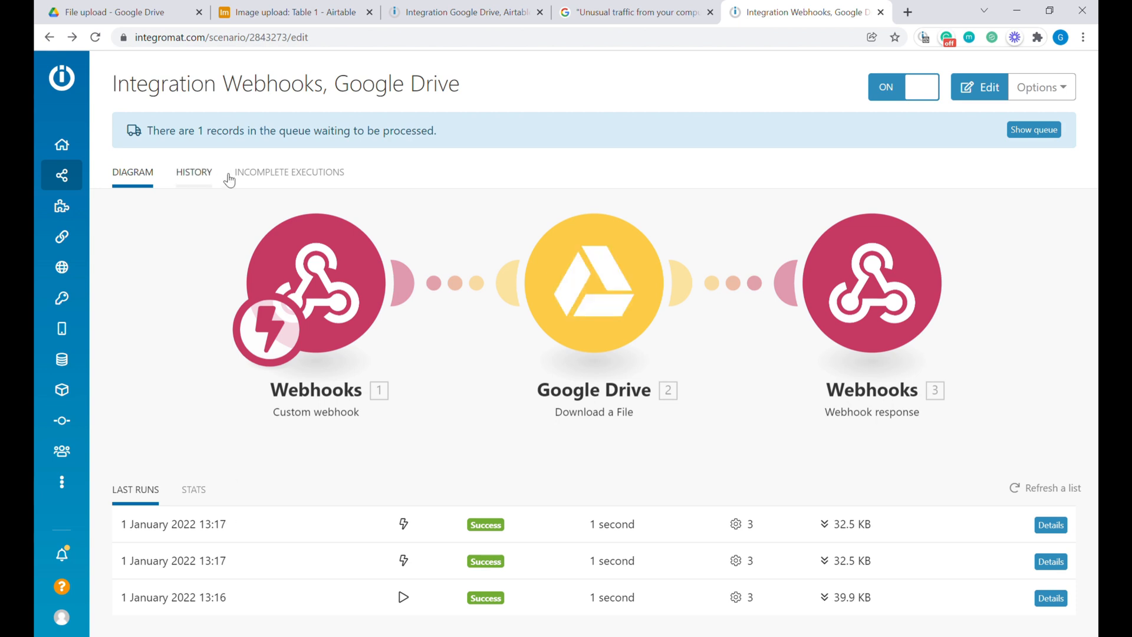
pyautogui.moveTo(238, 187)
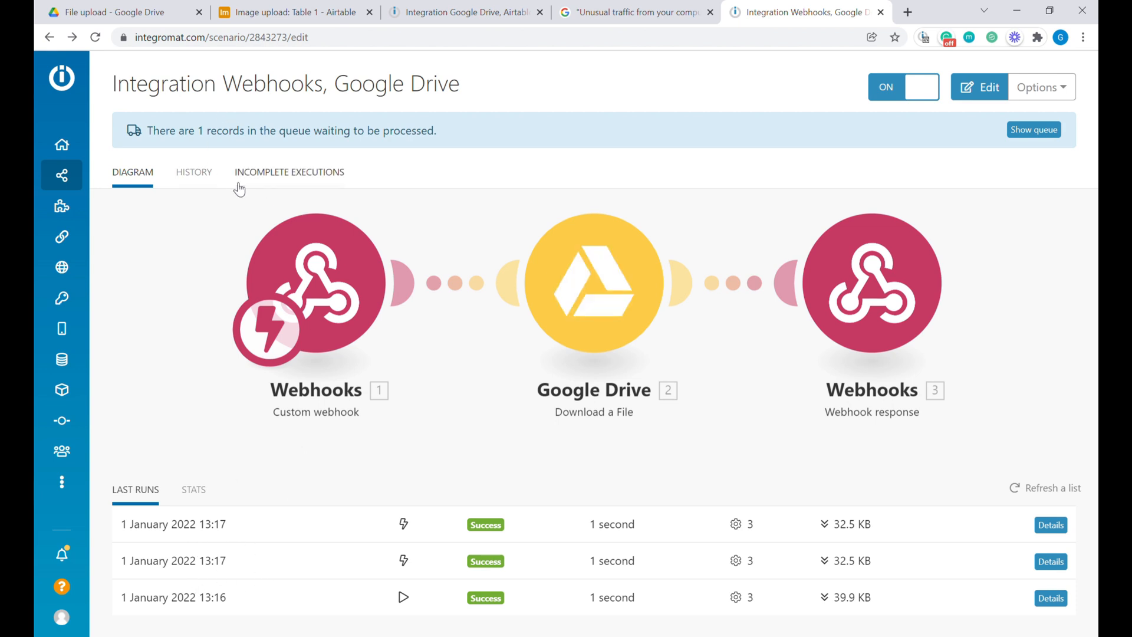
pyautogui.moveTo(258, 16)
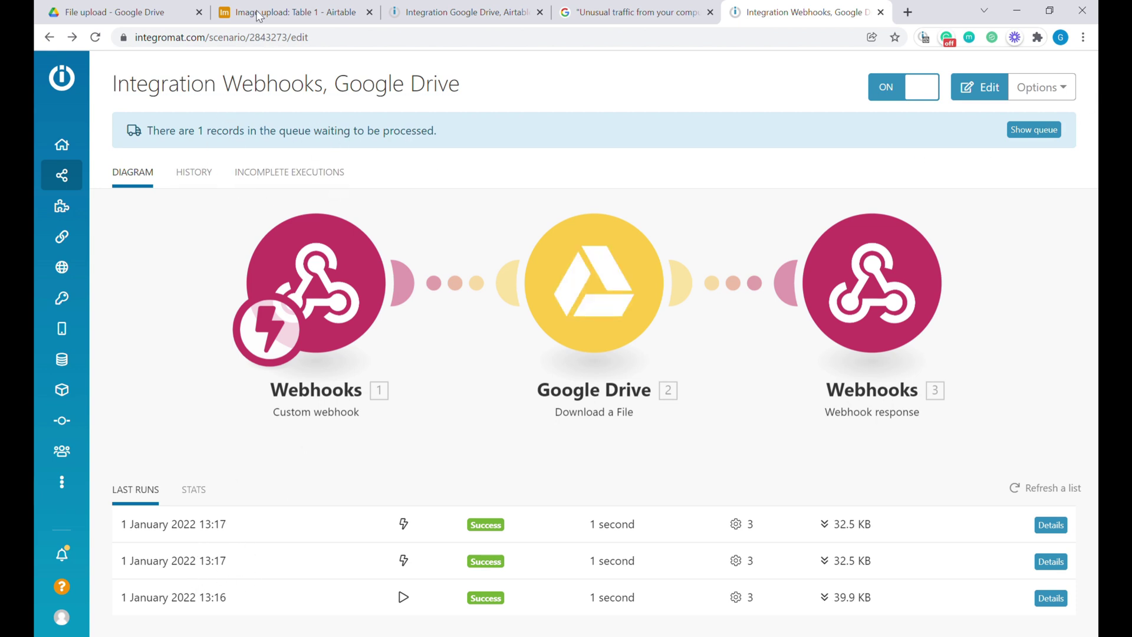
pyautogui.click(297, 12)
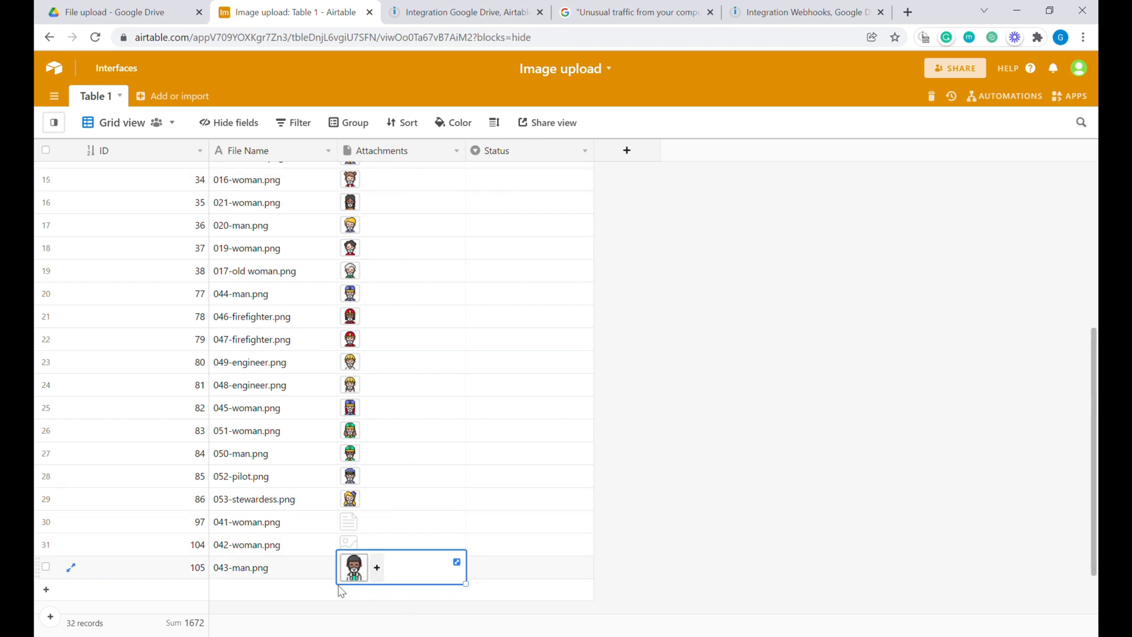
pyautogui.moveTo(261, 570)
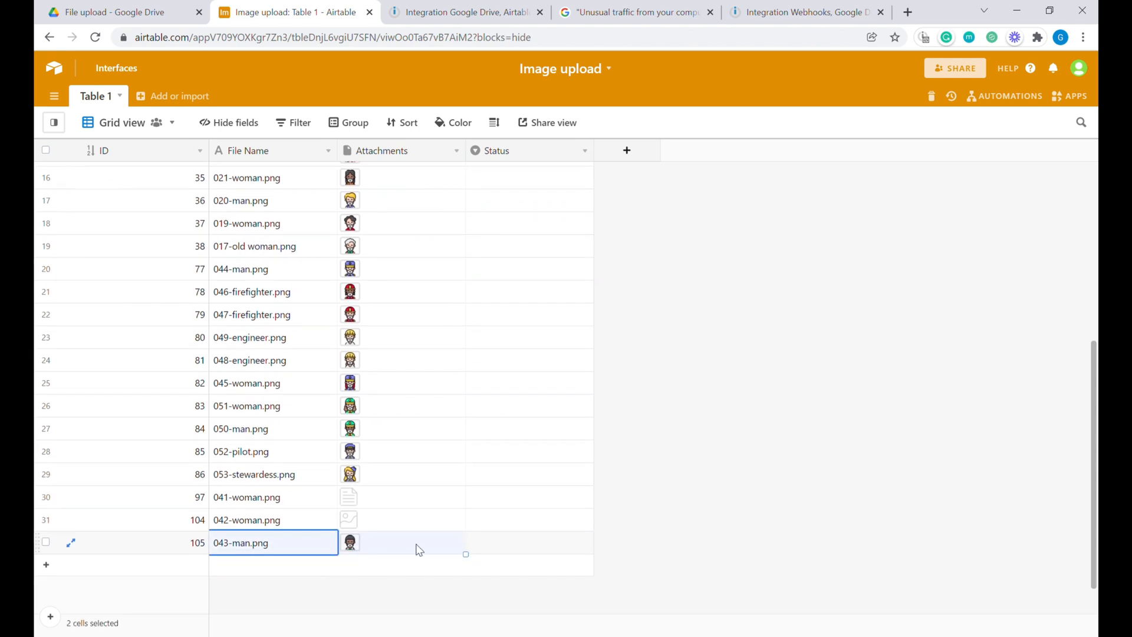
pyautogui.moveTo(376, 539)
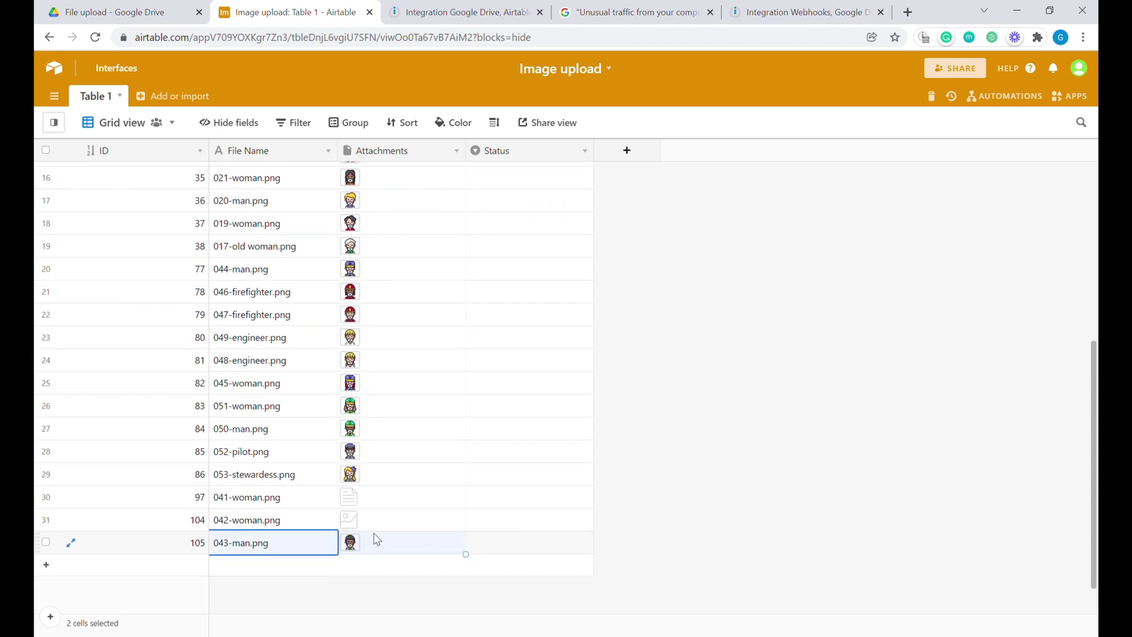
pyautogui.click(109, 13)
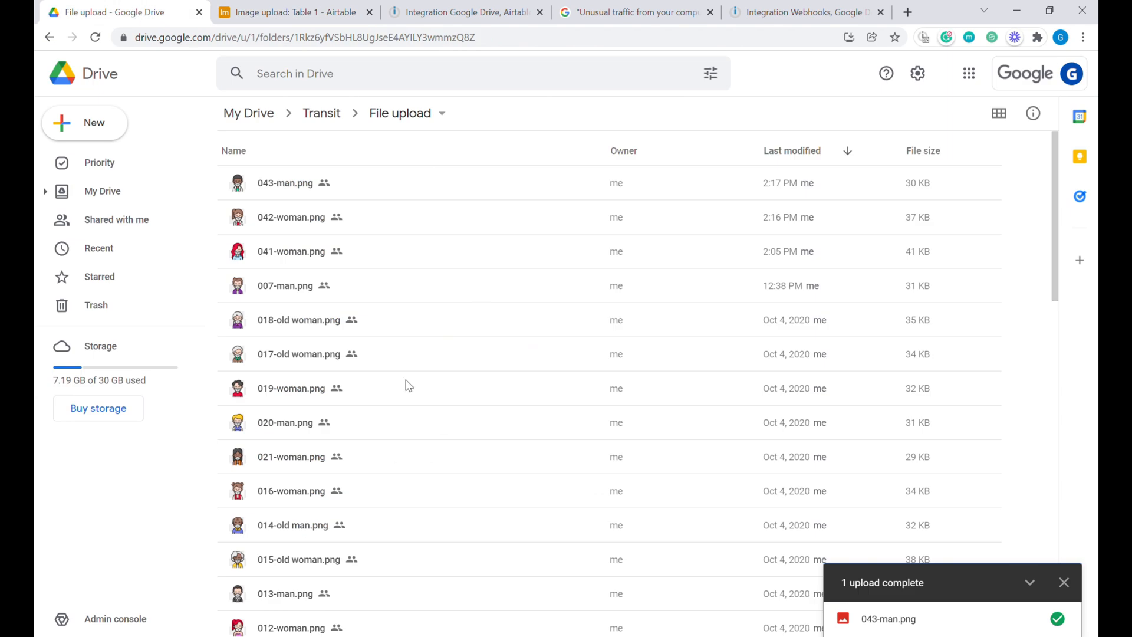
pyautogui.moveTo(588, 210)
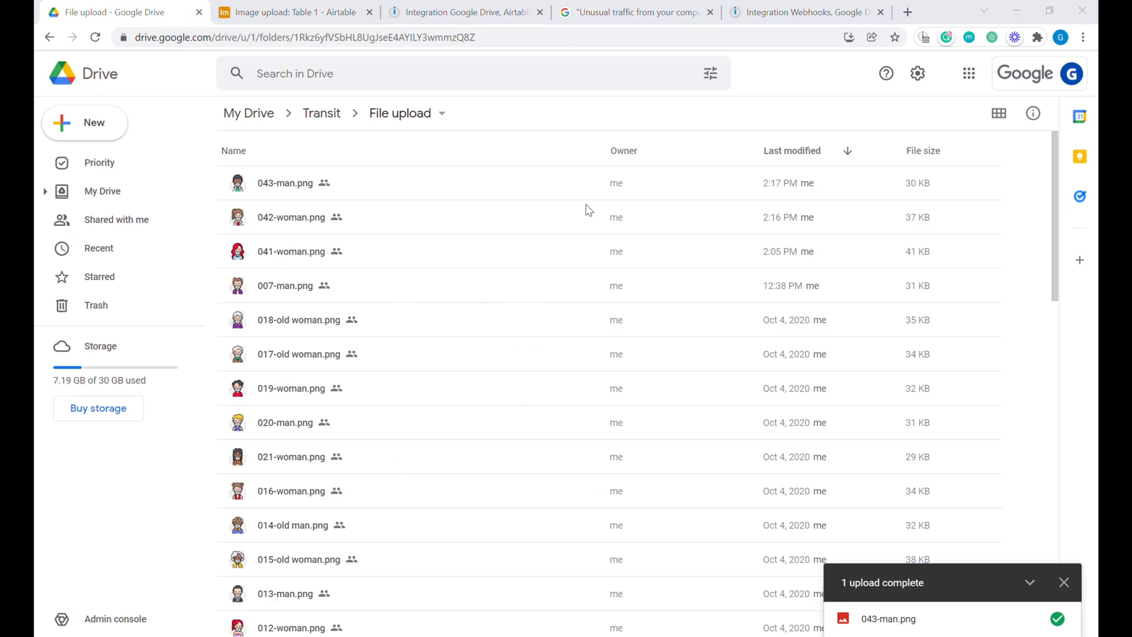
pyautogui.moveTo(1054, 128)
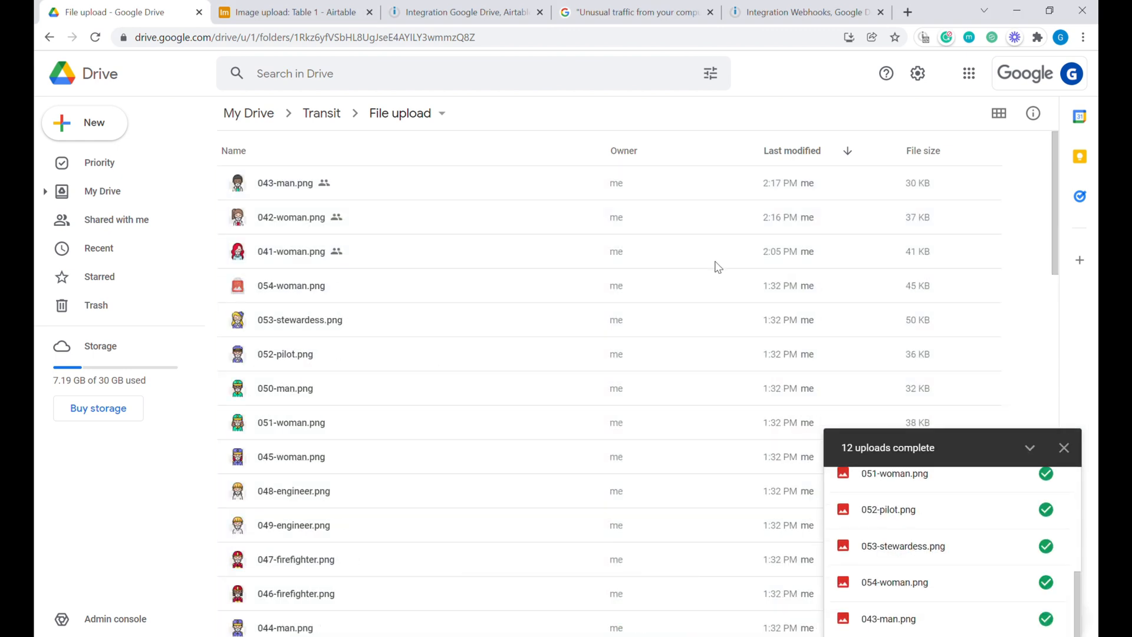
# Run the Drive-to-Airtable scenario once to import the twelve new images into Airtable
pyautogui.click(462, 13)
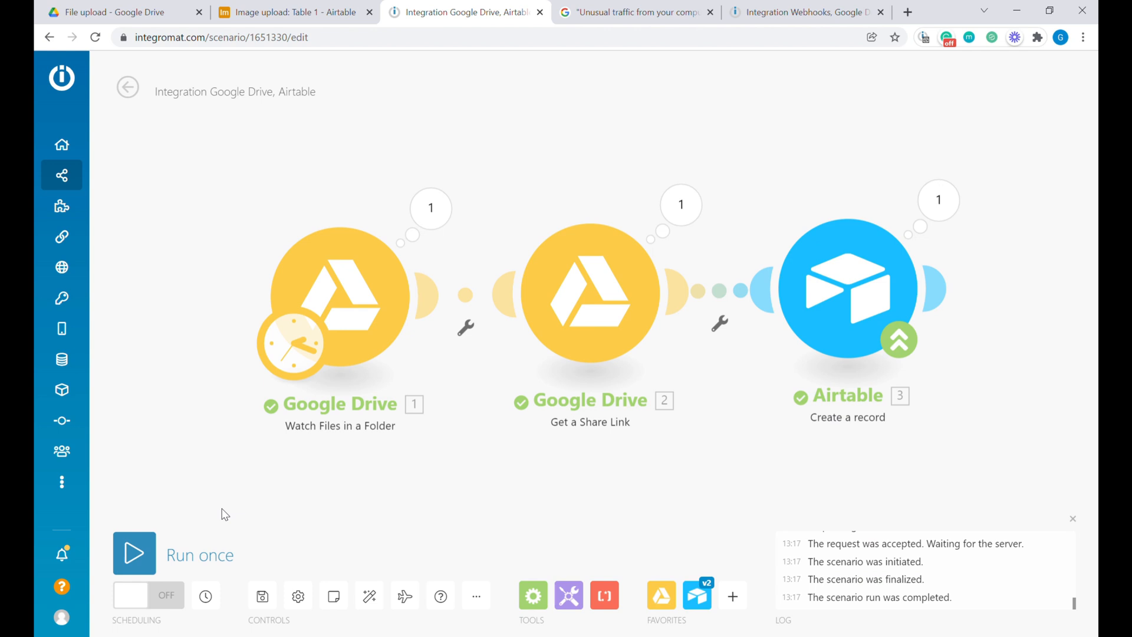
pyautogui.click(134, 554)
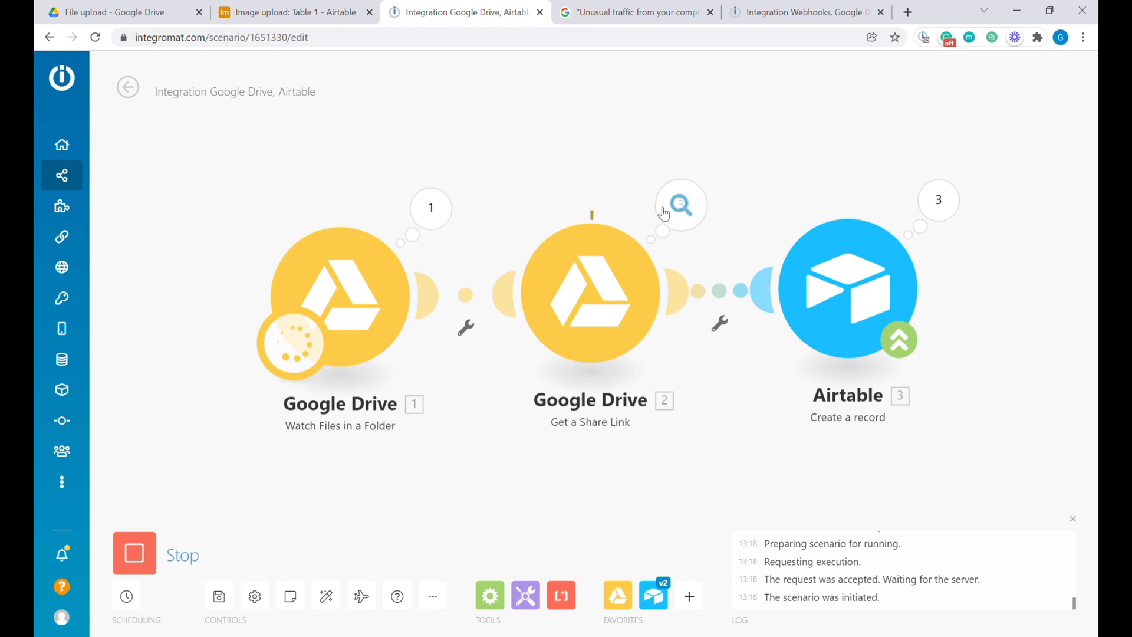
pyautogui.click(293, 12)
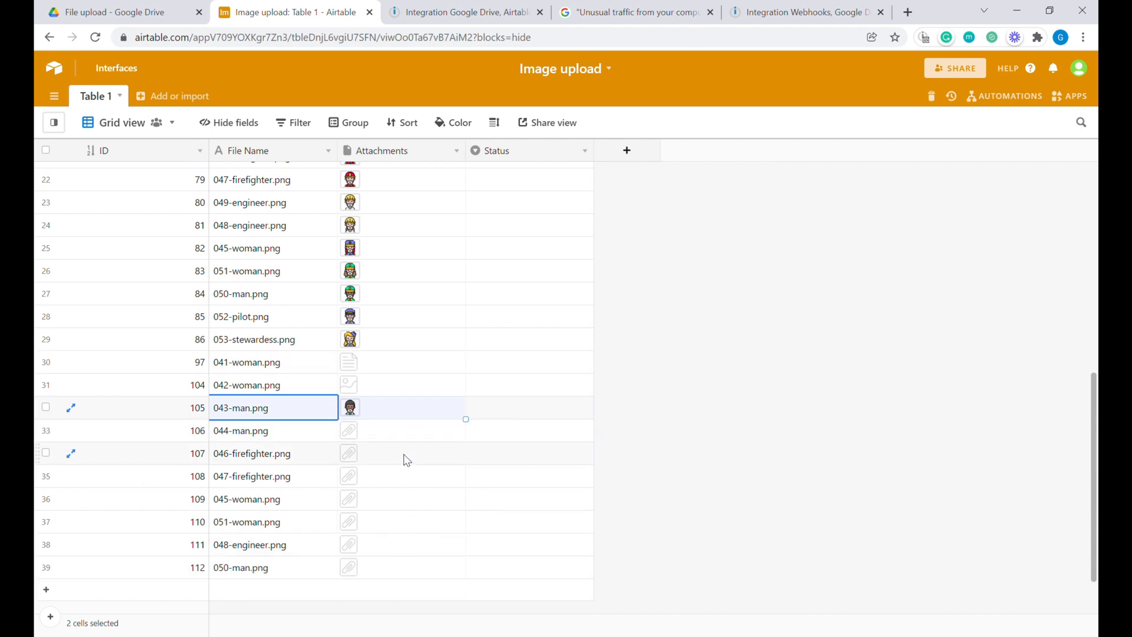
# Watch the webhook scenario's runs drain the queue while checking Airtable attachments load
pyautogui.click(804, 12)
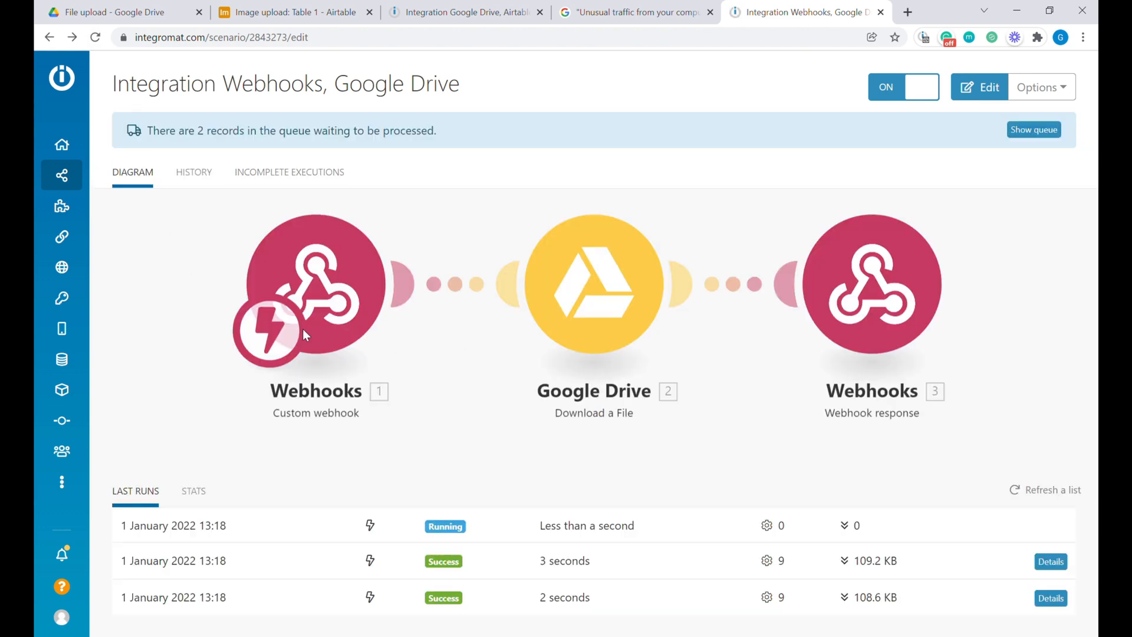
pyautogui.moveTo(195, 200)
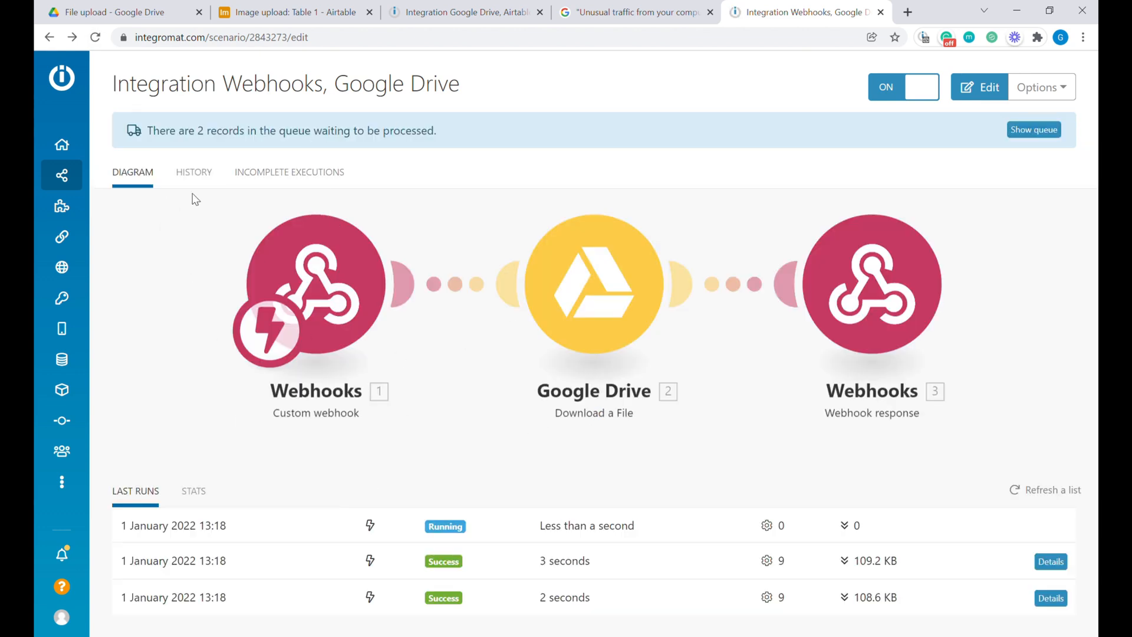
pyautogui.moveTo(1022, 78)
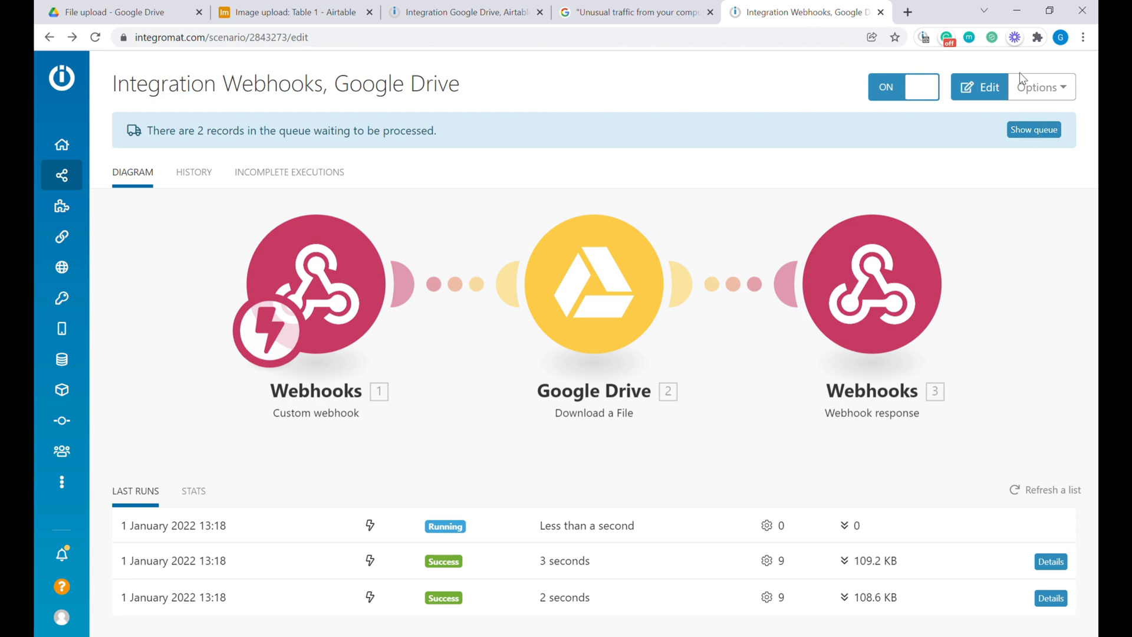
pyautogui.click(94, 38)
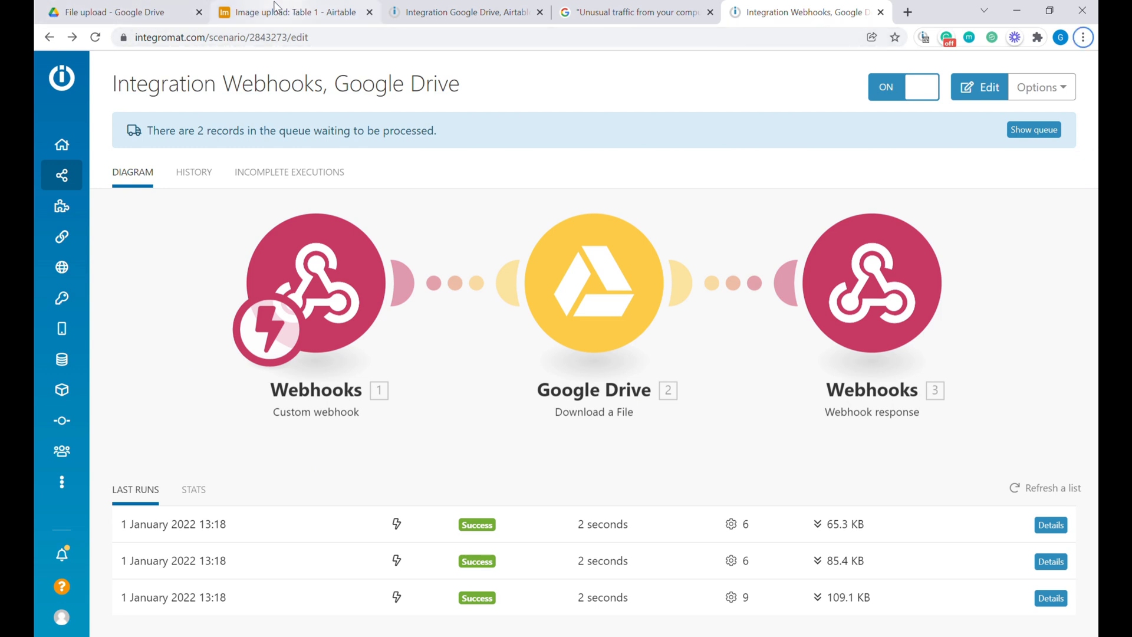
pyautogui.click(296, 12)
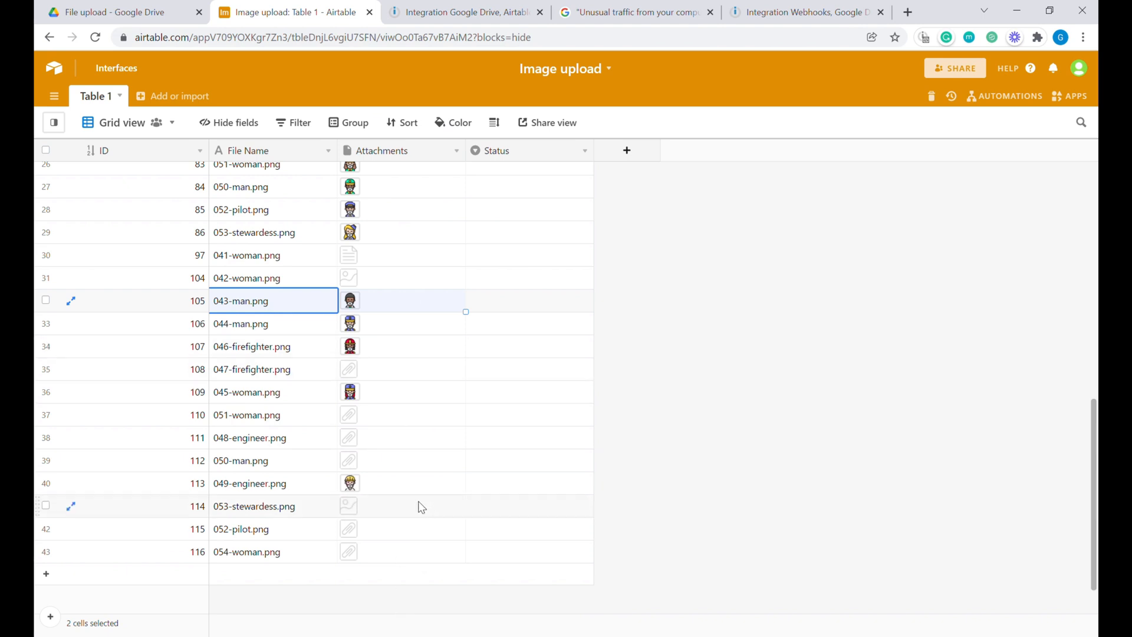
pyautogui.moveTo(784, 20)
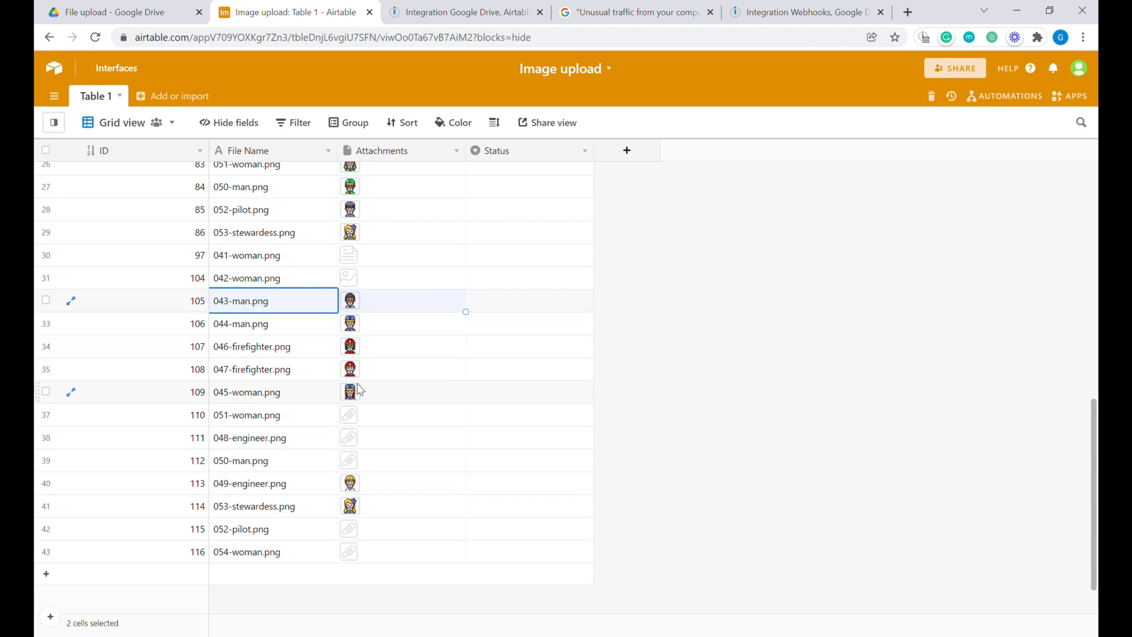
pyautogui.click(805, 12)
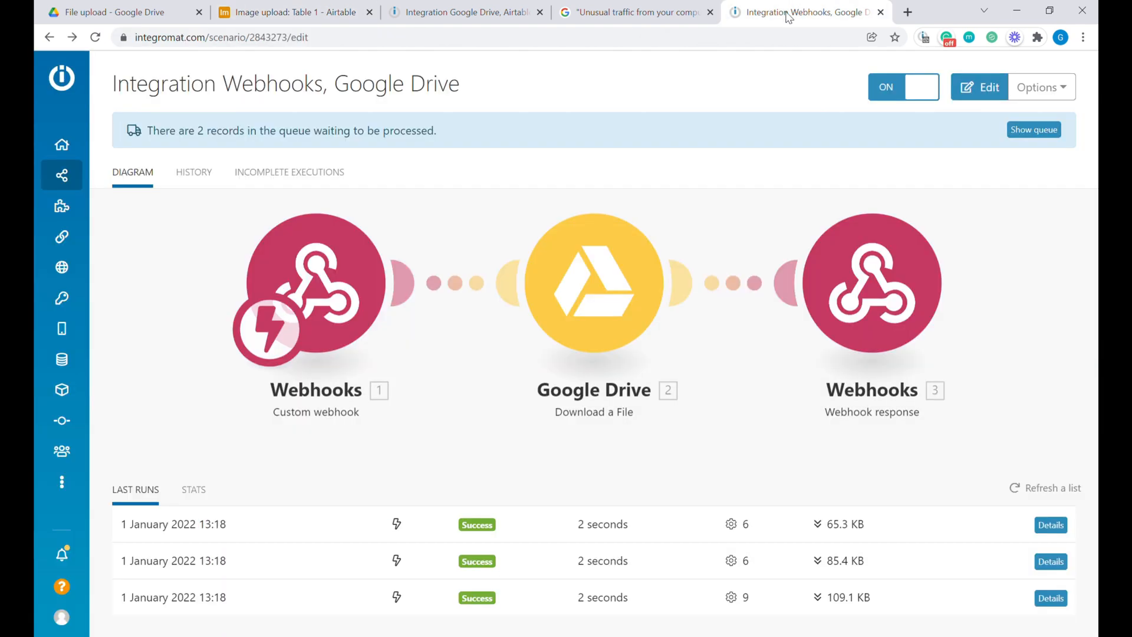
pyautogui.click(95, 38)
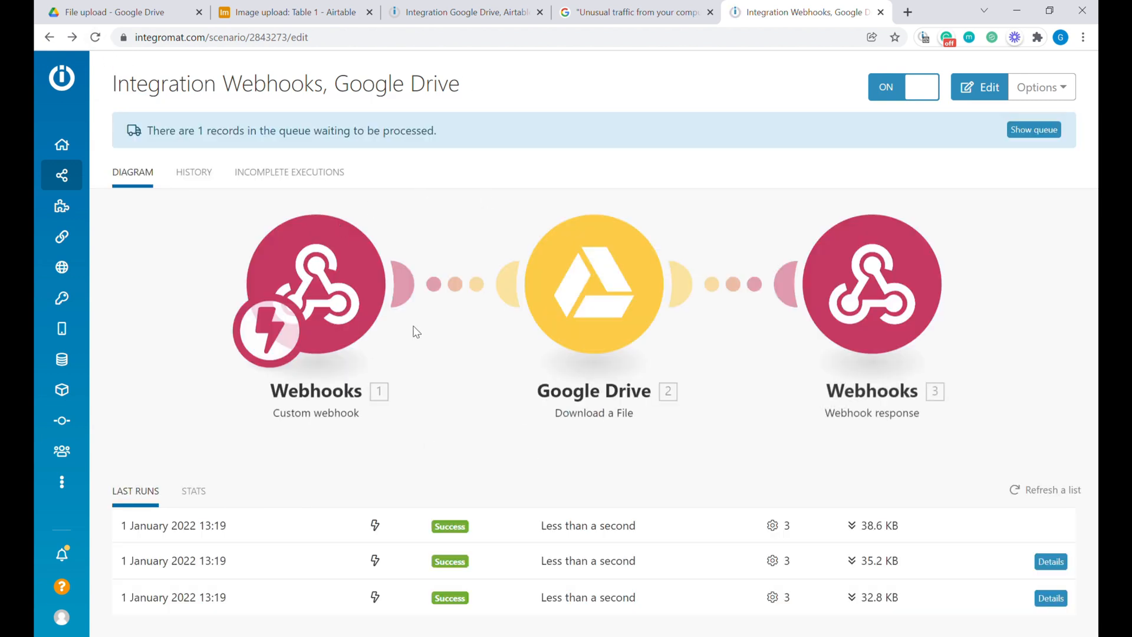
pyautogui.moveTo(625, 318)
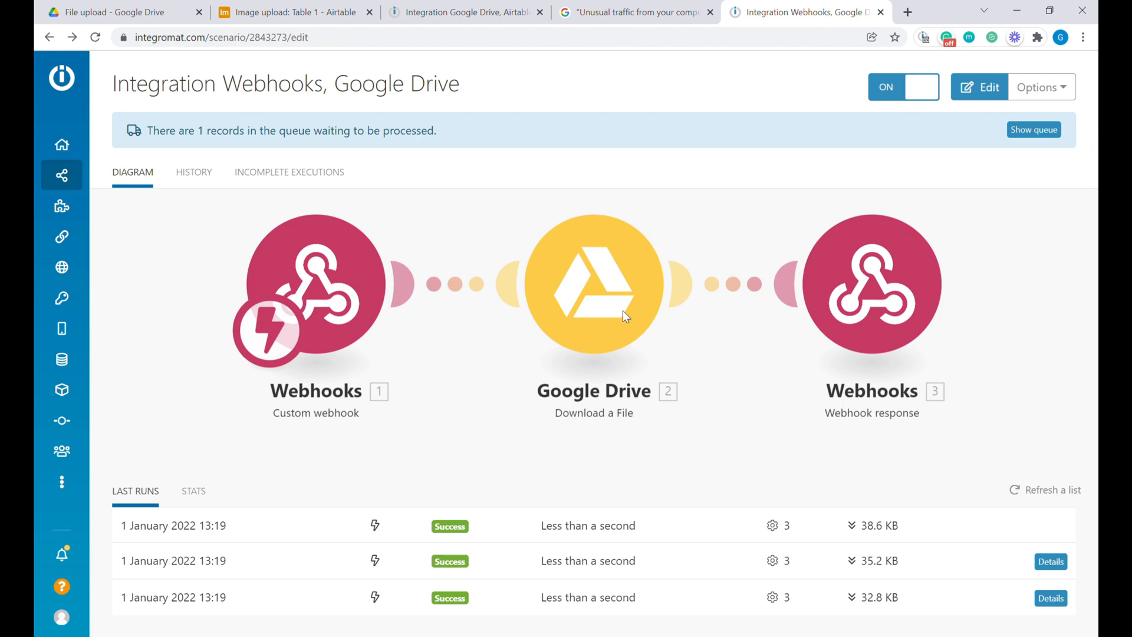
pyautogui.moveTo(581, 229)
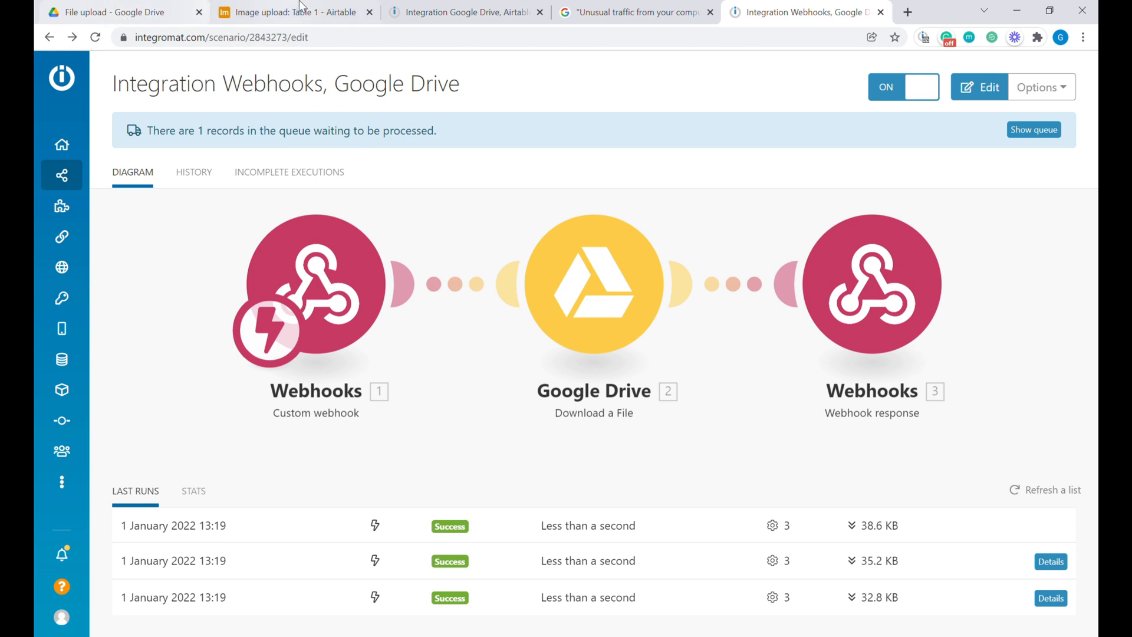
# Scroll through the new images in the Drive File upload folder, then view the Airtable table
pyautogui.click(109, 12)
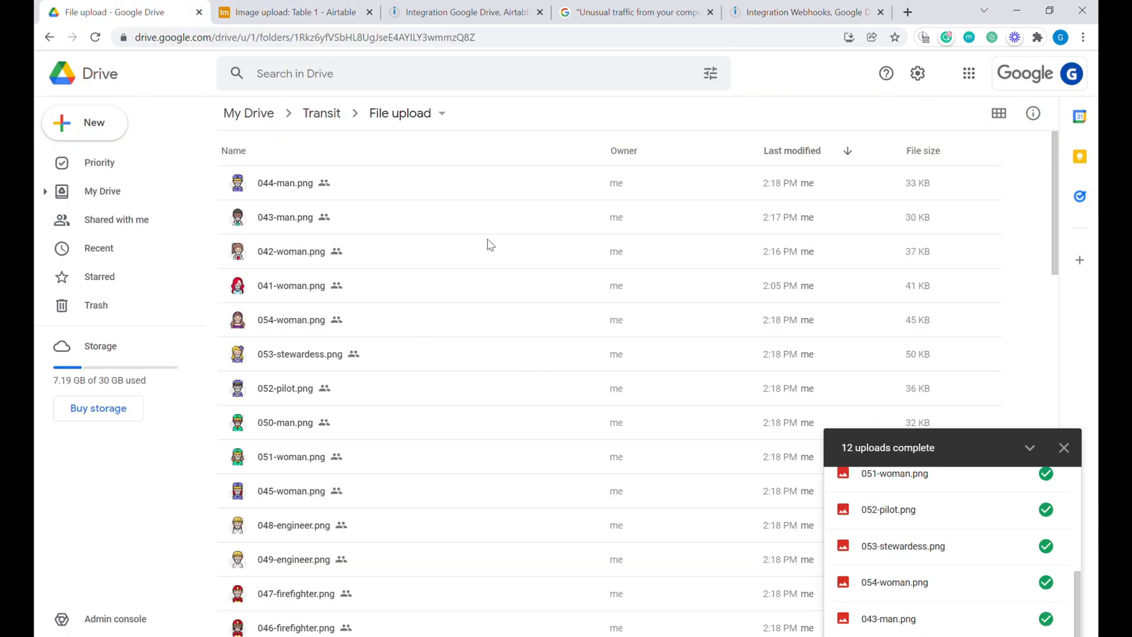
pyautogui.moveTo(588, 341)
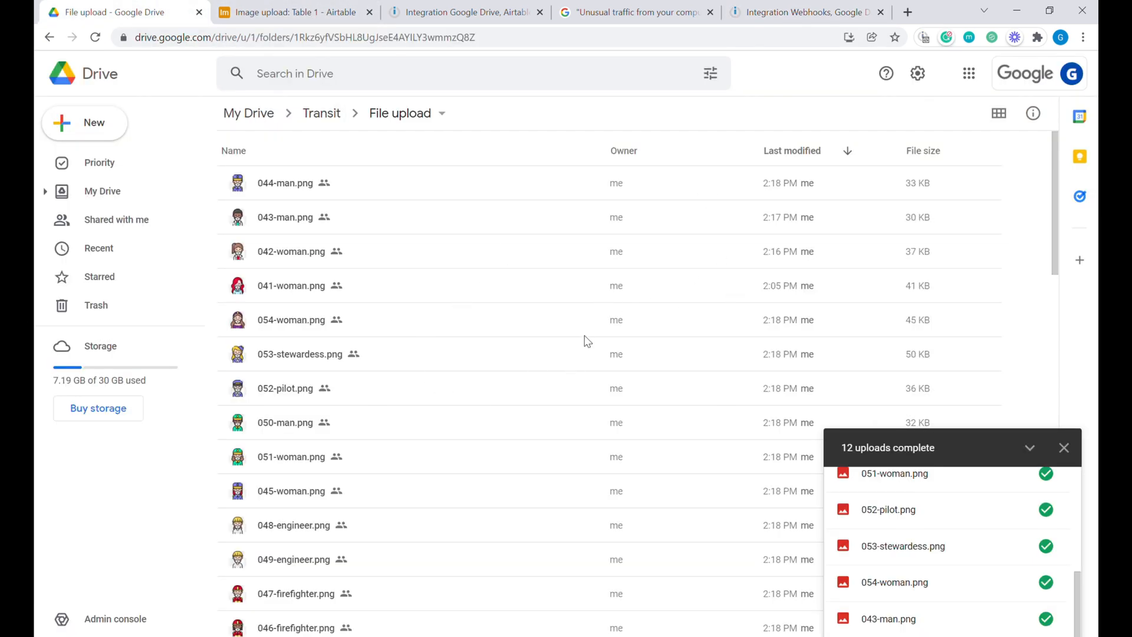
pyautogui.moveTo(461, 303)
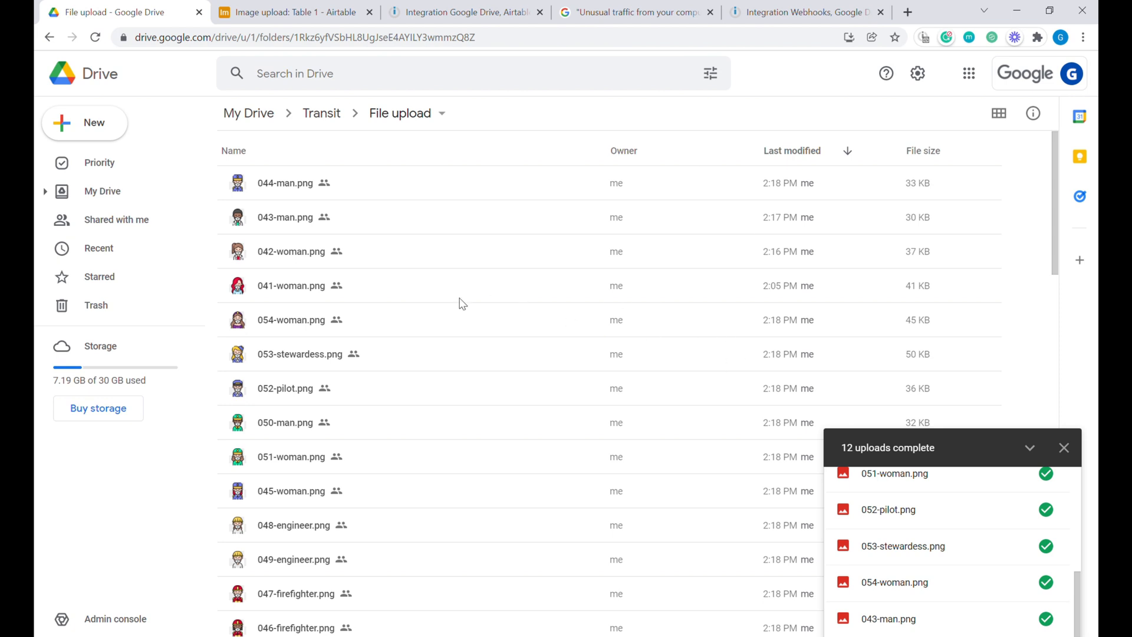
pyautogui.scroll(-3)
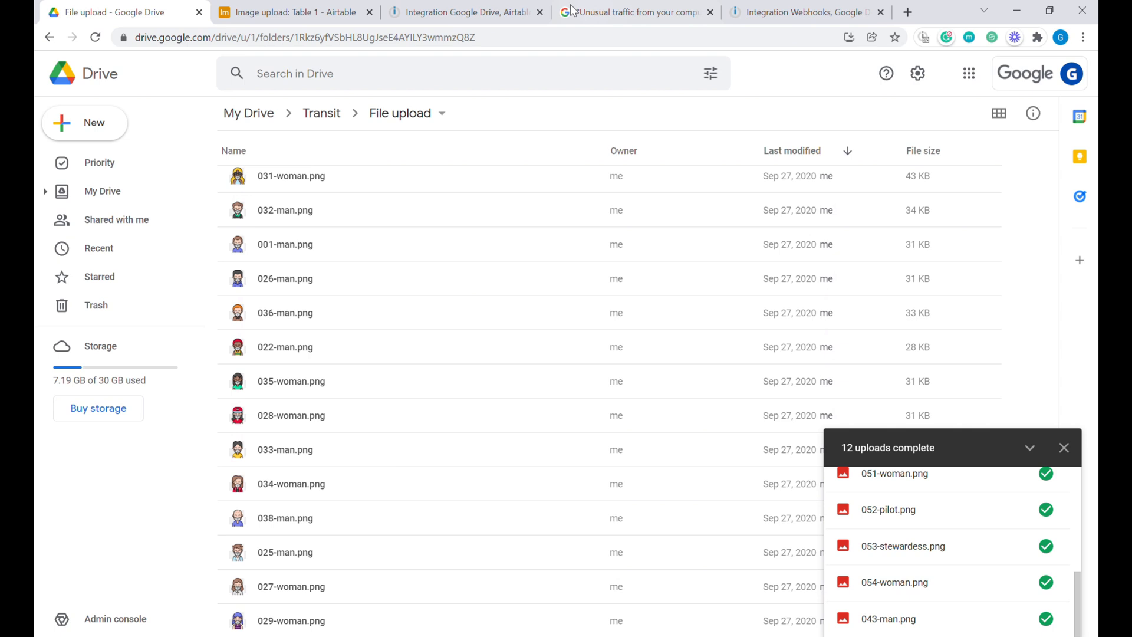
pyautogui.click(292, 13)
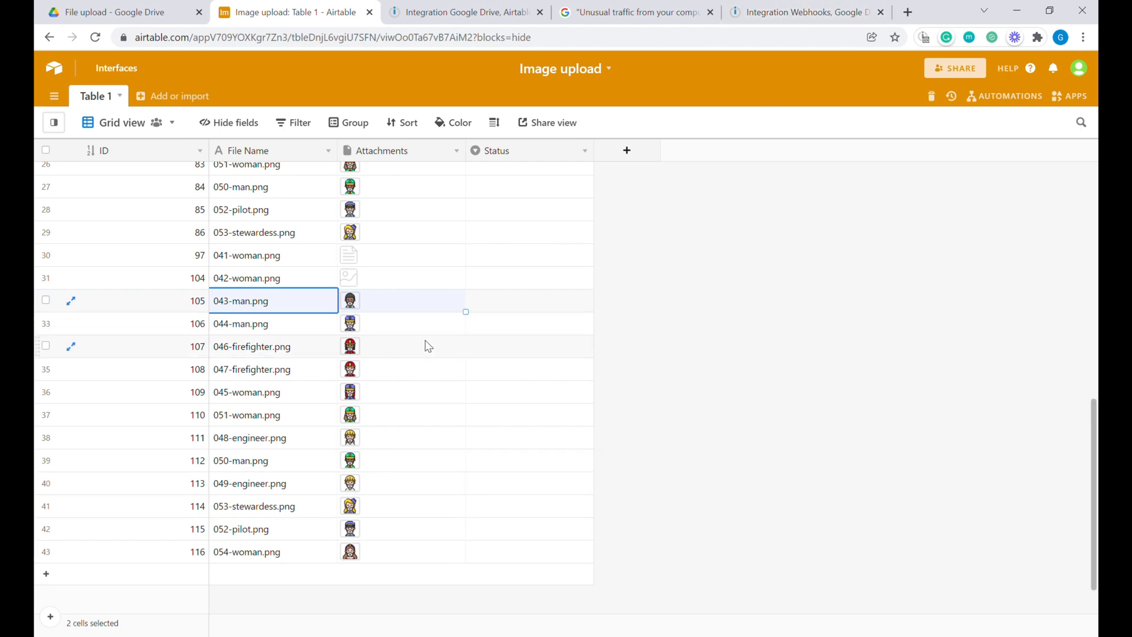
pyautogui.click(273, 346)
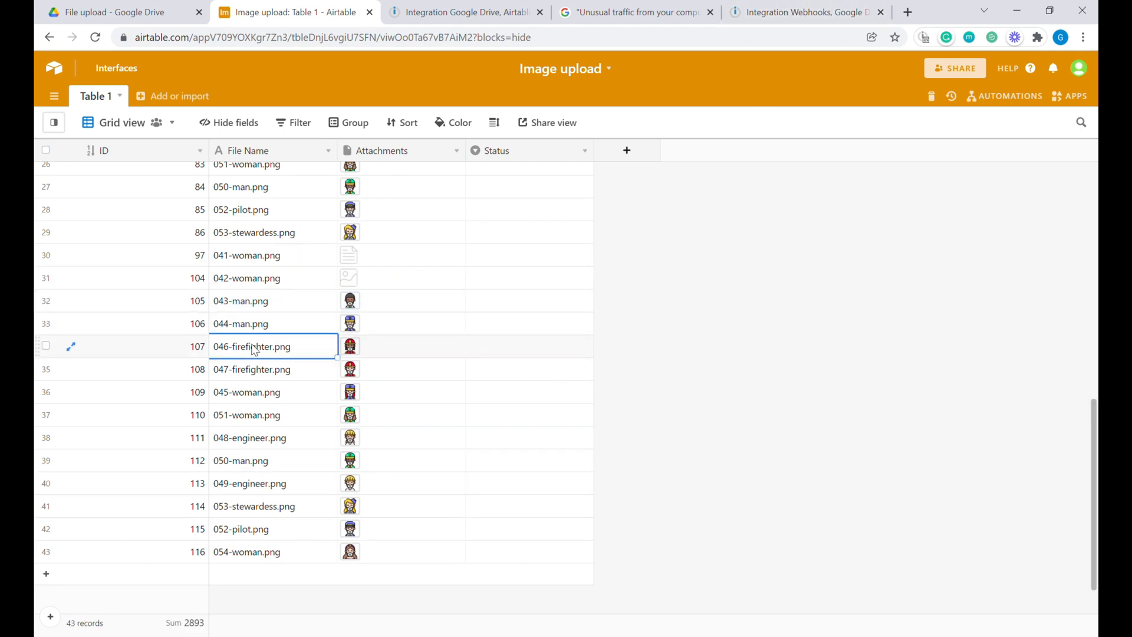
pyautogui.moveTo(444, 311)
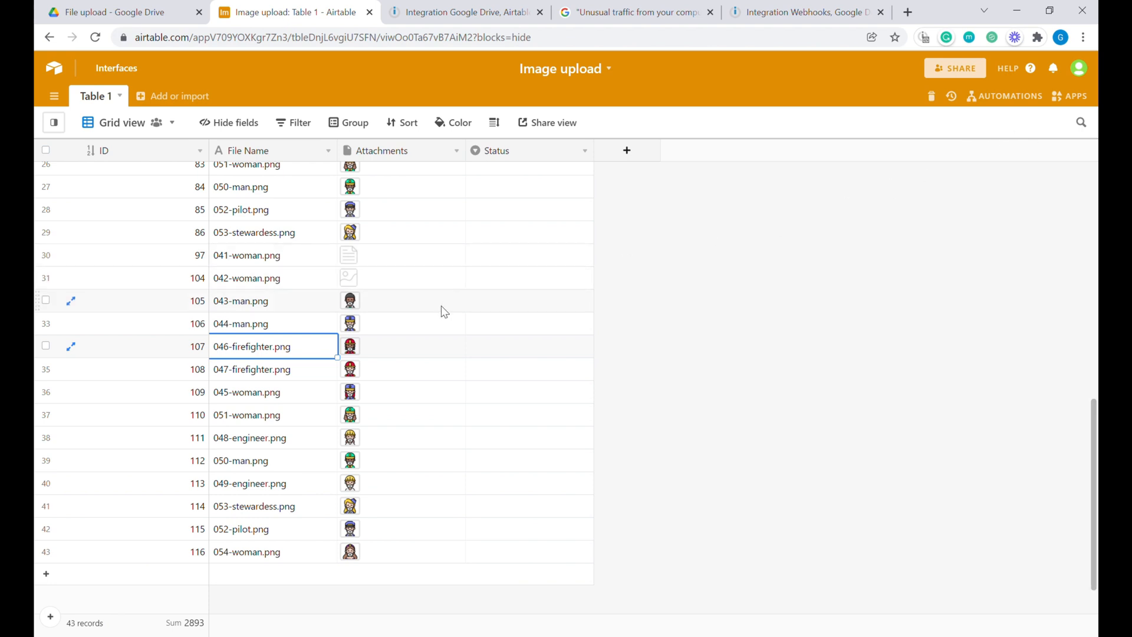
pyautogui.click(240, 460)
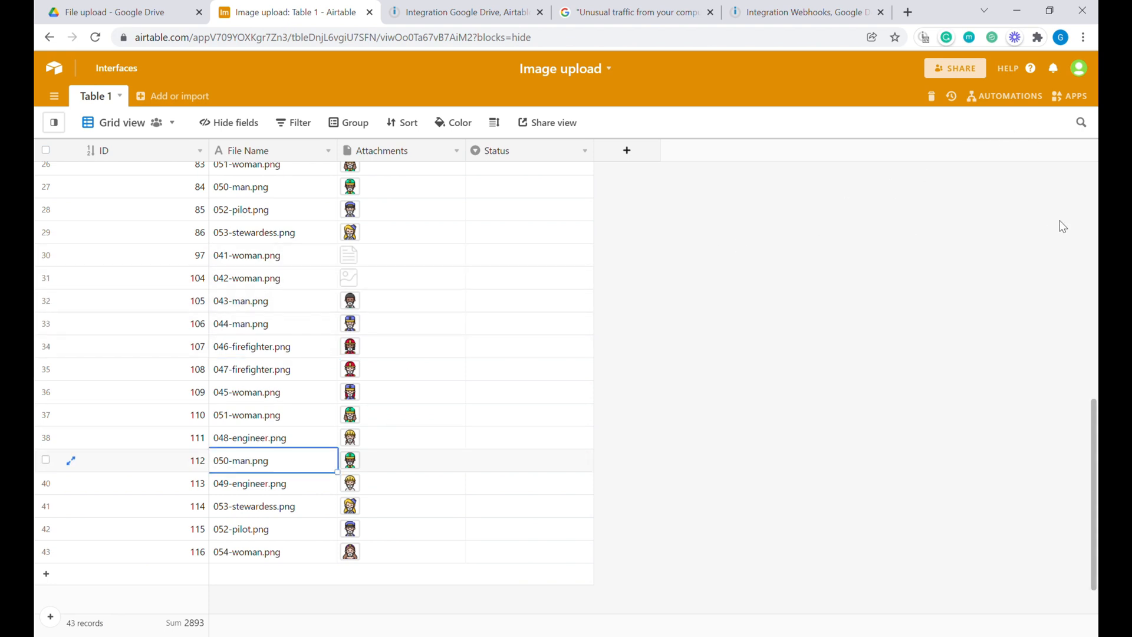